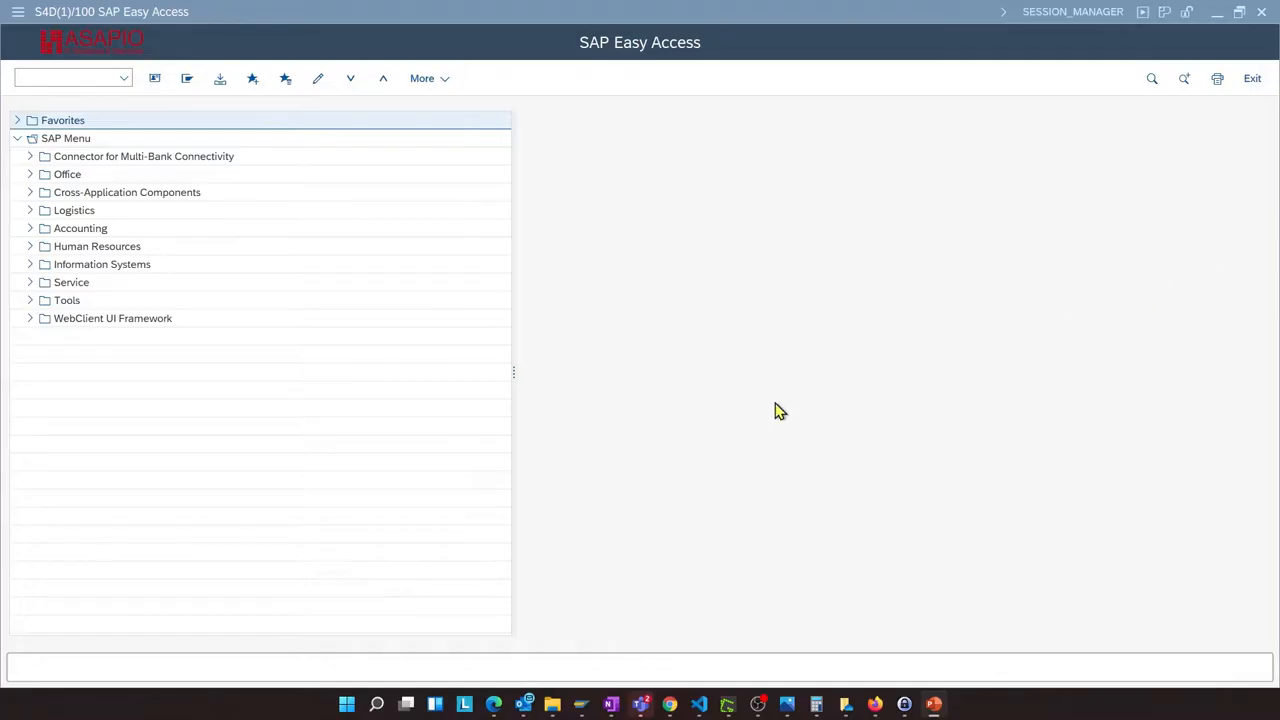
Open the ASAPIO Cloud Integrator connection customizing from the SPRO reference IMG
click(65, 78)
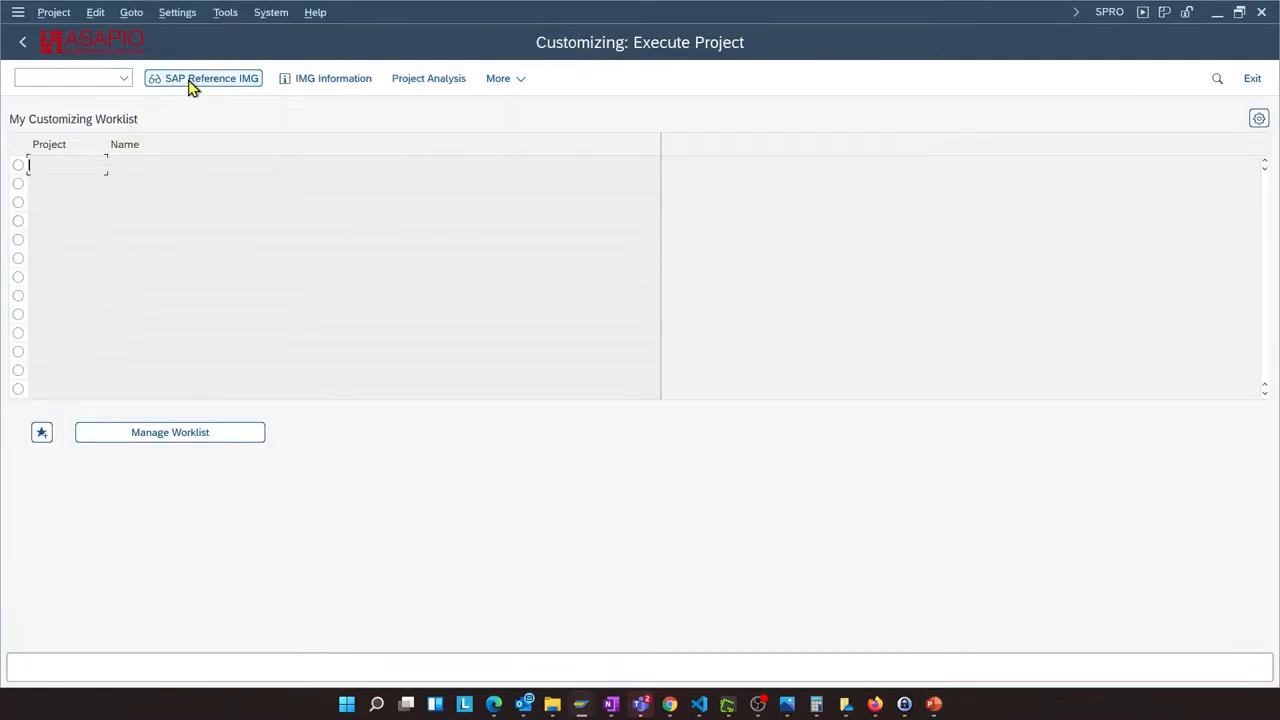
click(203, 78)
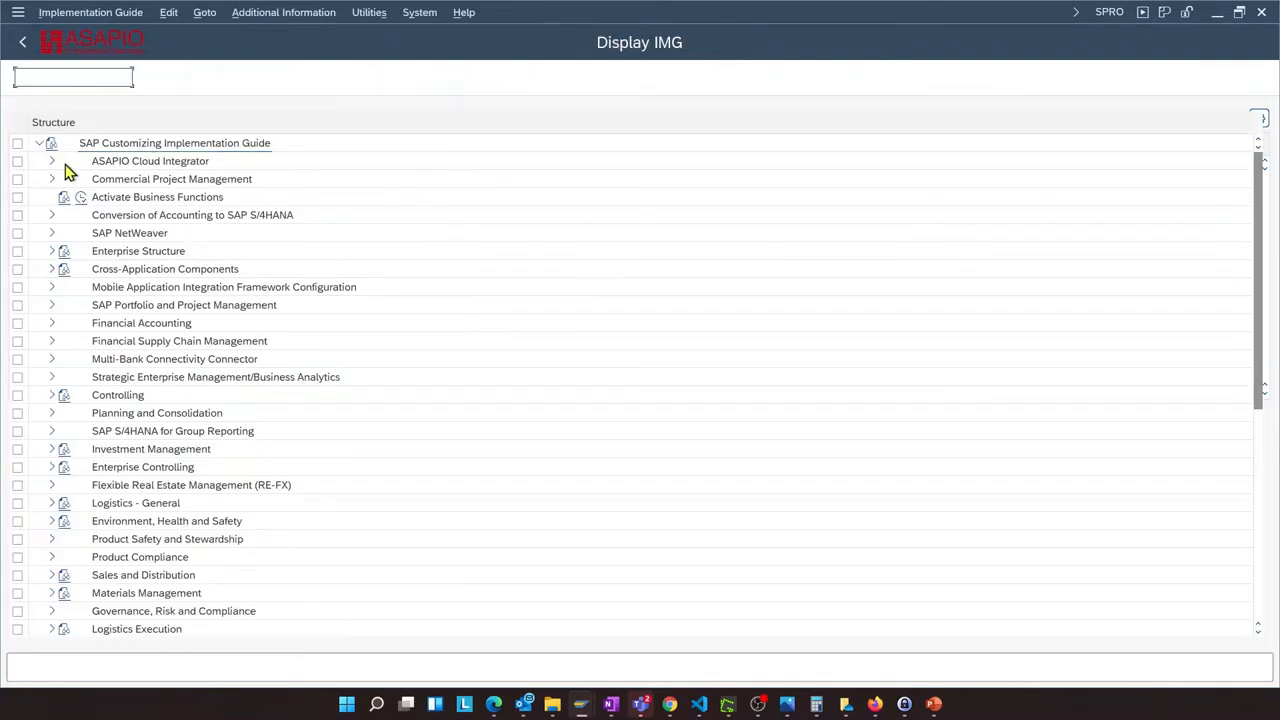
click(51, 161)
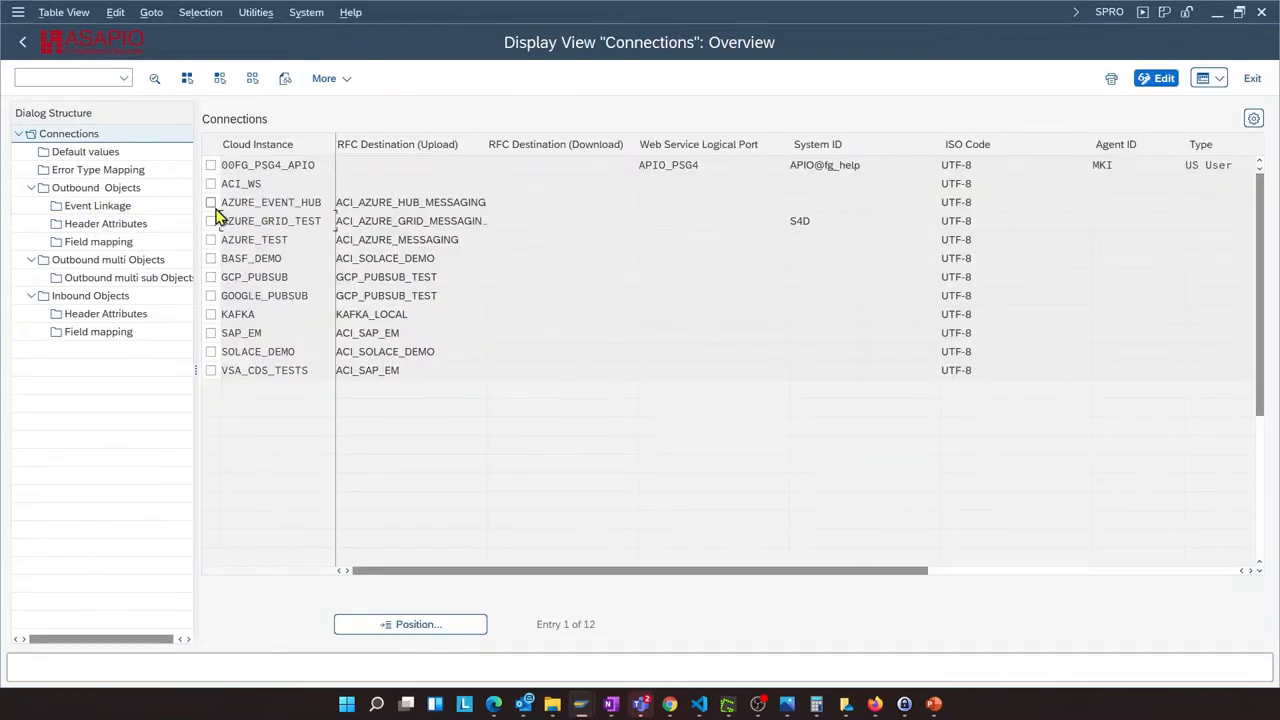
Add a new outbound object entry under the AZURE_GRID_TEST connection in change mode
click(211, 221)
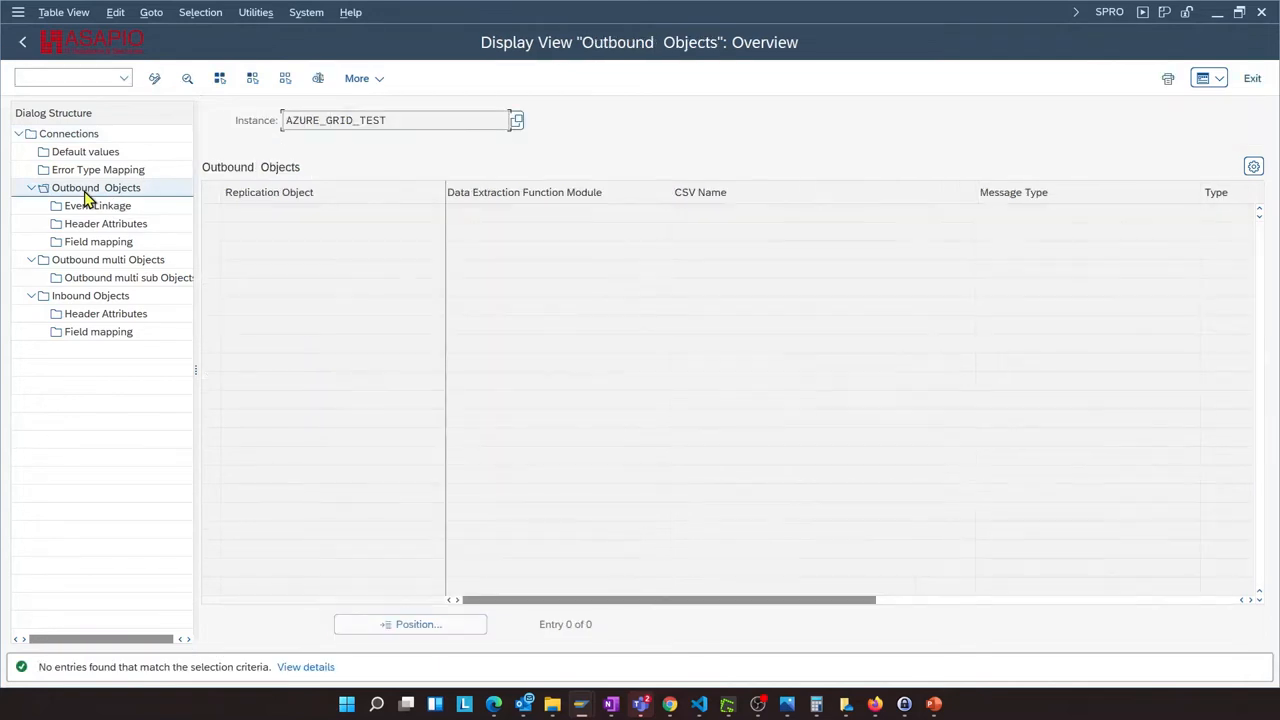
mouse_move(180, 95)
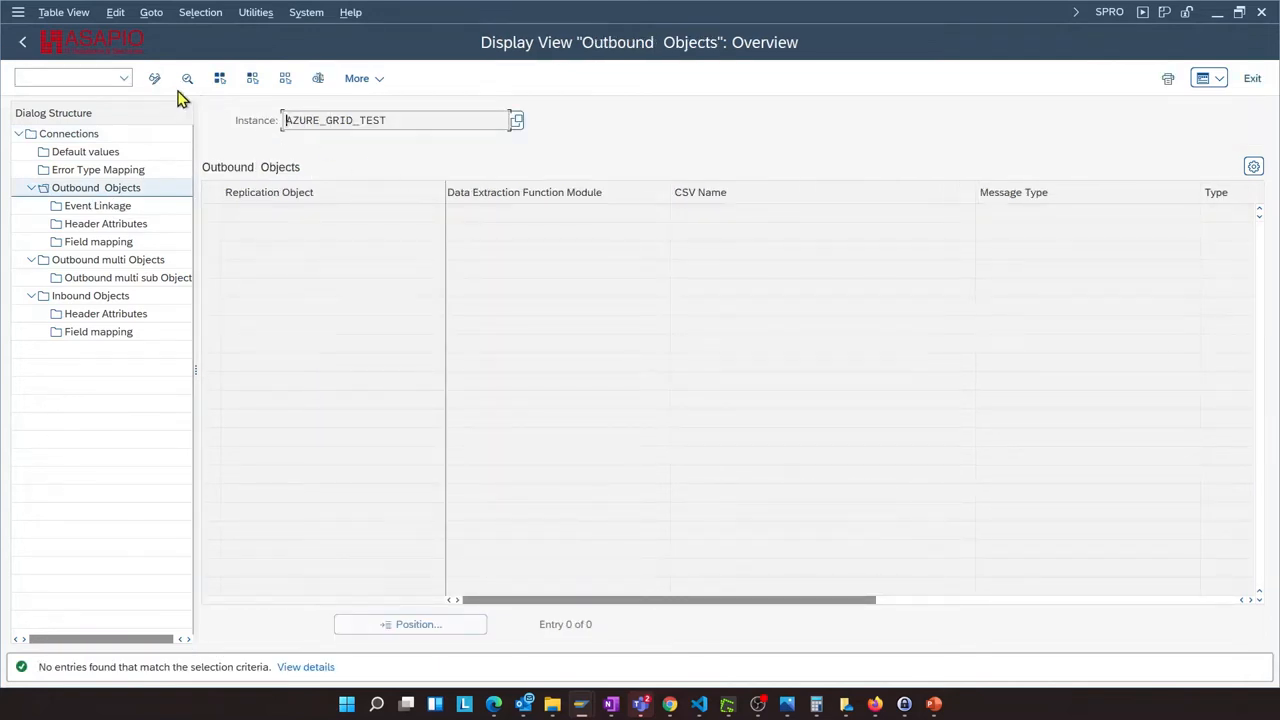
mouse_move(145, 82)
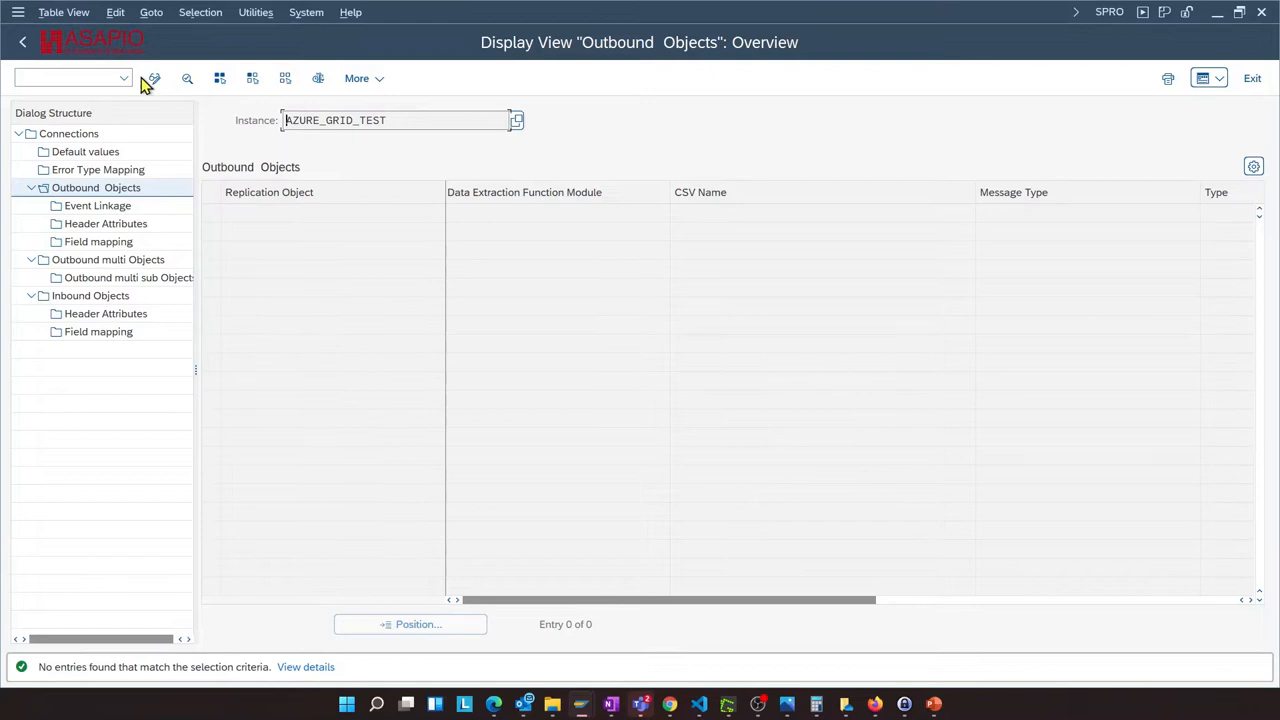
click(154, 78)
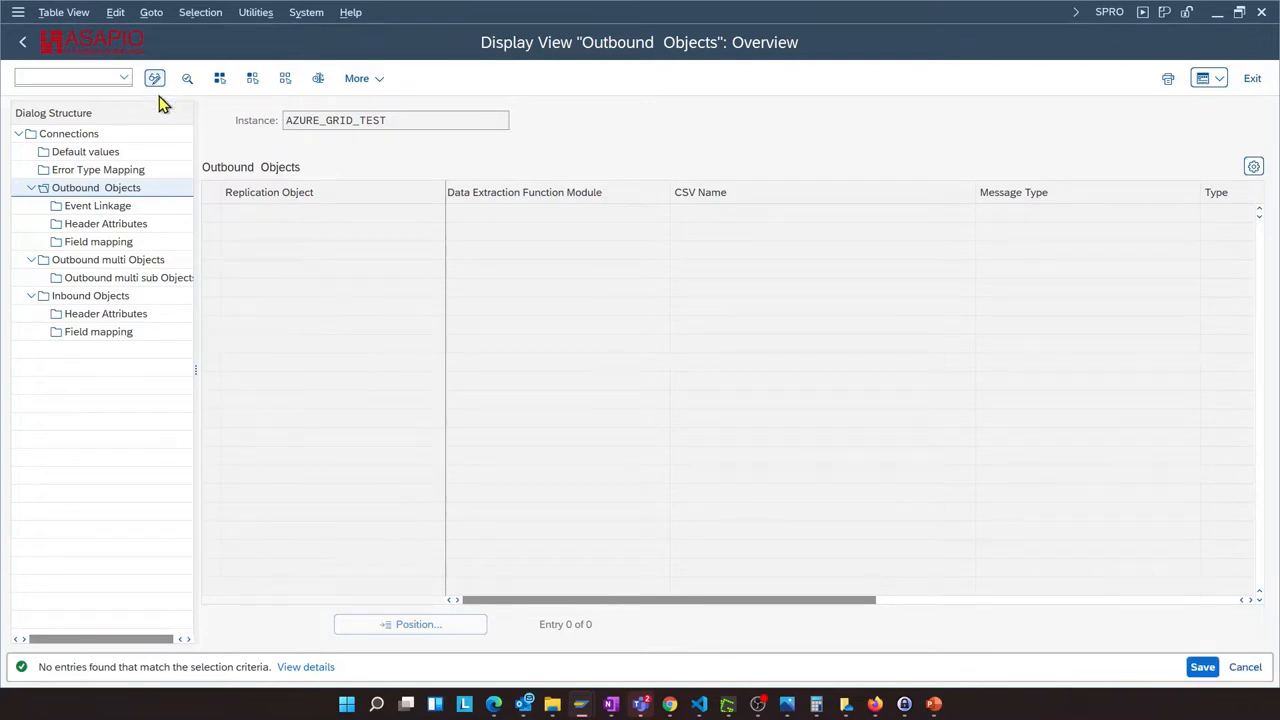
click(155, 78)
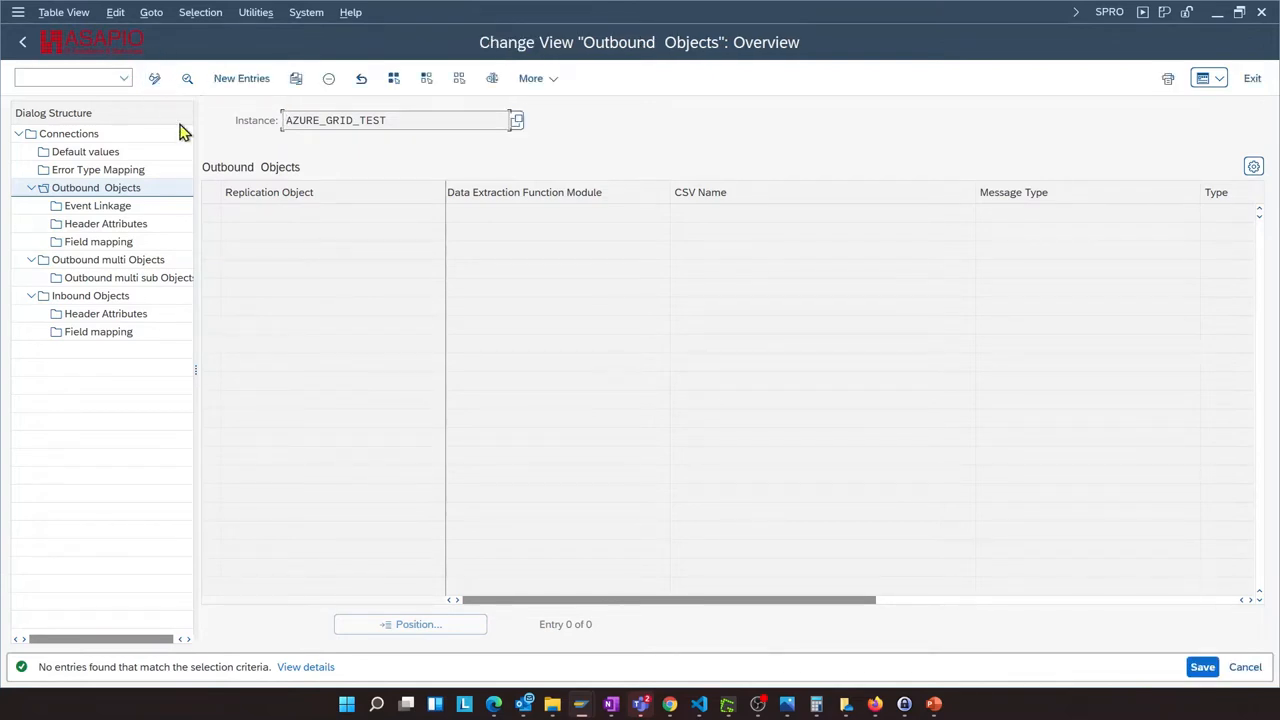
click(241, 78)
text(P)
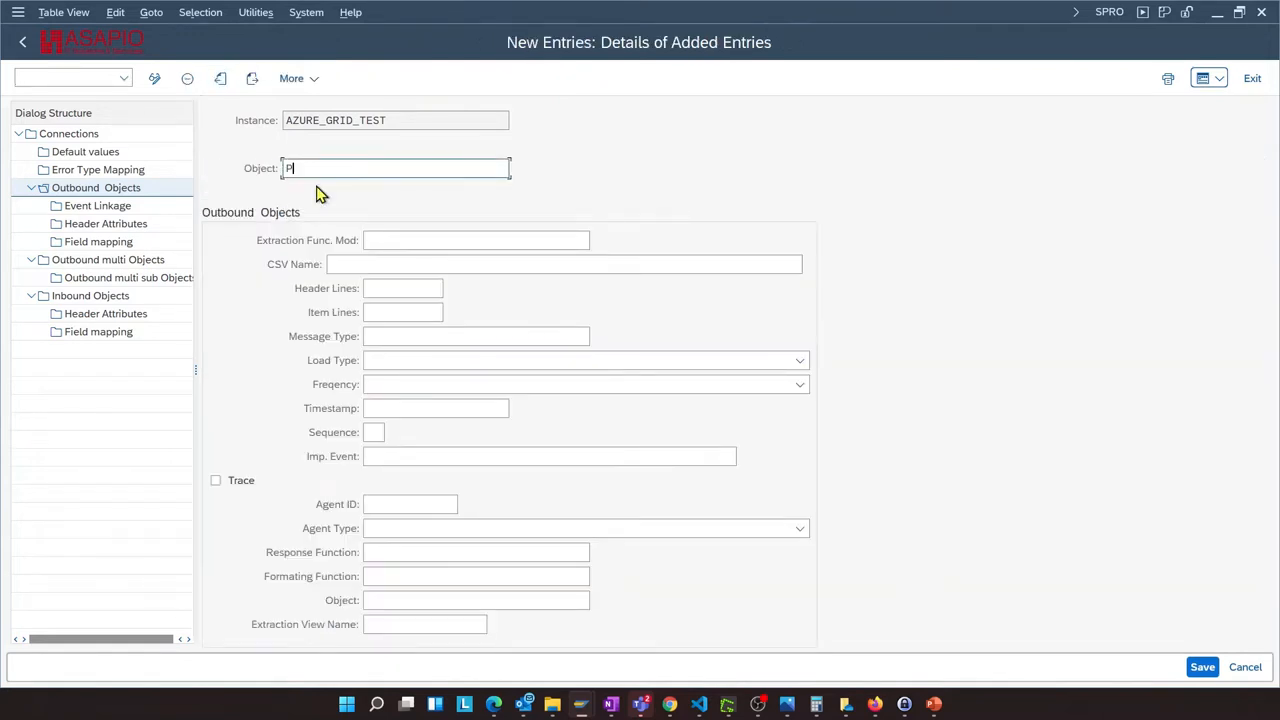
Name the object PO_APPROVAL_OUTB with view Z_PO_DEMO and extractor /ASADEV/ACI_GEN_VIEW_EXTRACTOR
text(O_APPROVAL_OUTB)
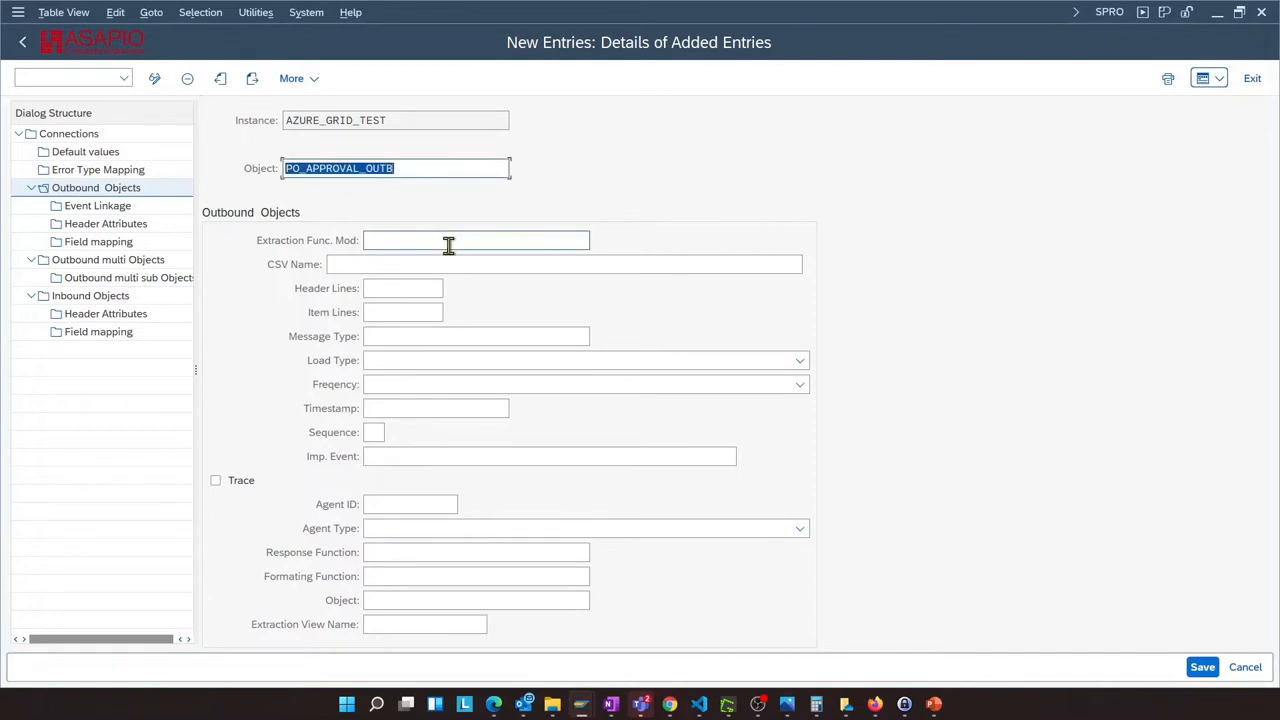
click(475, 240)
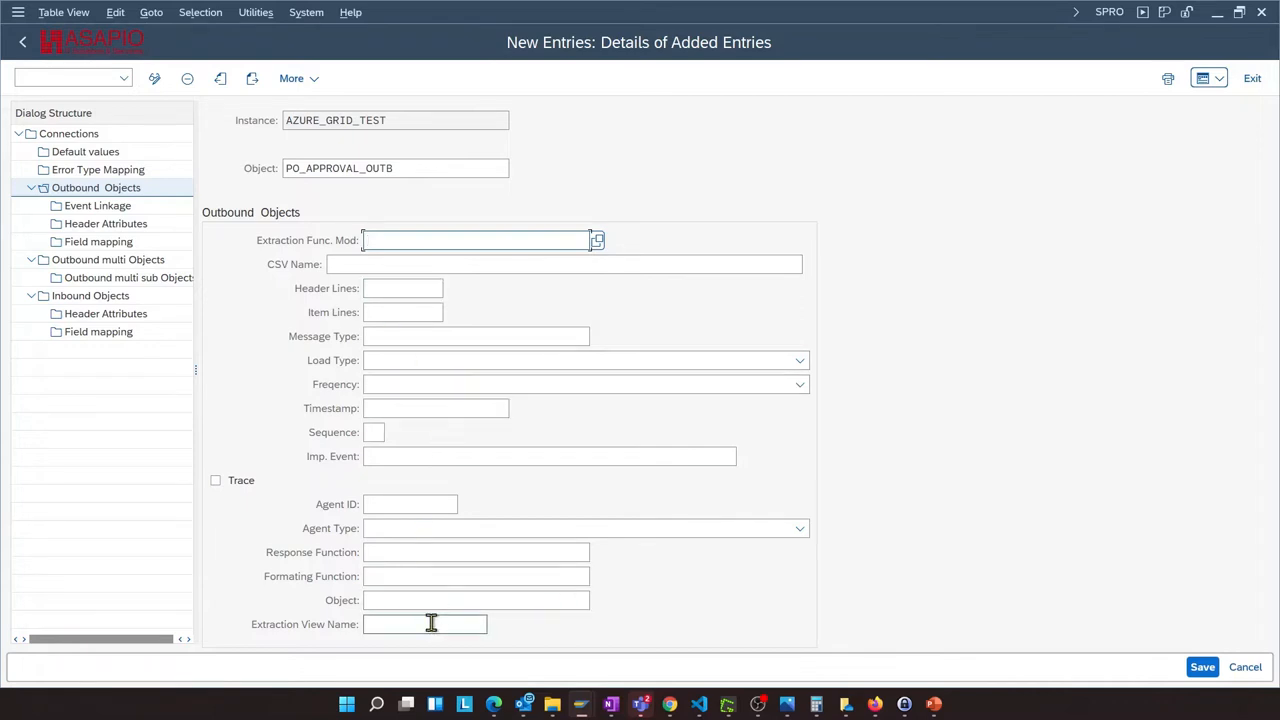
click(424, 624)
text(z)
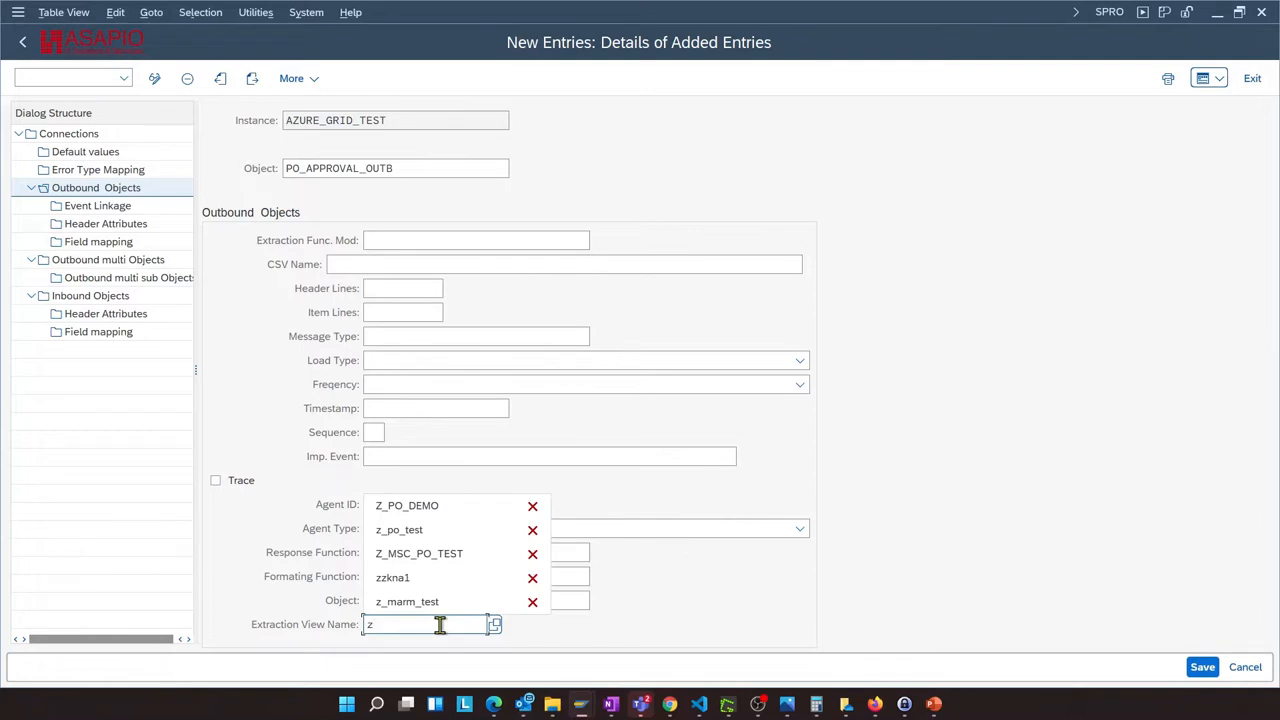
text(_po)
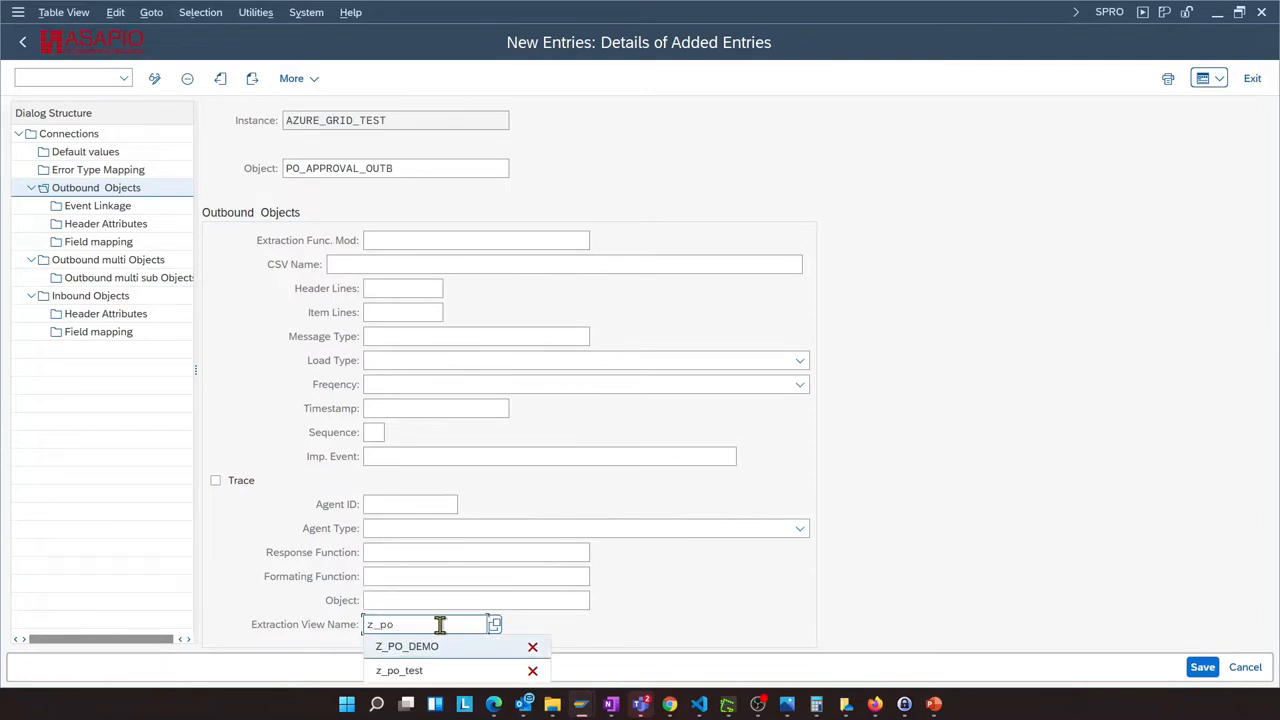
click(406, 645)
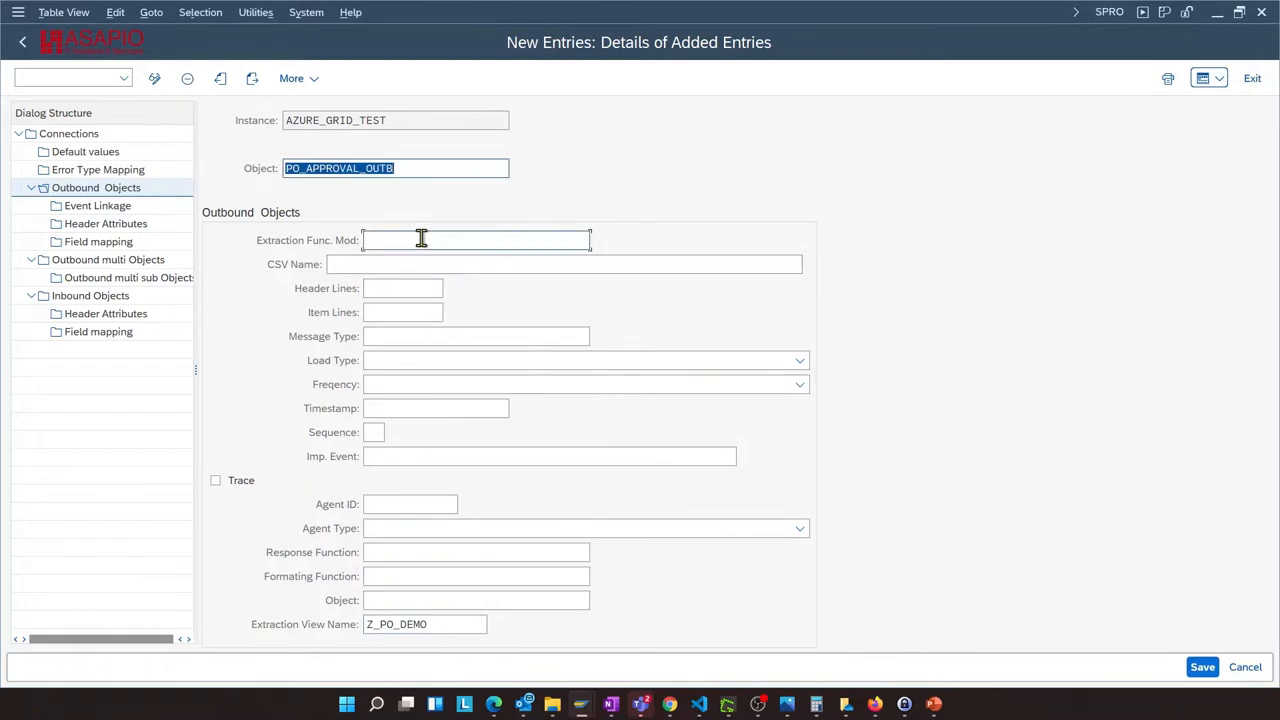
click(475, 240)
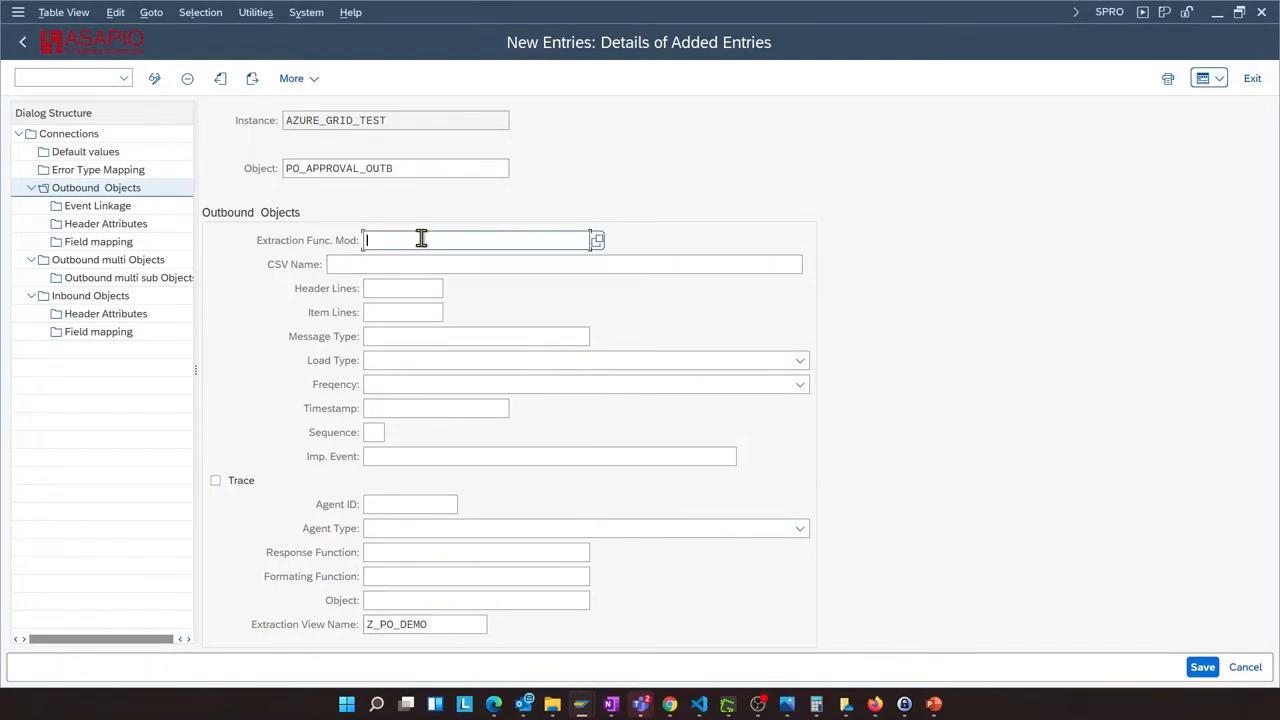
text(/)
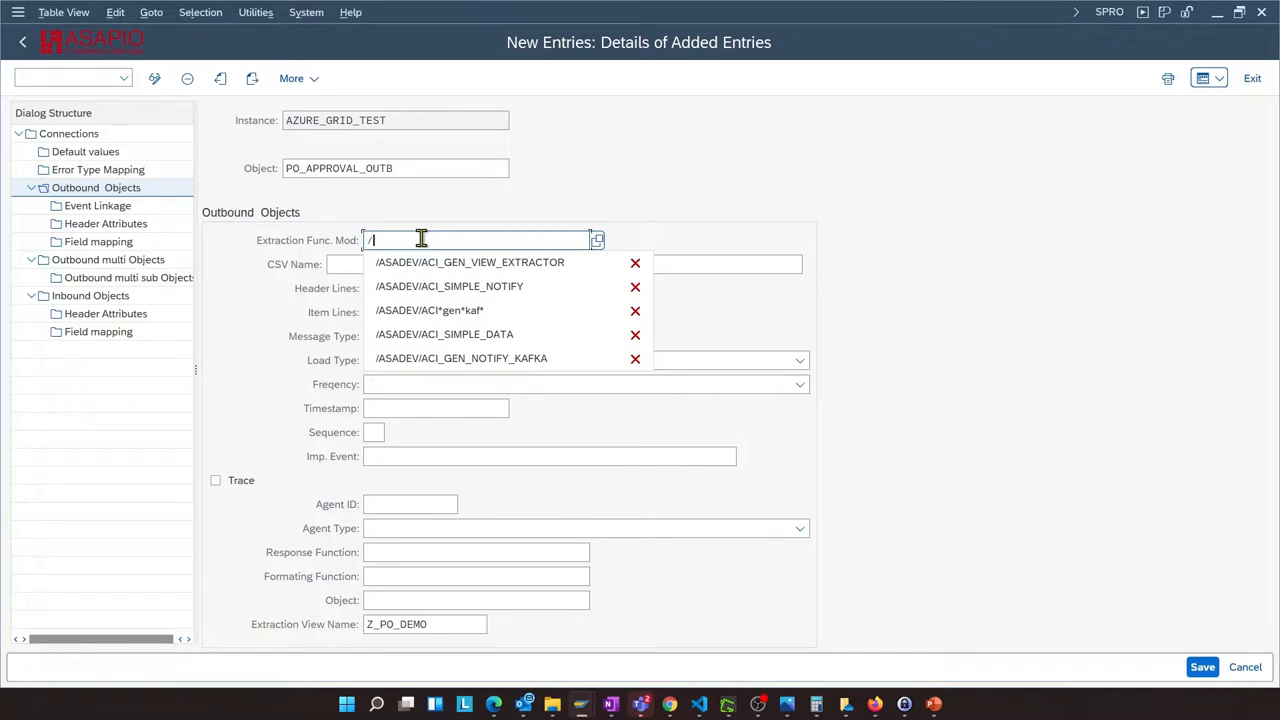
click(470, 262)
text(/ASADEV/ACI_GRID_GEN_VIEWFORM)
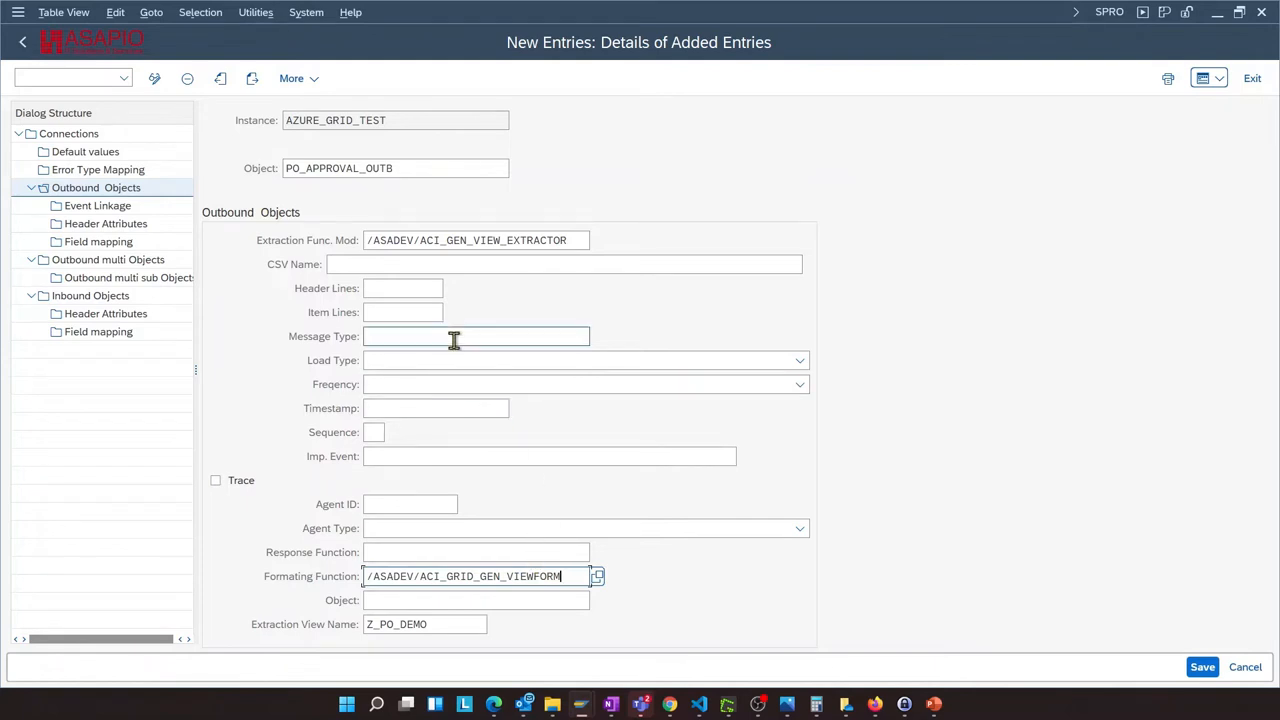
Choose message type Z_ACI_PO_RELEASE_GRID, load type I Incremental Load, enable Trace, and save
click(476, 336)
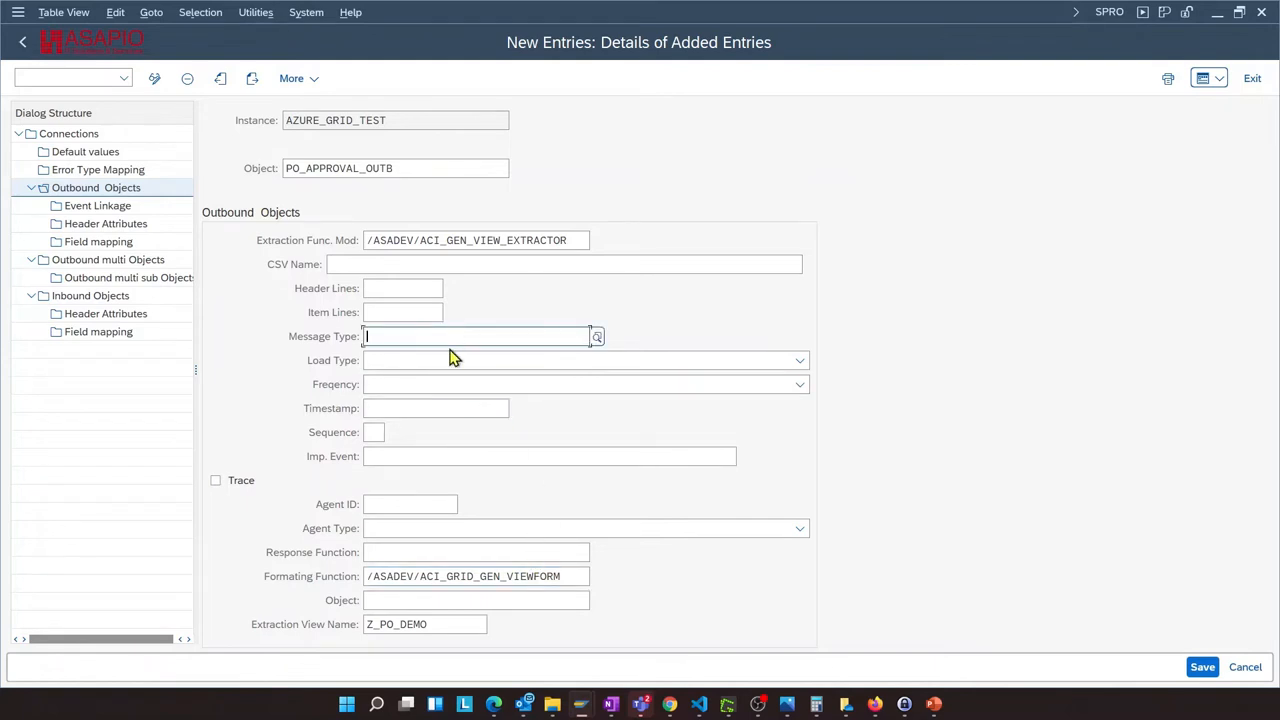
text(Z)
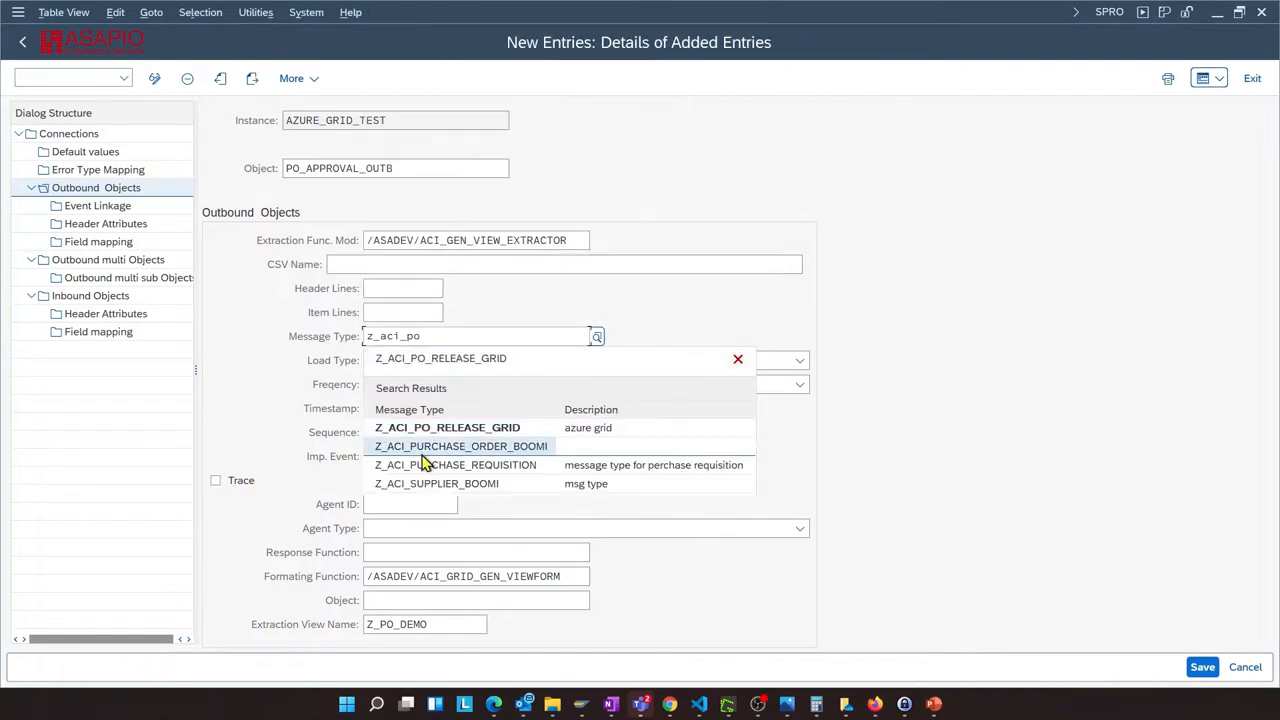
click(447, 427)
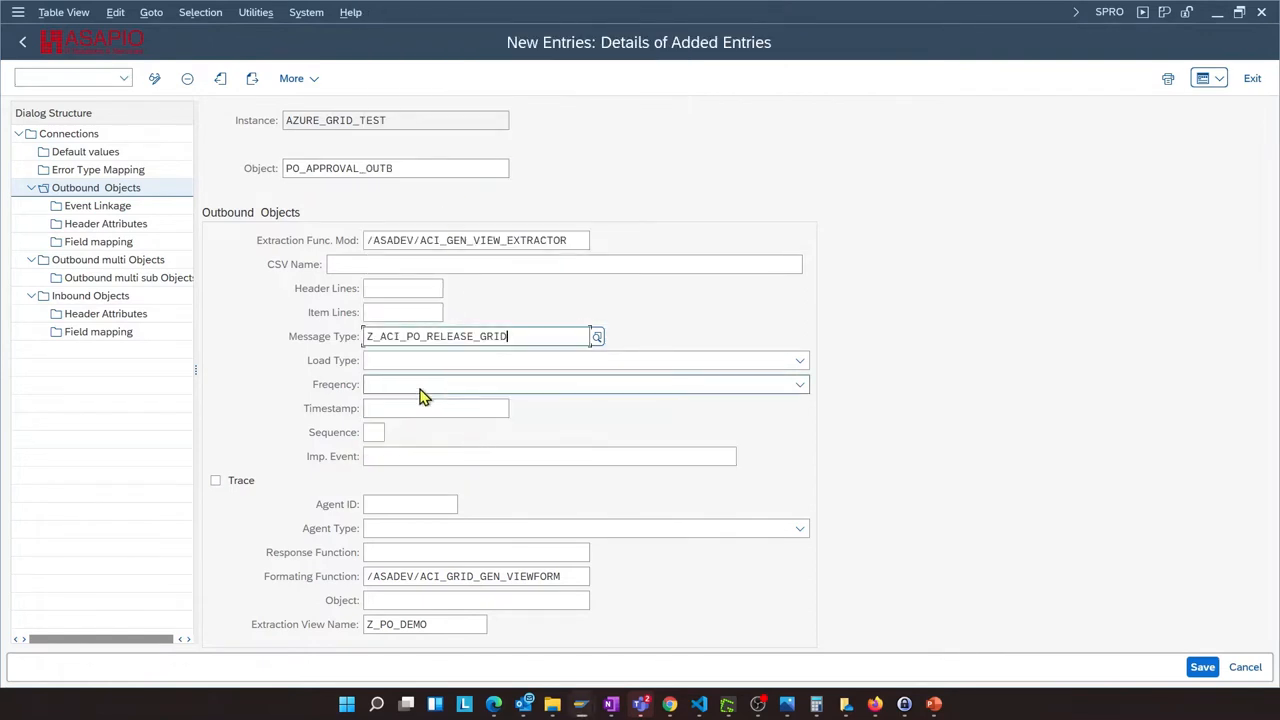
click(585, 360)
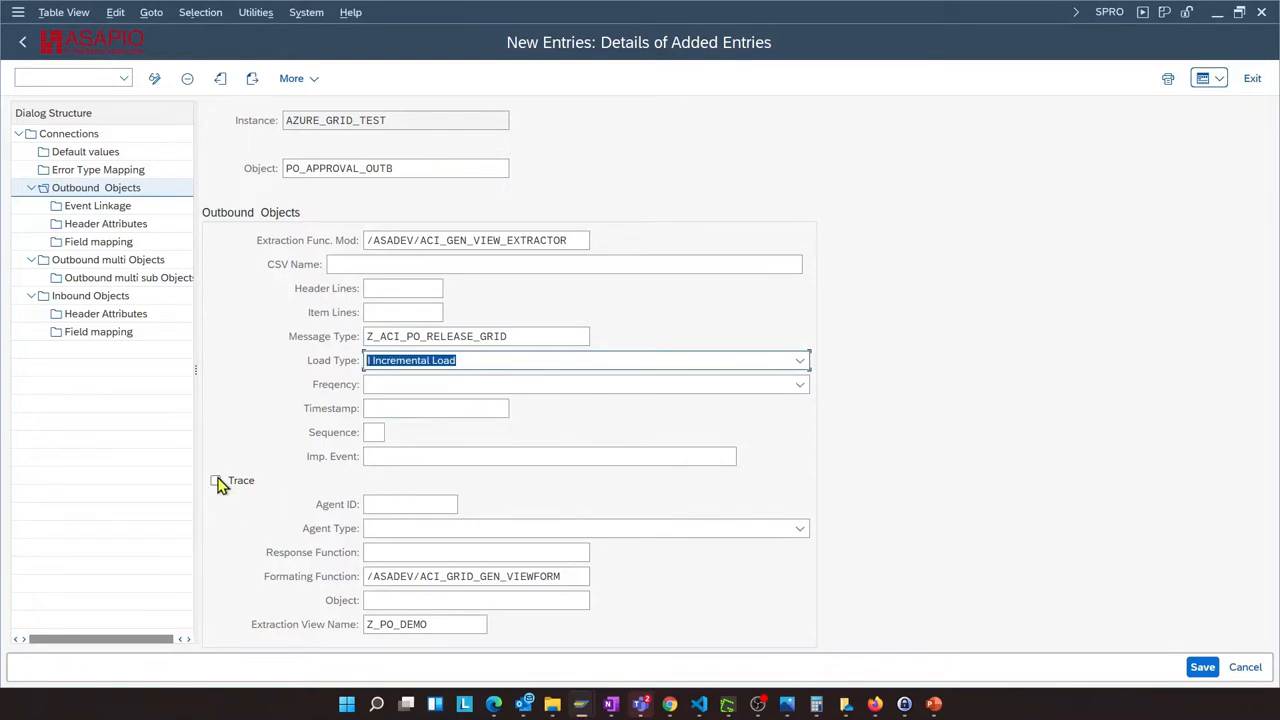
click(216, 480)
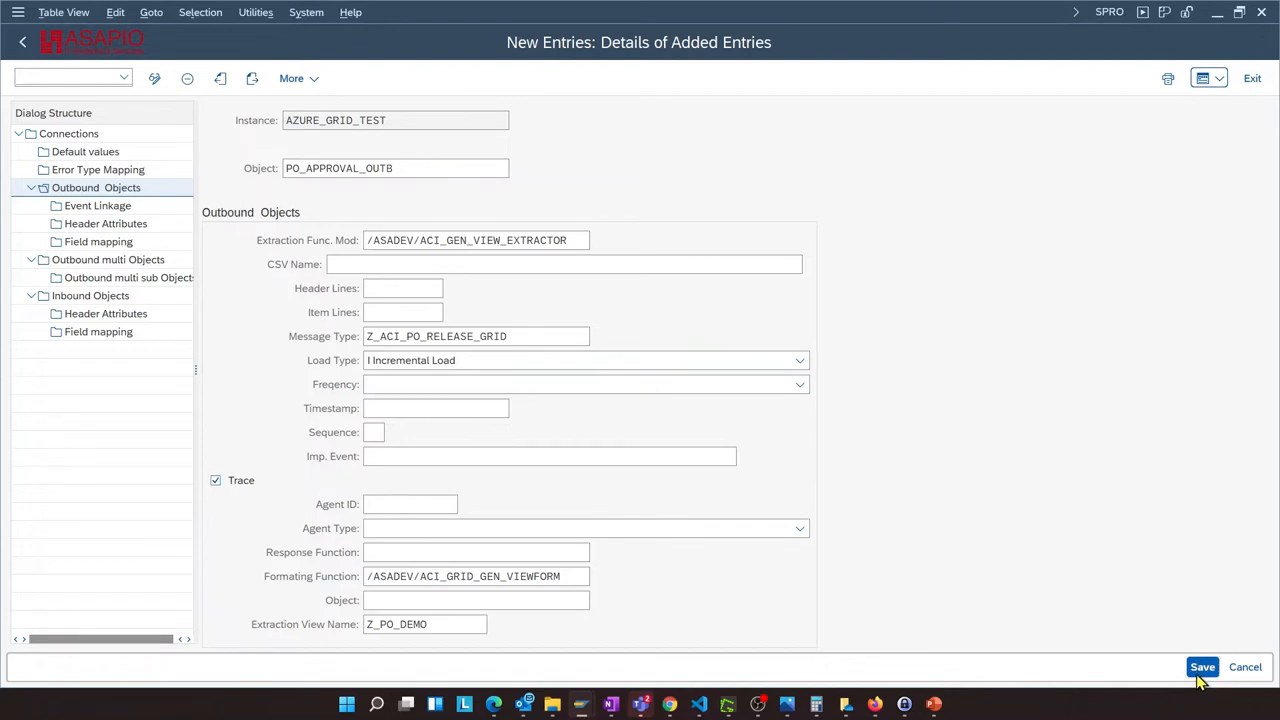
click(1202, 667)
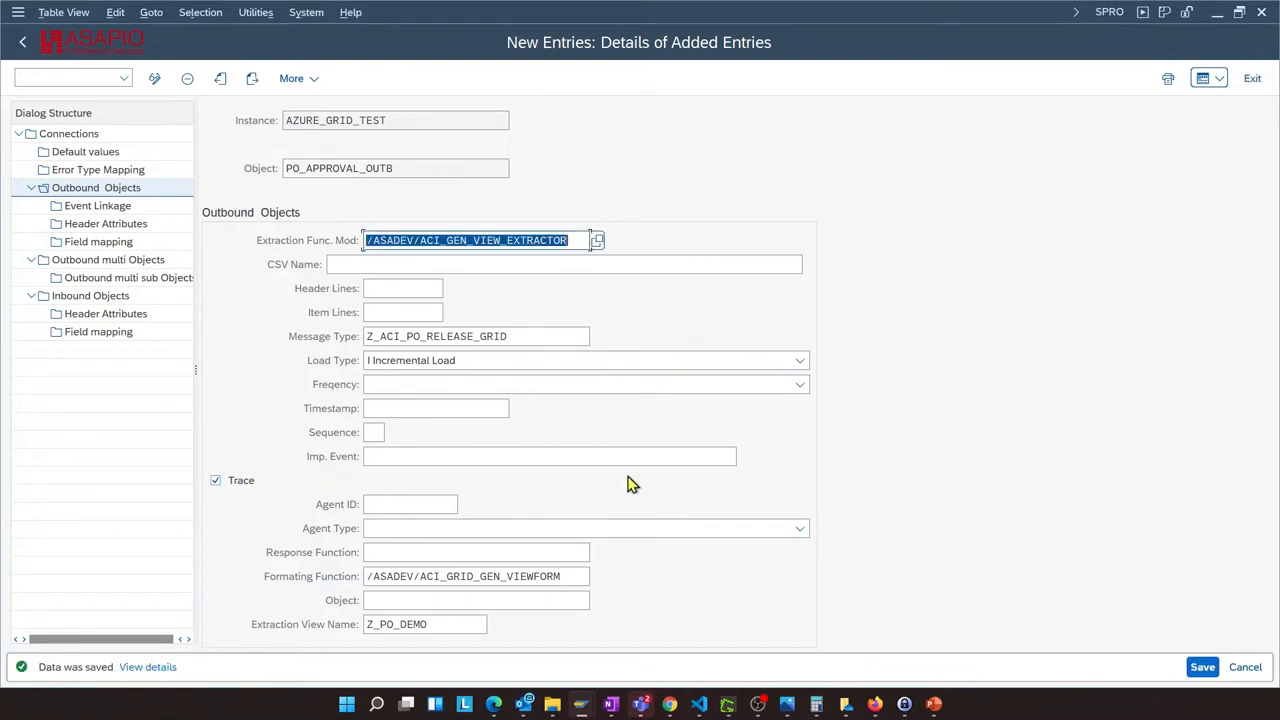
mouse_move(387, 397)
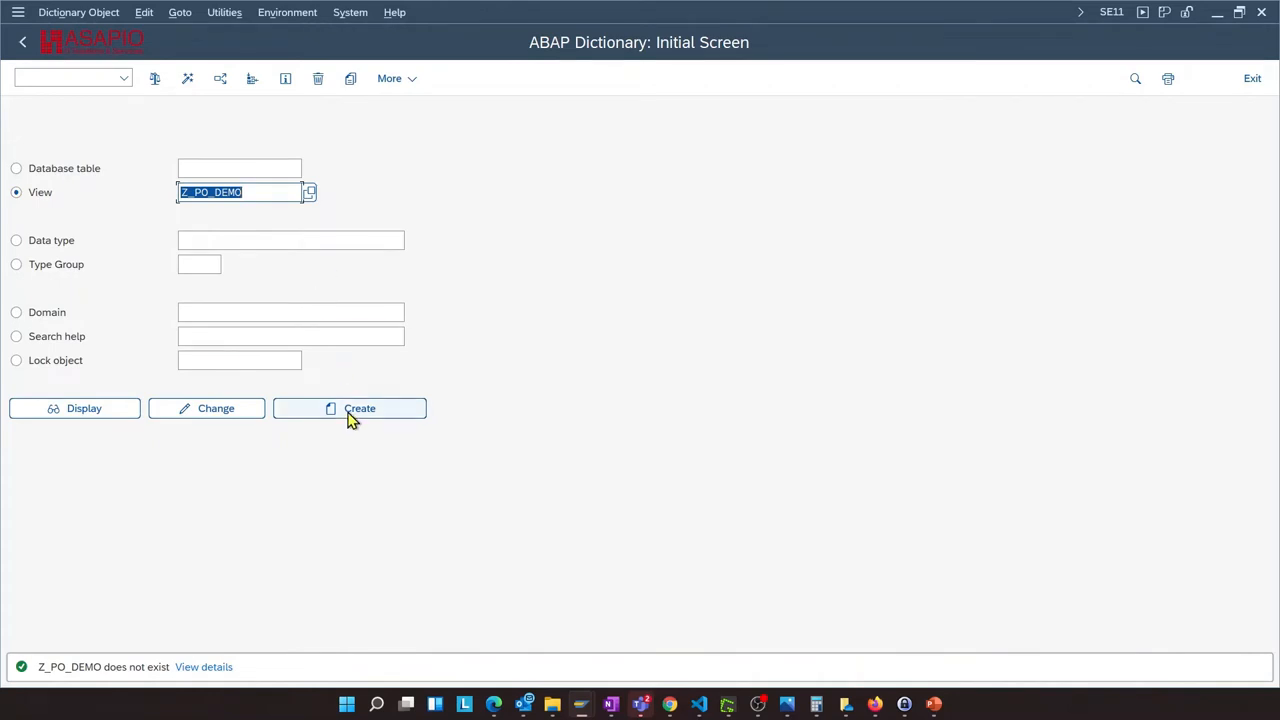
Create Z_PO_DEMO as a database view described 'PO Approval' with base tables EKKO and EKPO
click(359, 408)
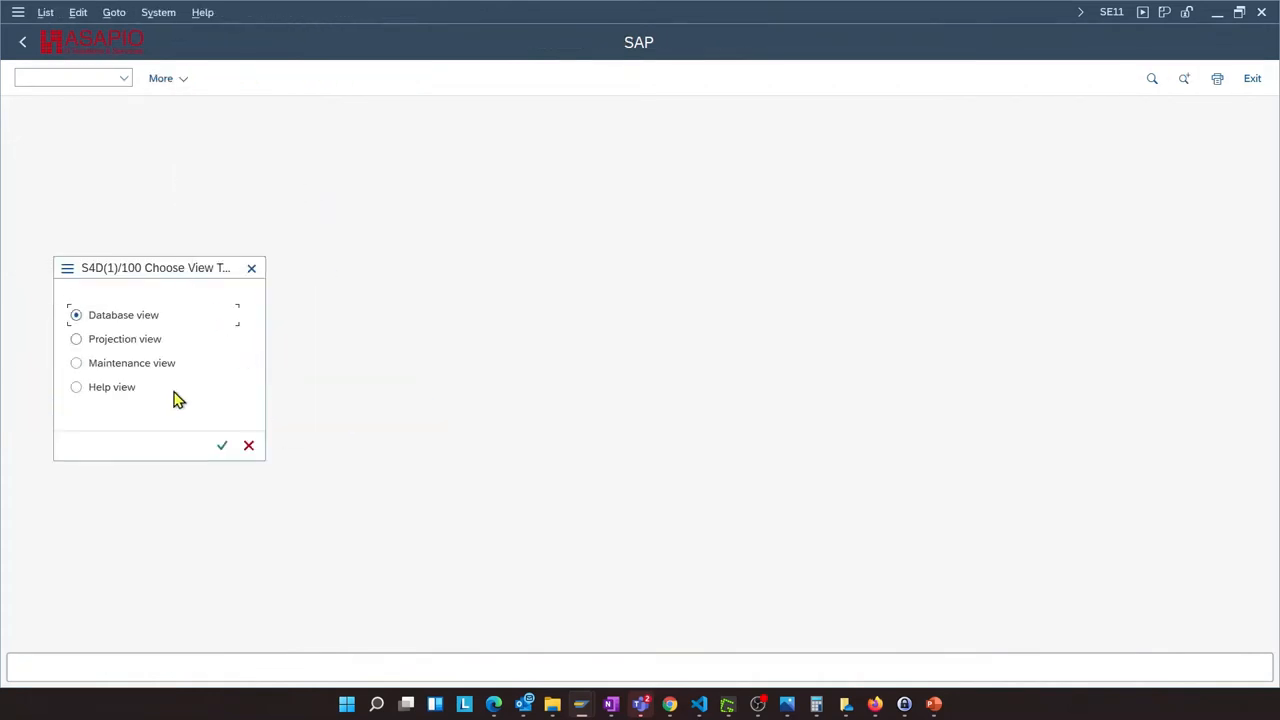
click(221, 445)
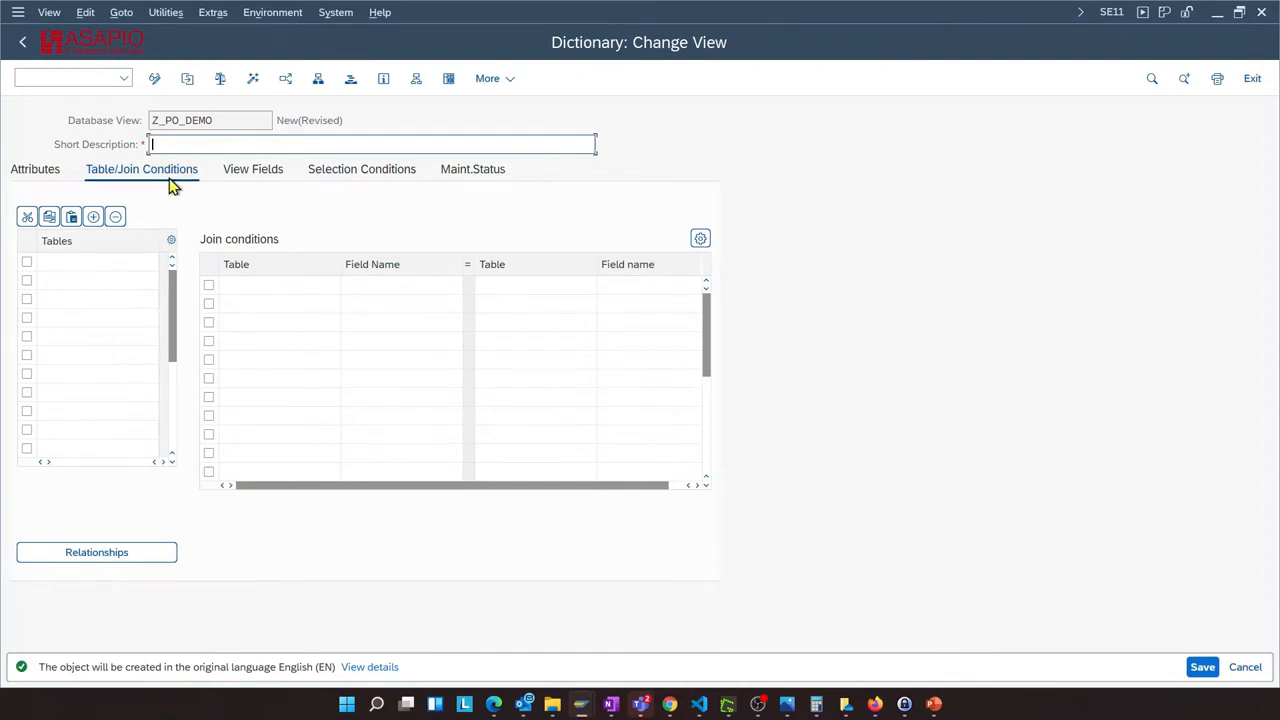
text(PO Appr)
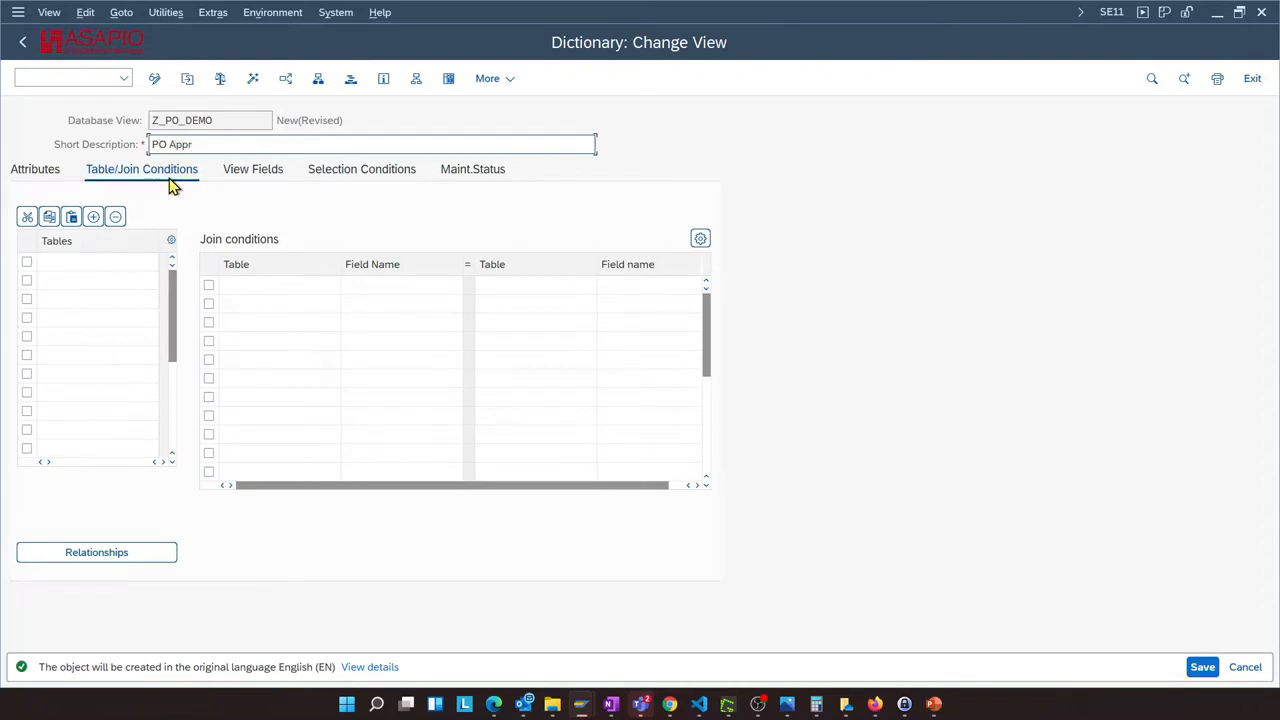
text(oval)
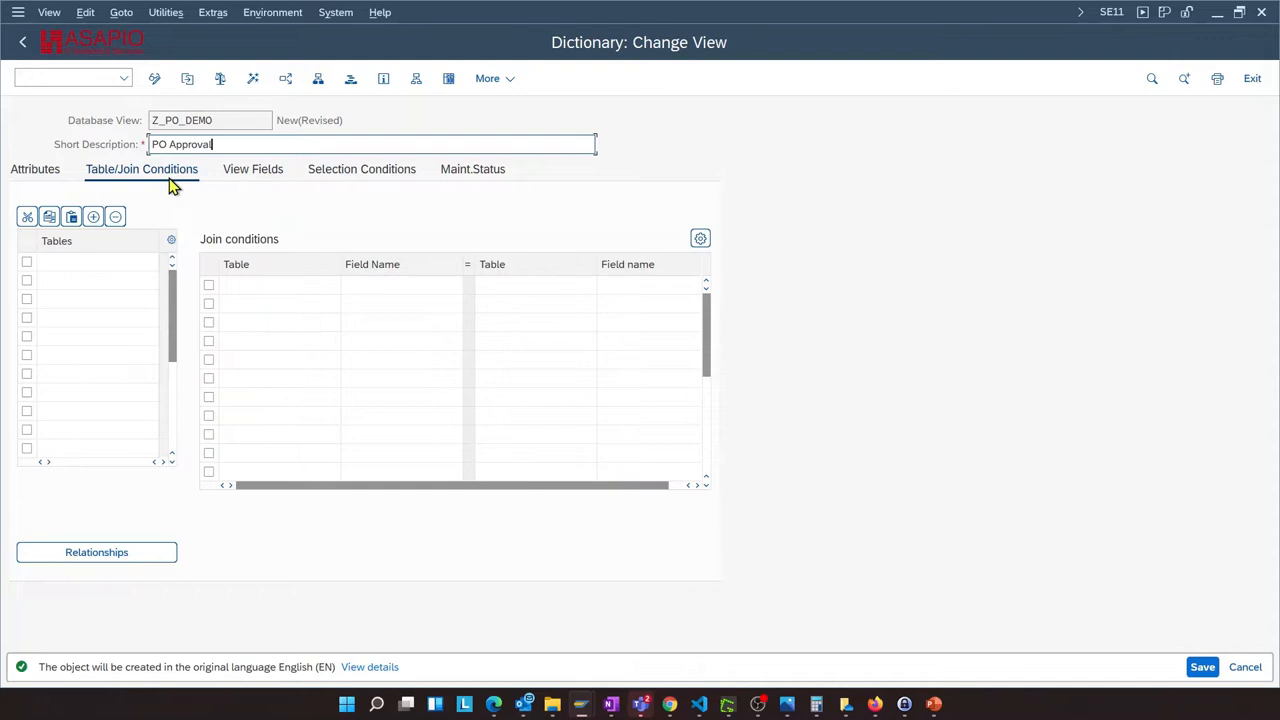
click(90, 261)
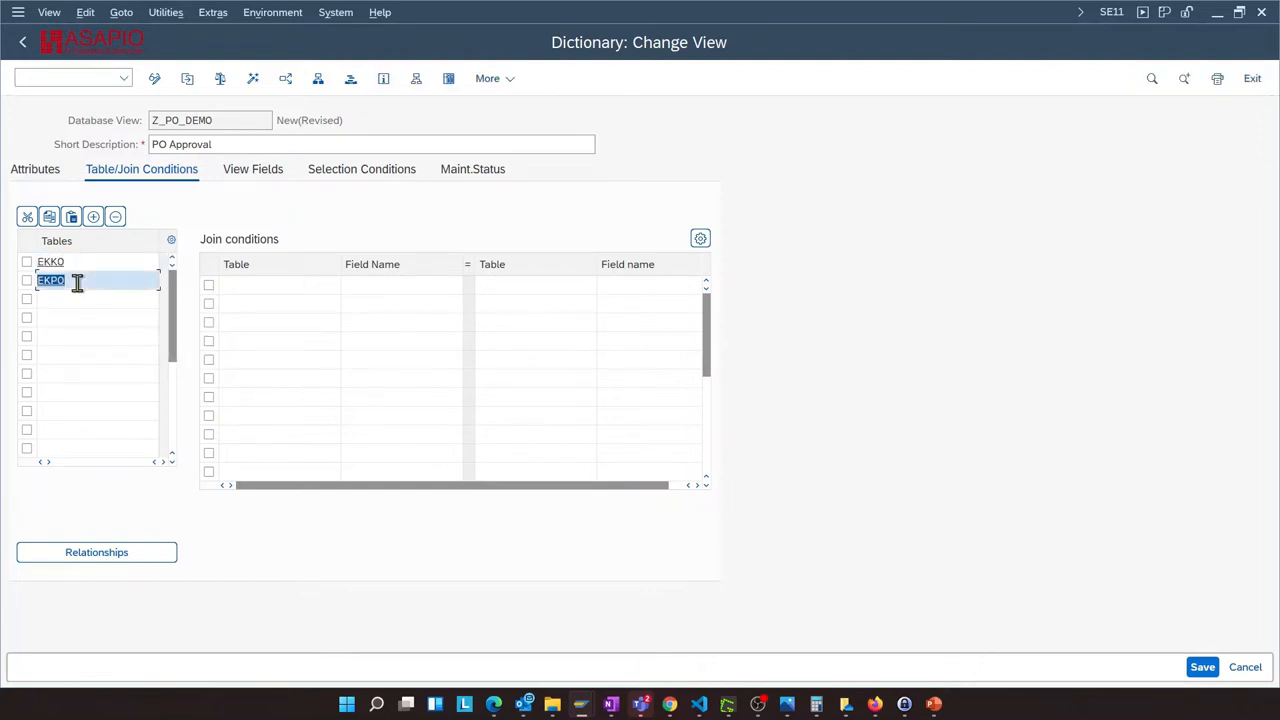
Copy the suggested EKPO–EKKO relationship to join the tables on MANDT and EBELN
click(50, 261)
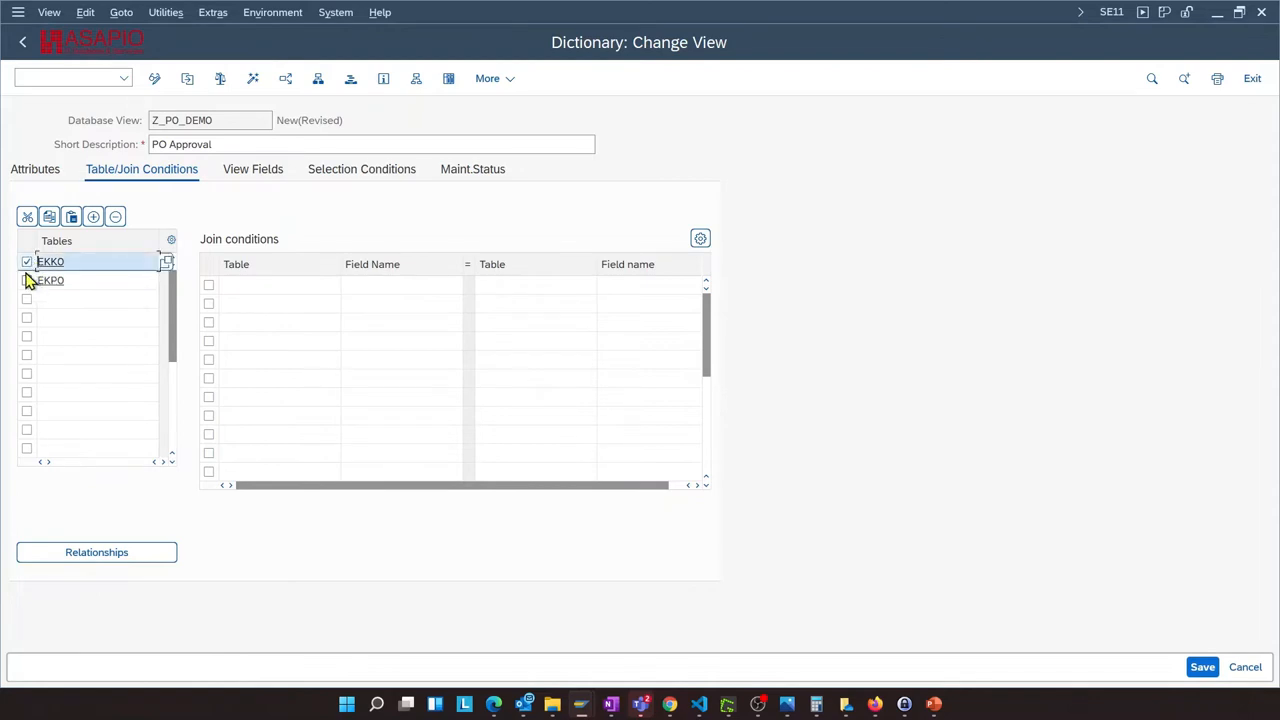
click(27, 280)
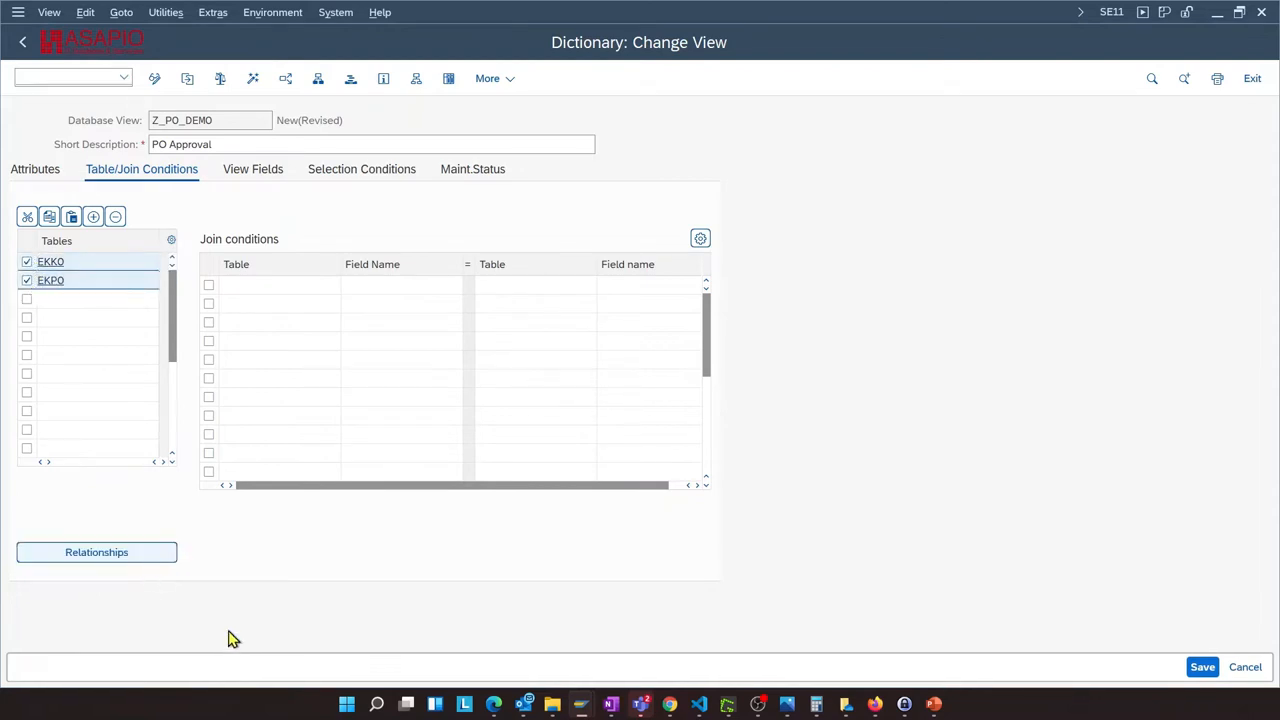
click(96, 552)
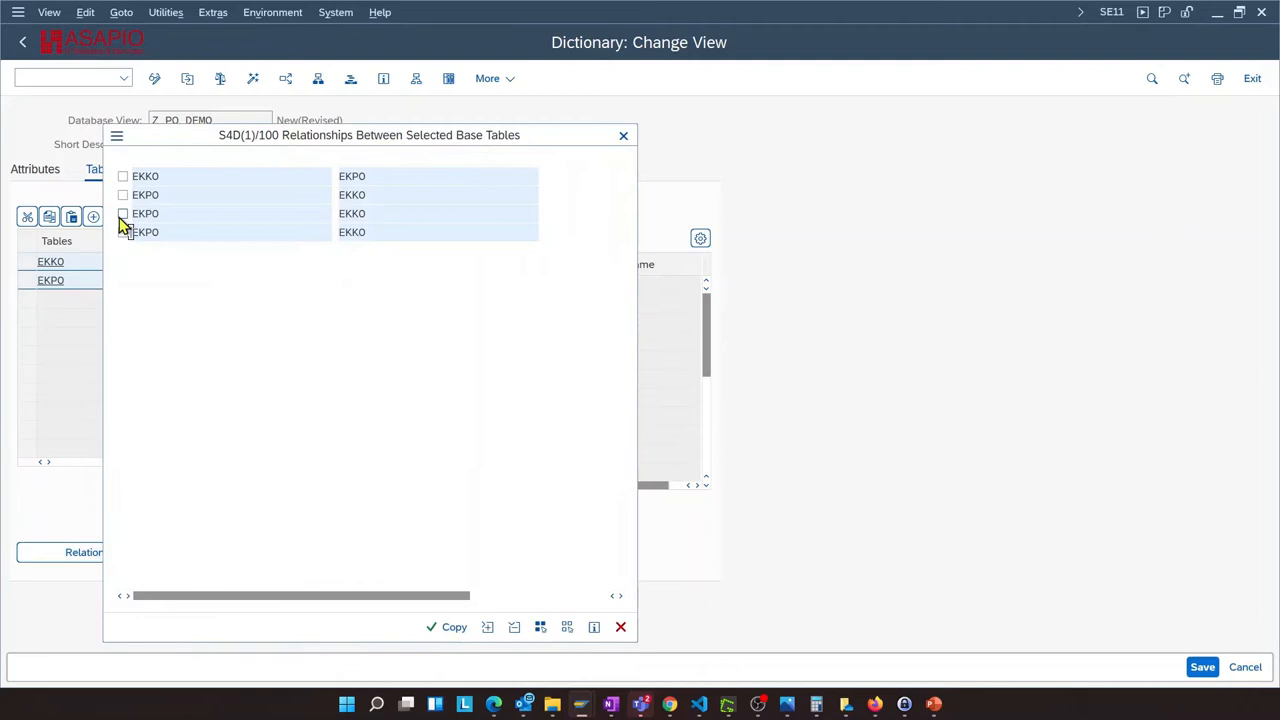
click(122, 213)
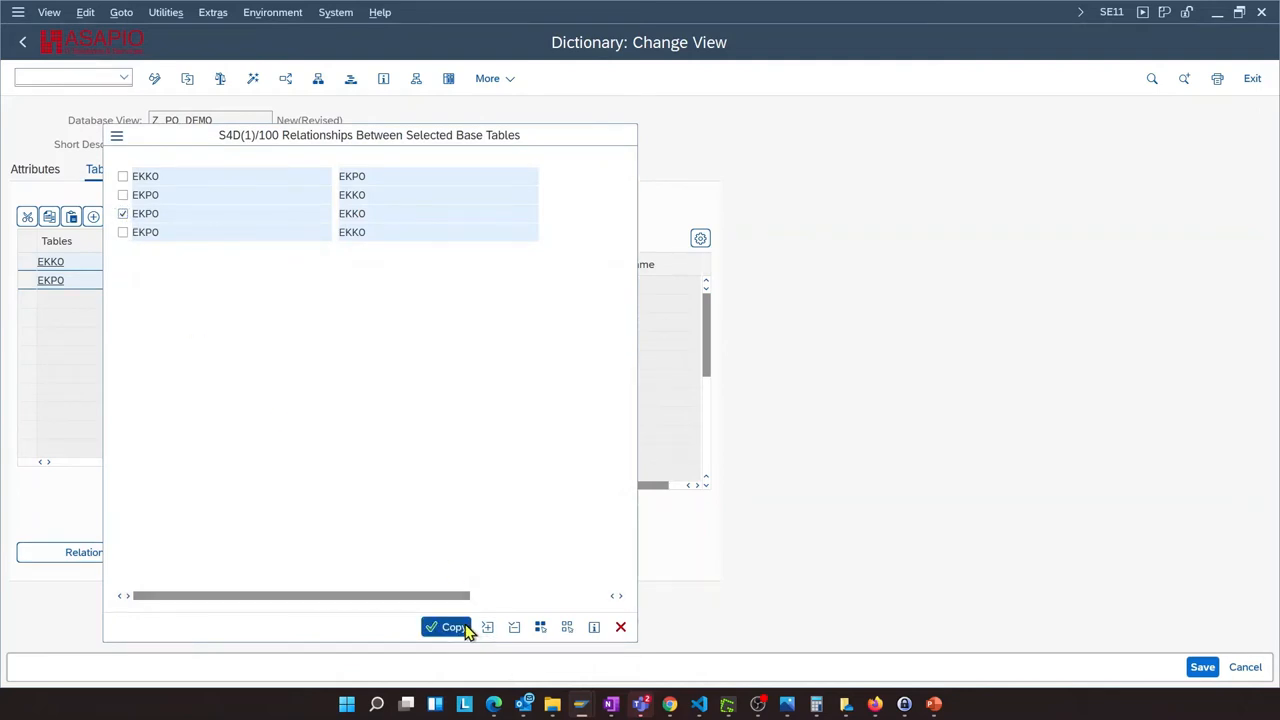
click(446, 627)
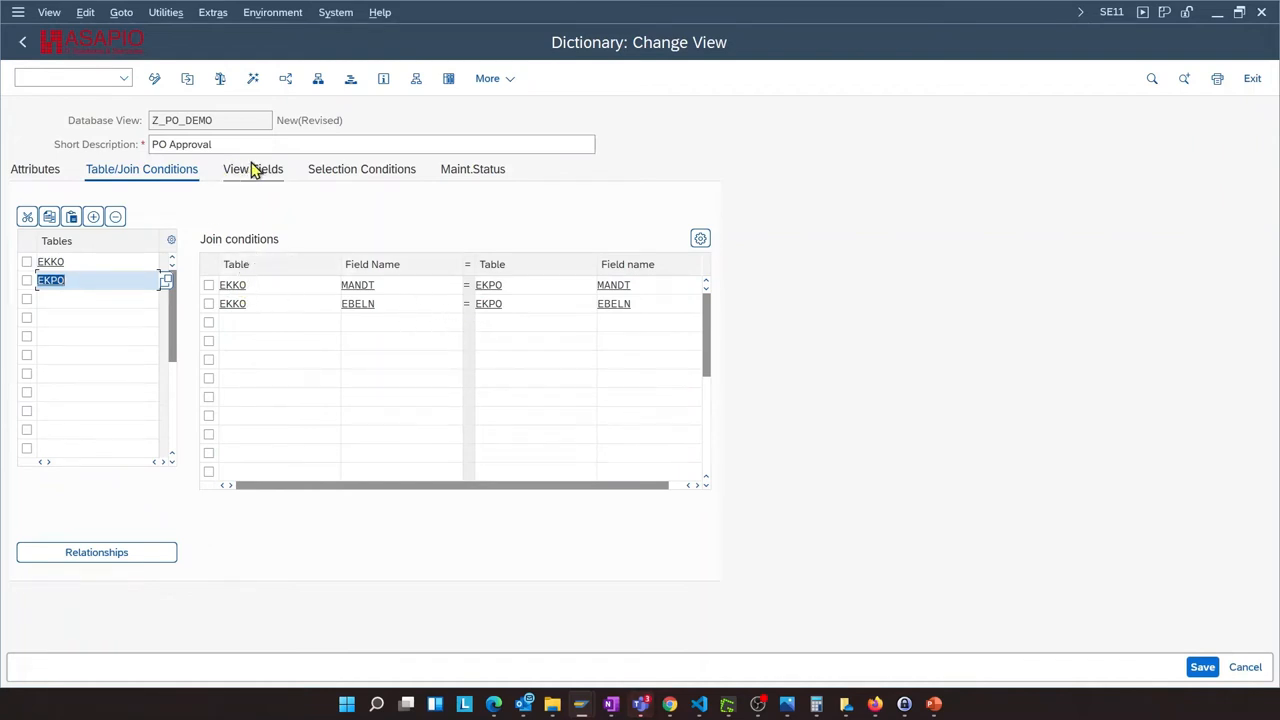
Add the key fields MANDT, EBELN and EBELP to the view fields
click(253, 169)
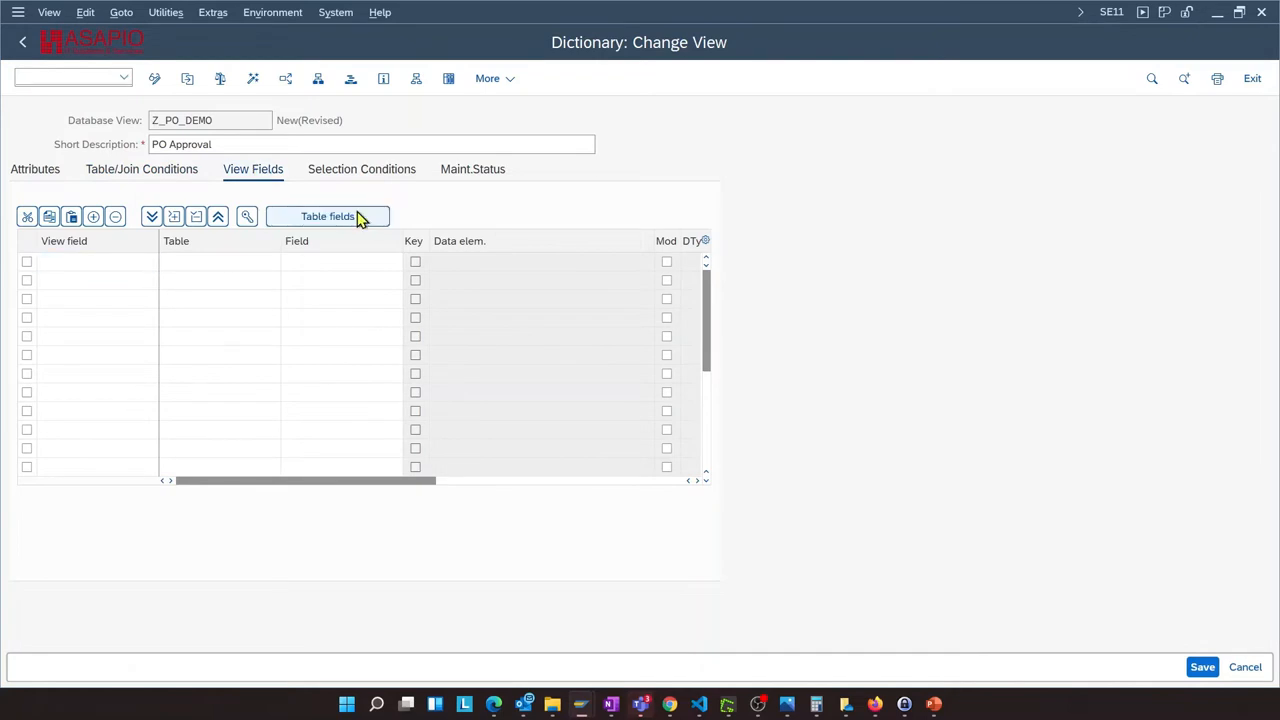
click(327, 216)
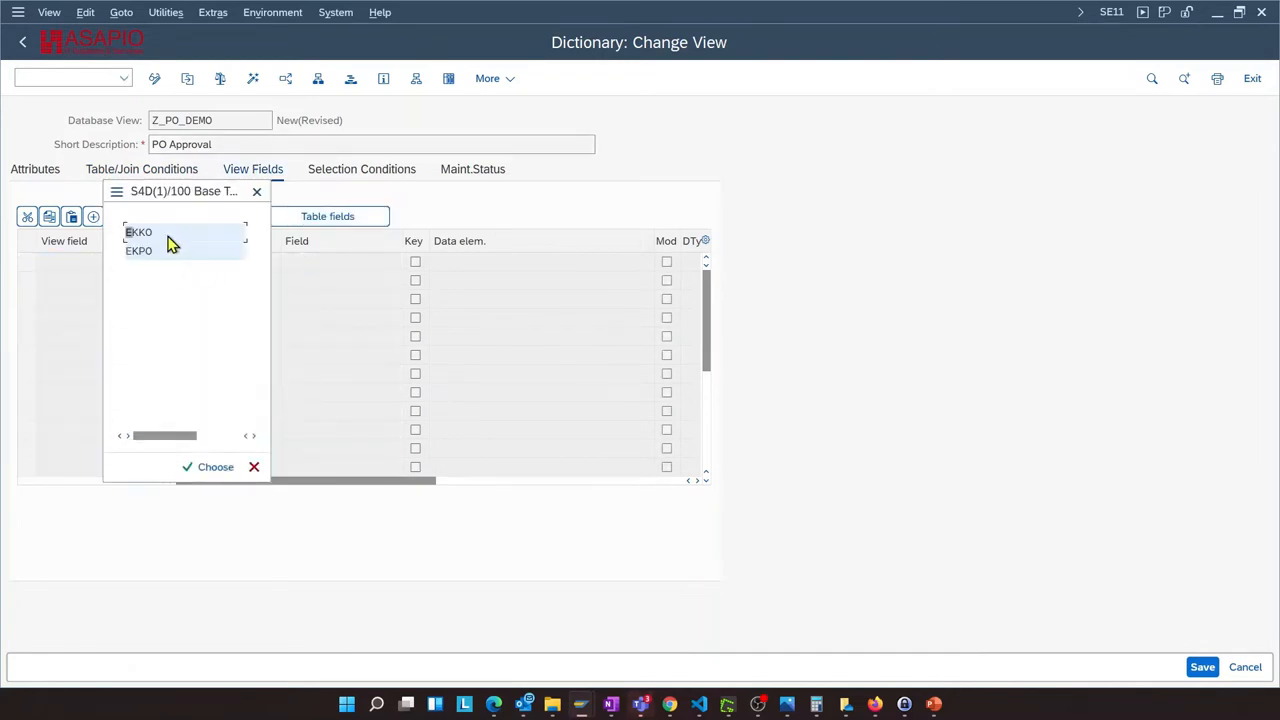
click(138, 231)
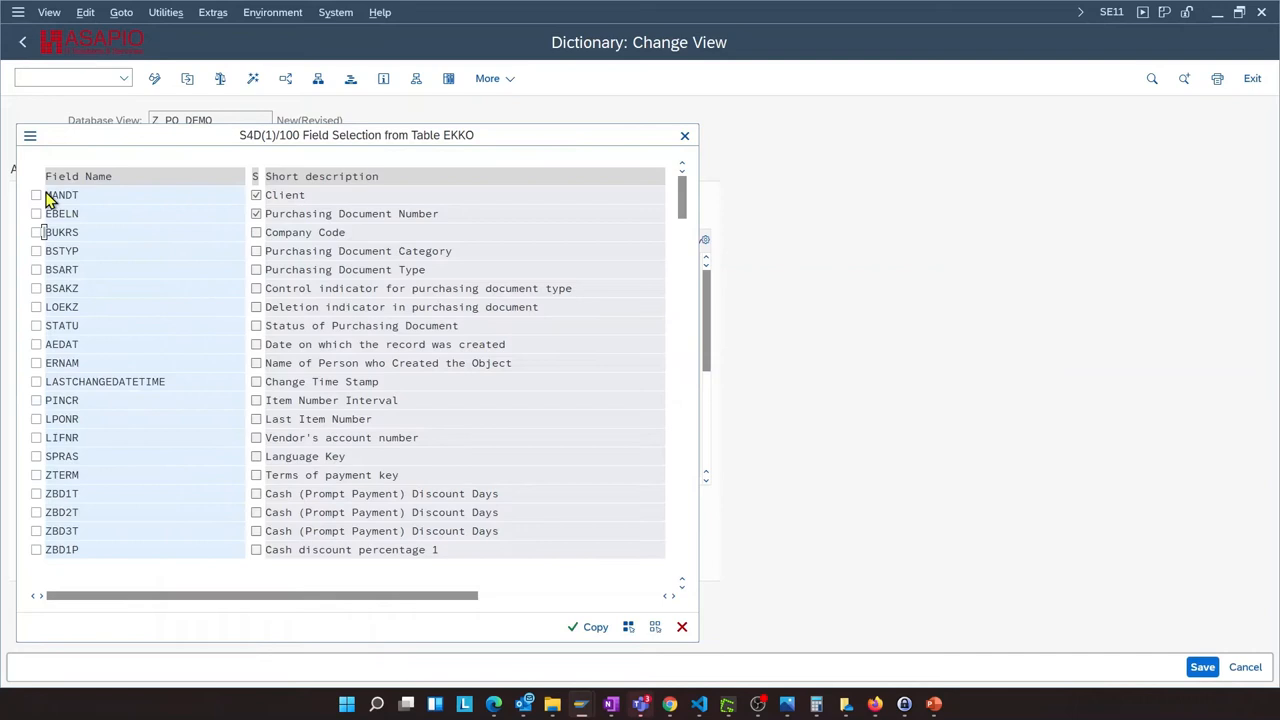
click(36, 195)
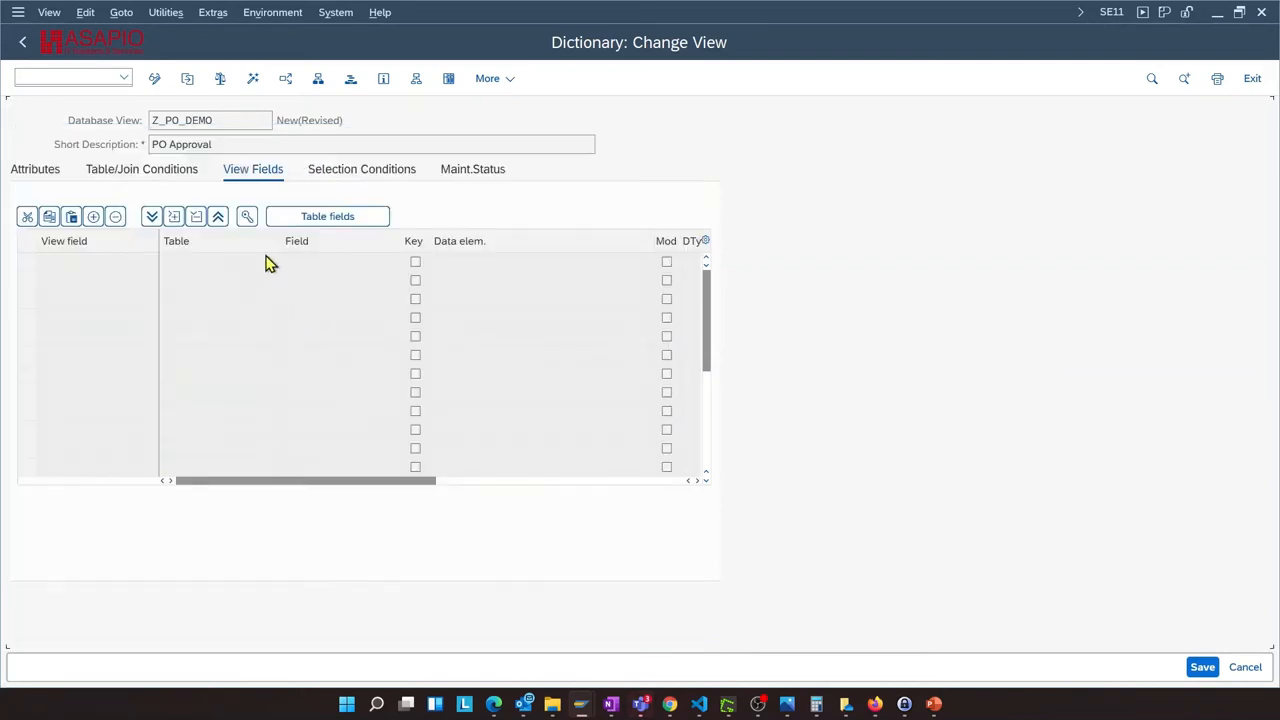
click(327, 216)
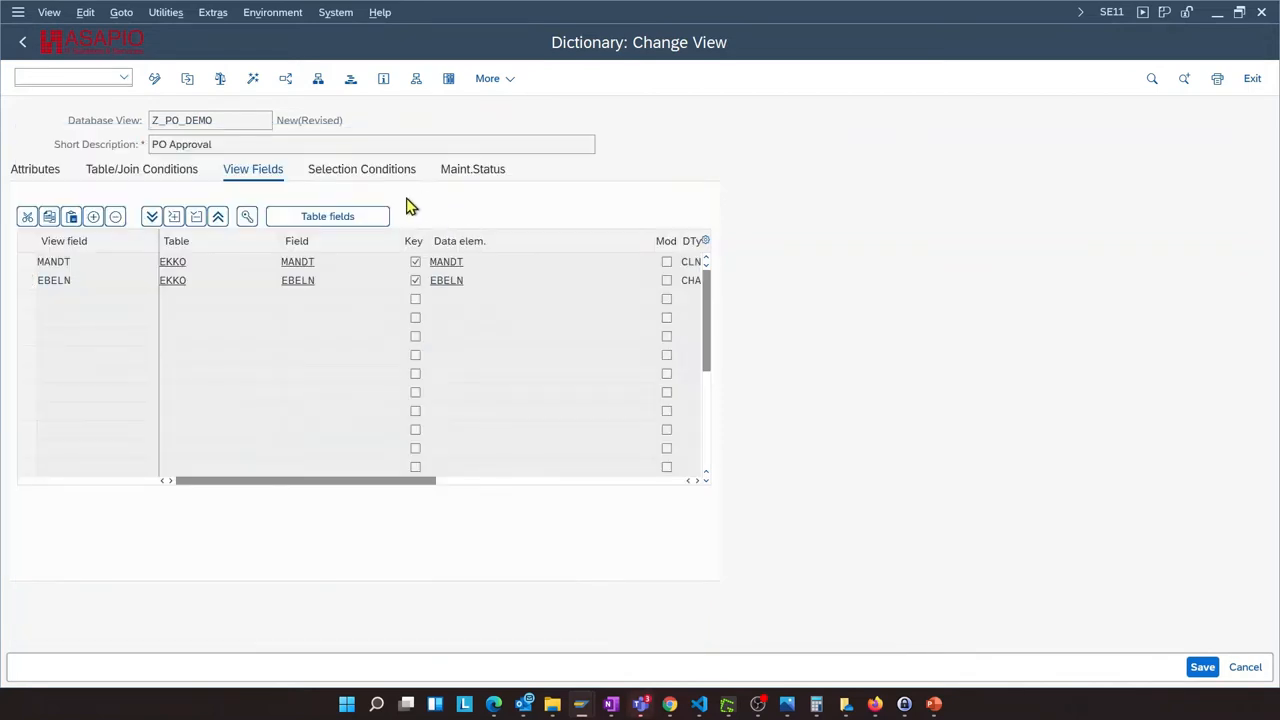
click(327, 216)
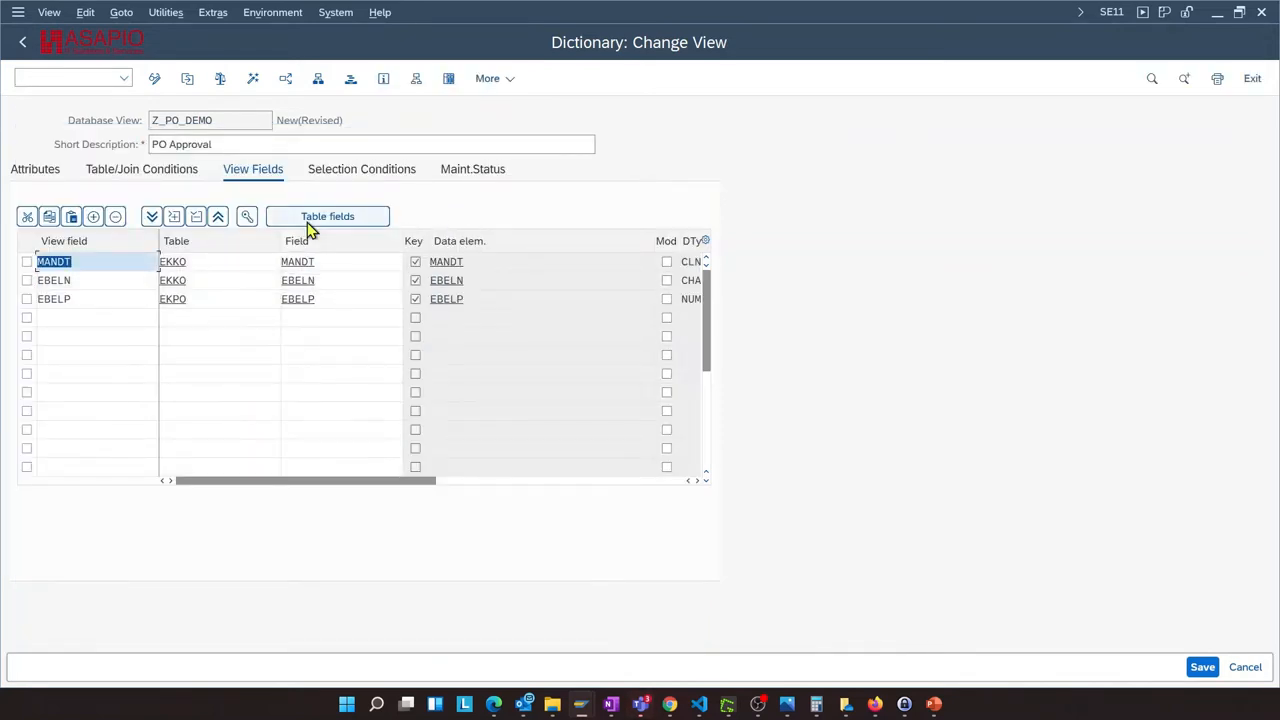
click(328, 216)
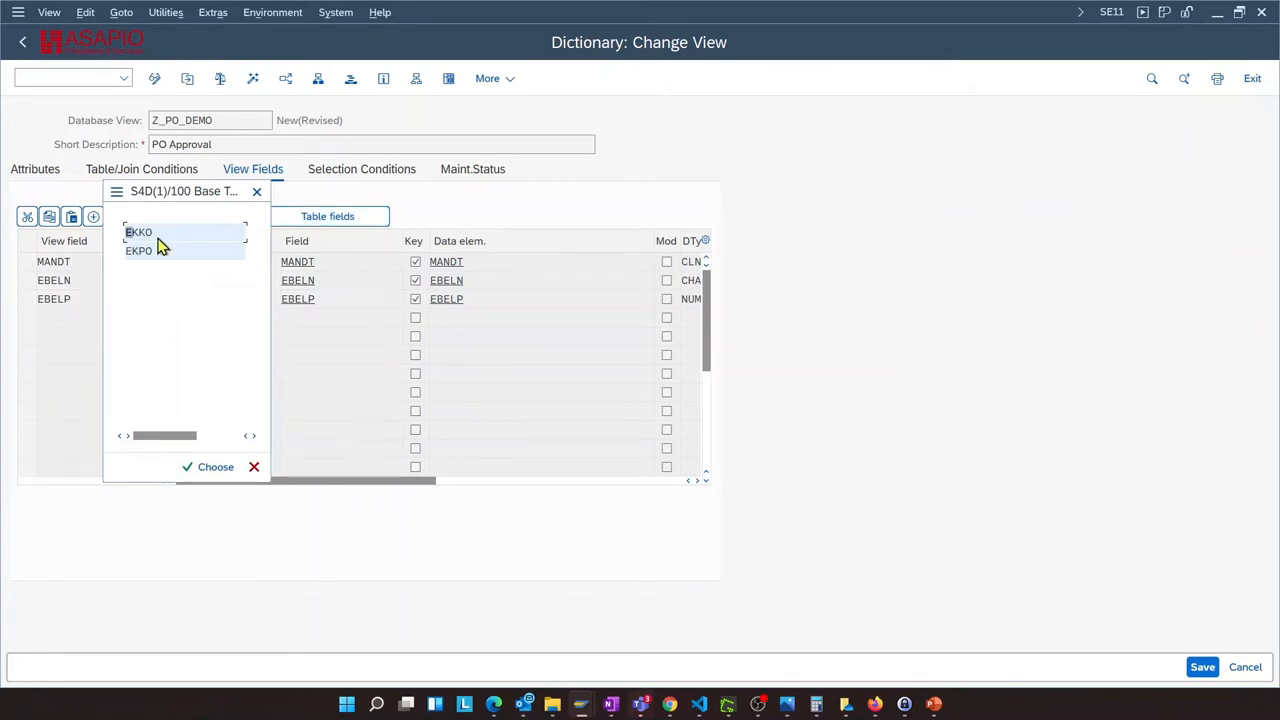
Copy EKKO fields BUKRS, BSTYP, BSART, LIFNR, EKORG, EKGRP and WAERS into the view
click(139, 231)
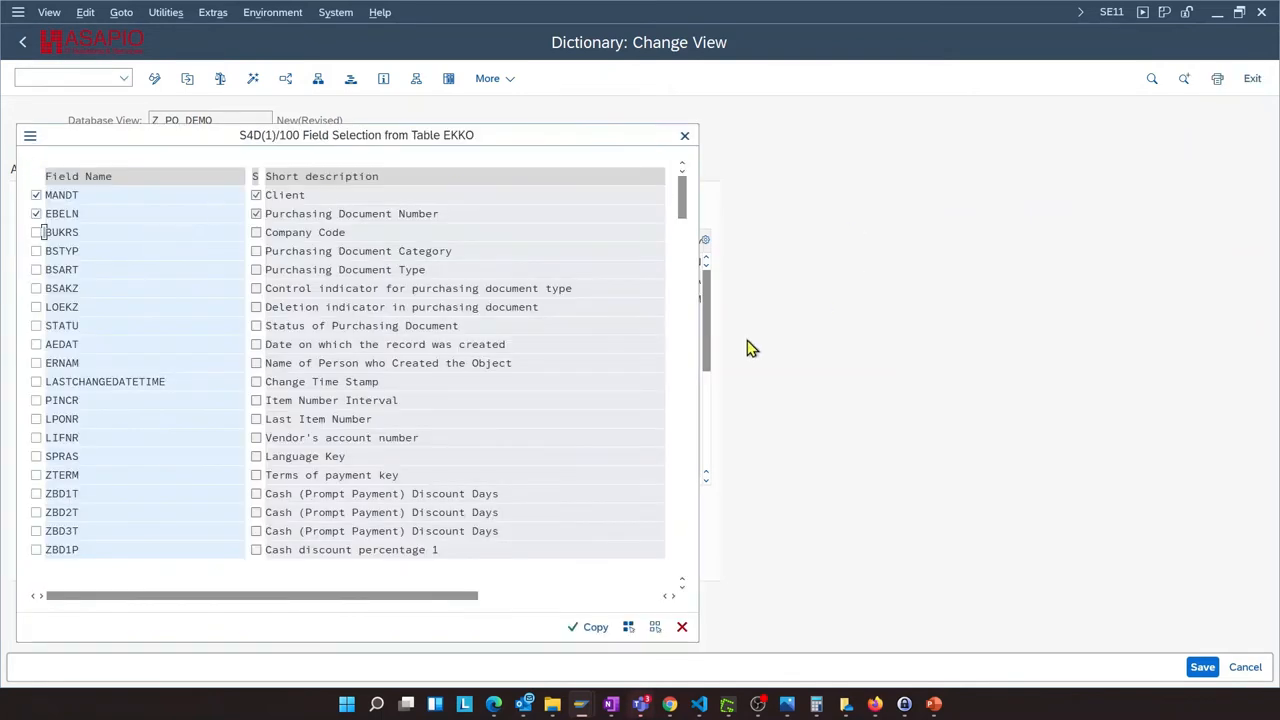
mouse_move(219, 190)
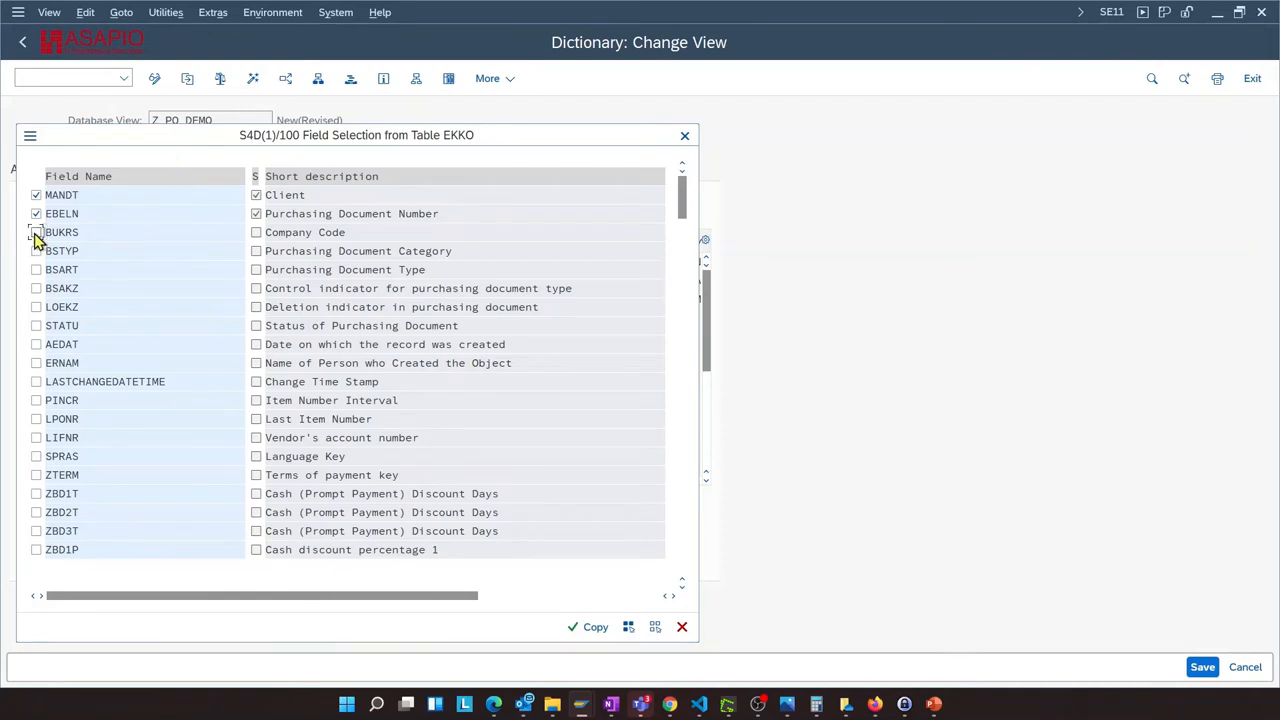
click(36, 232)
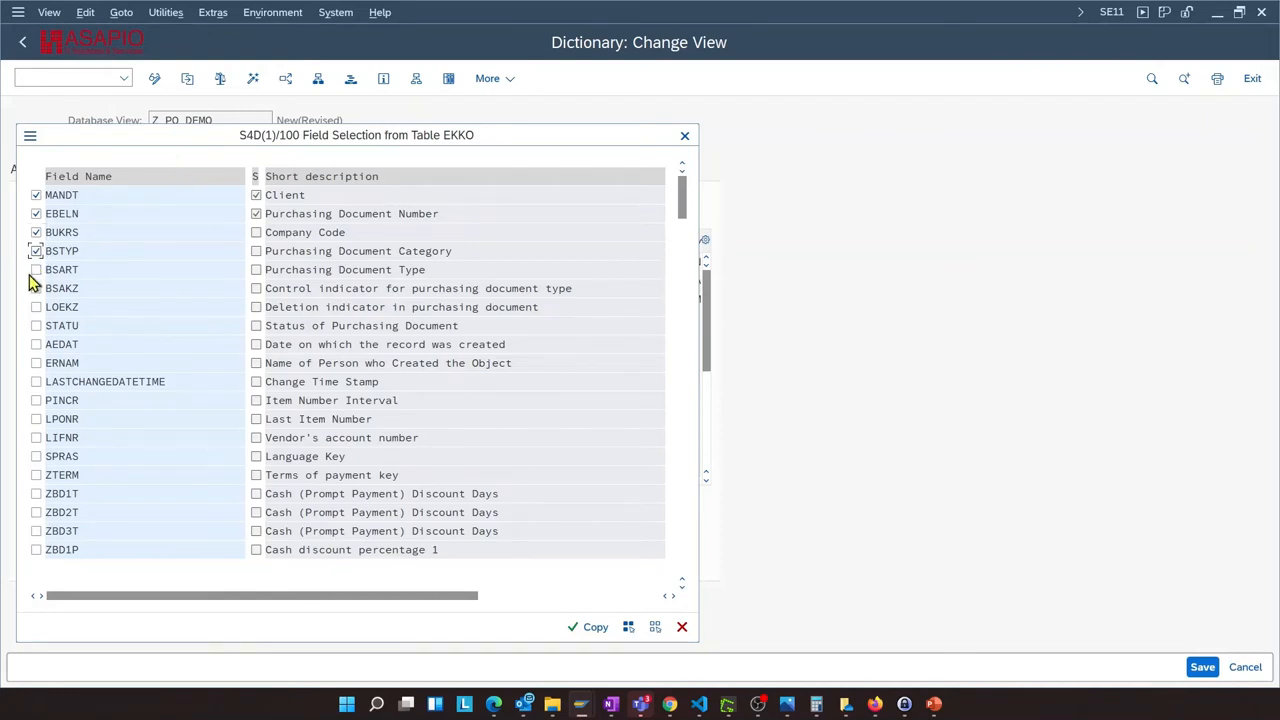
click(36, 269)
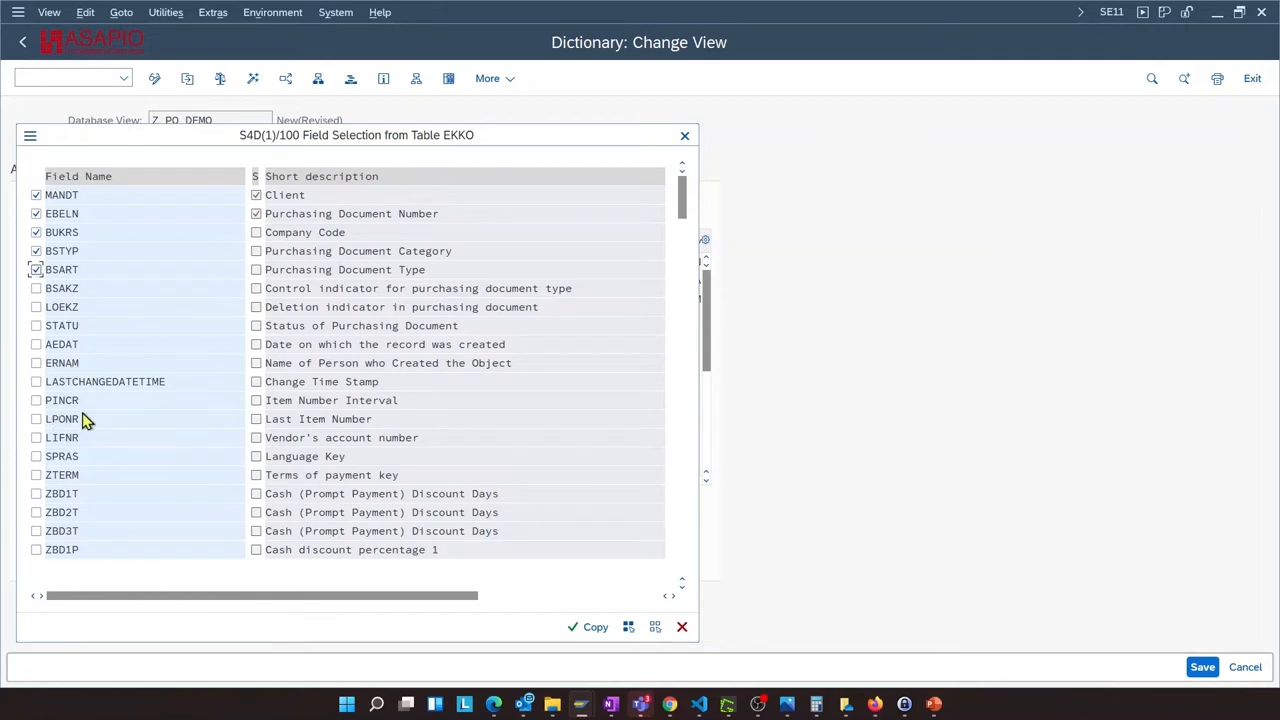
click(36, 437)
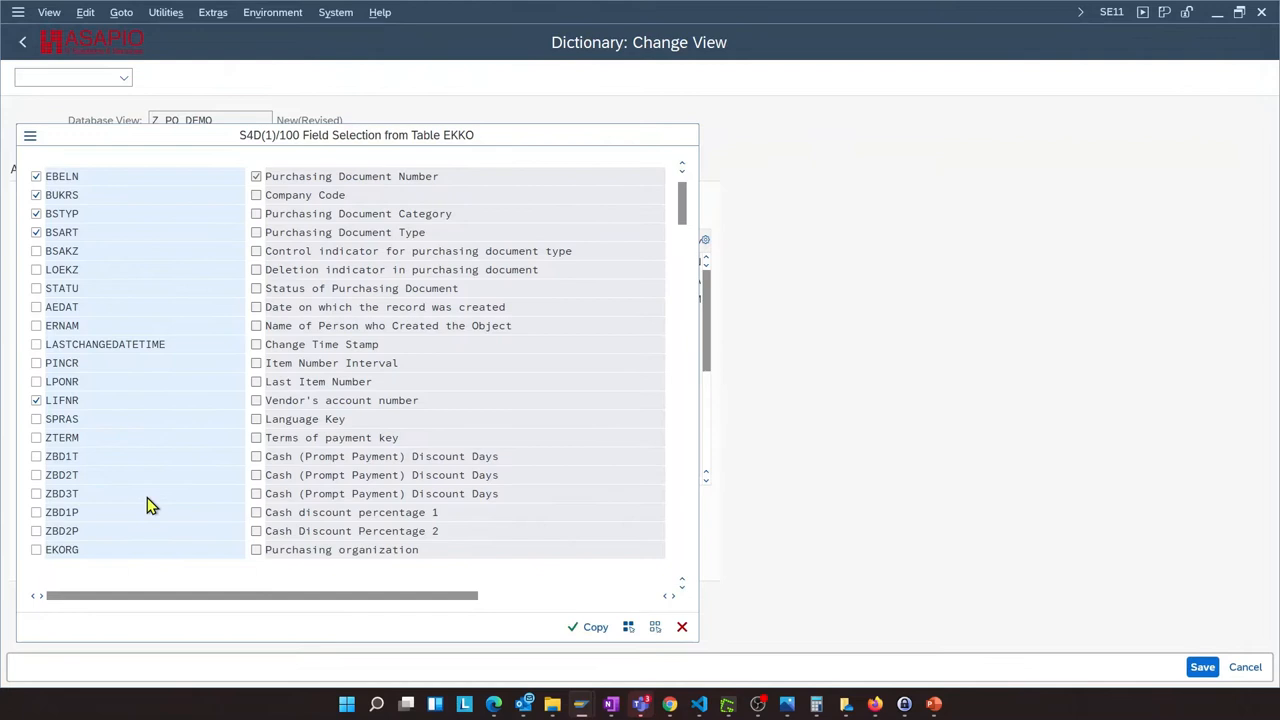
scroll(down, 3)
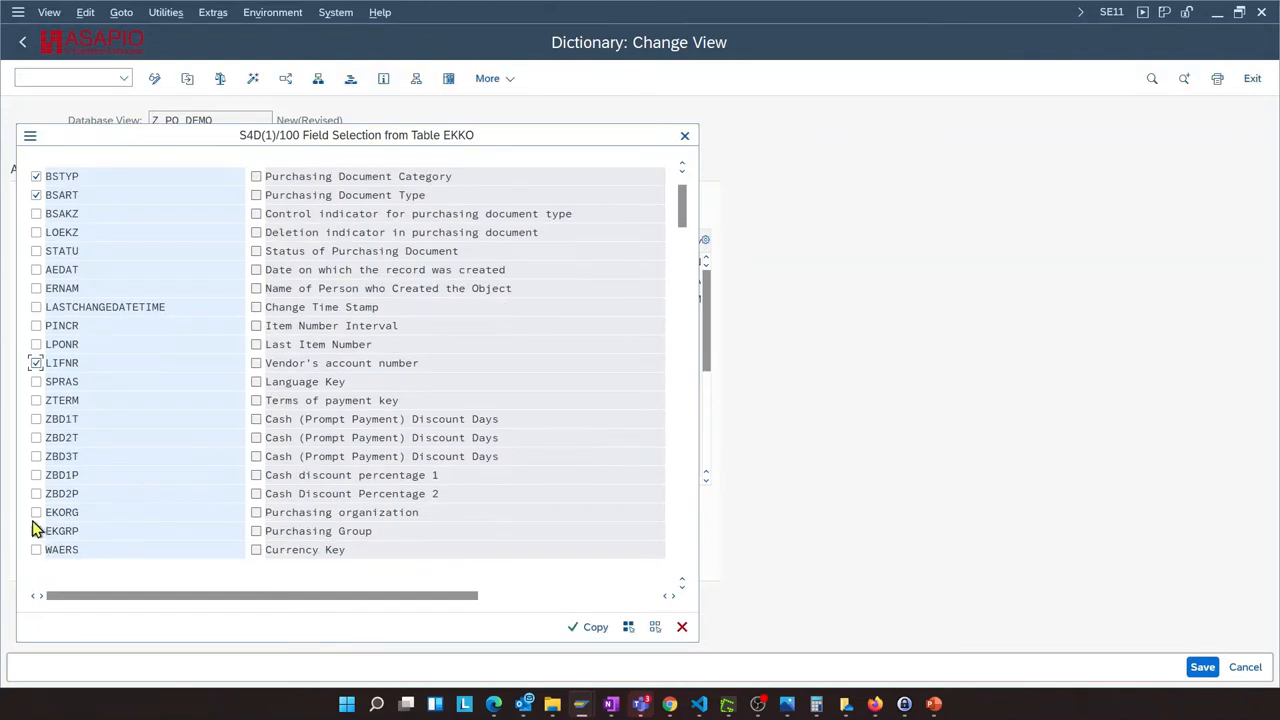
click(36, 512)
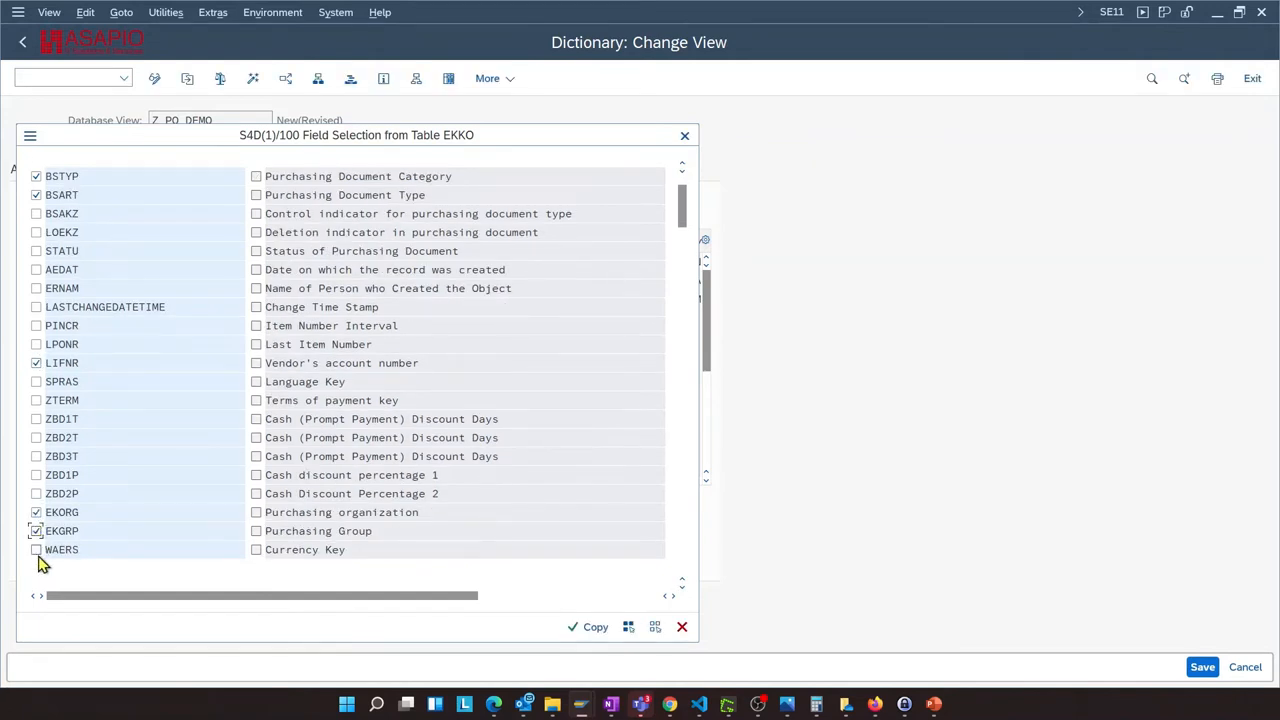
click(36, 549)
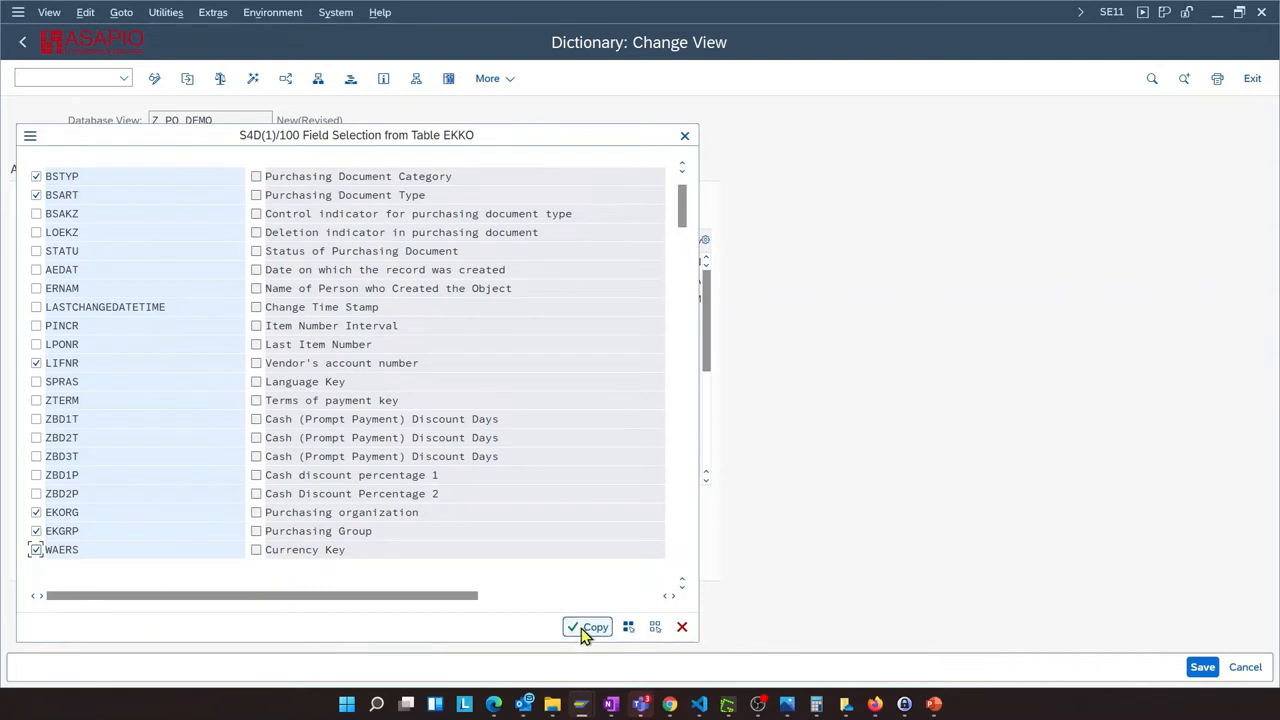
click(588, 627)
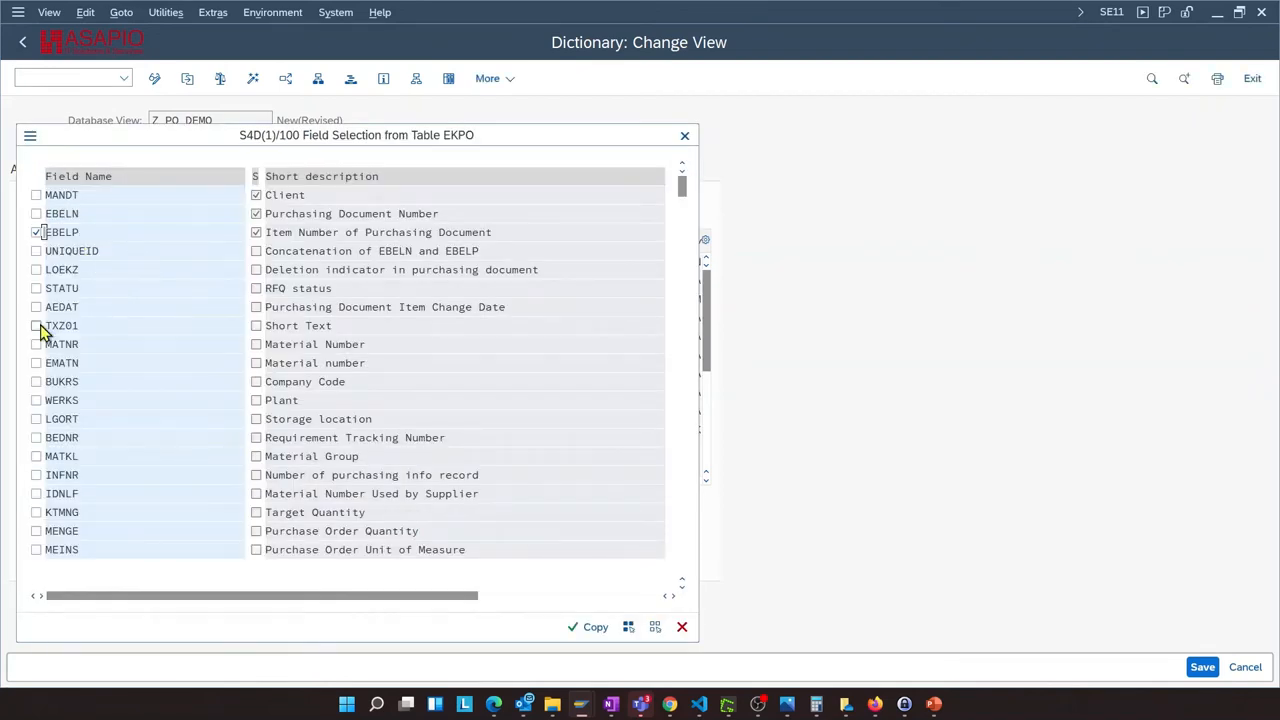
Copy EKPO fields TXZ01, MATNR, WERKS, MENGE, MEINS and NETWR into the view
click(36, 325)
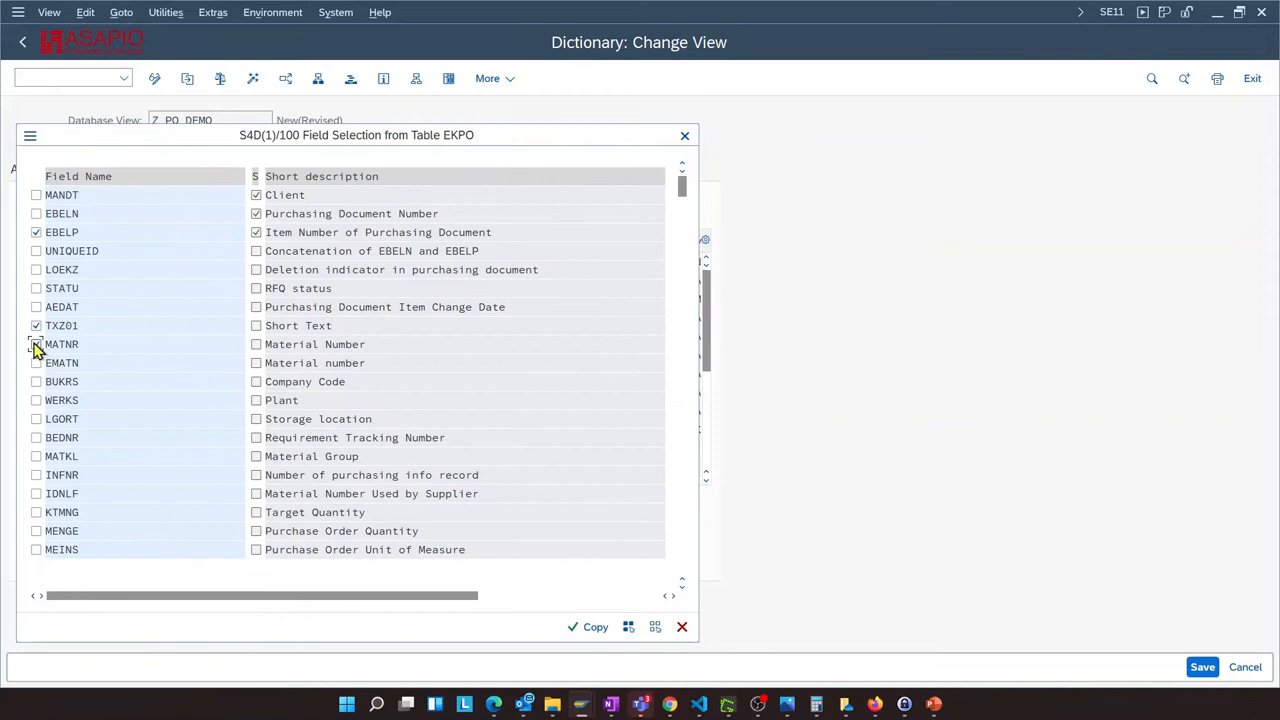
click(36, 343)
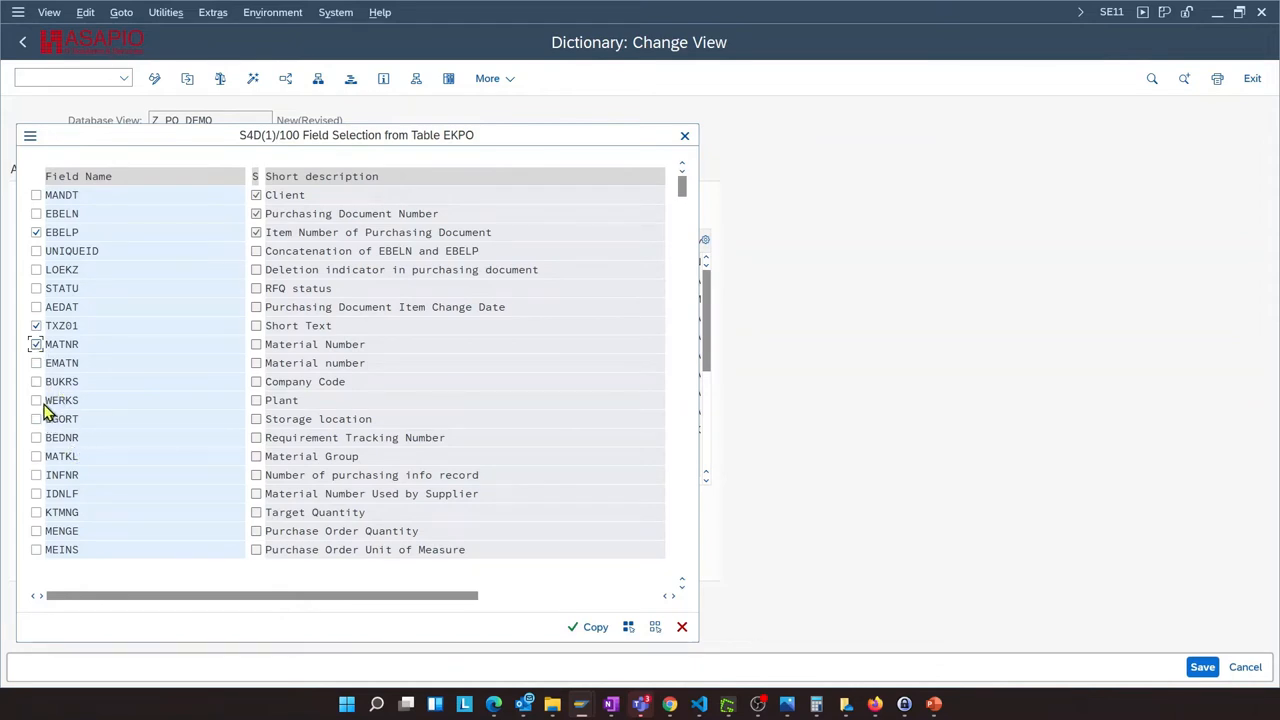
click(36, 400)
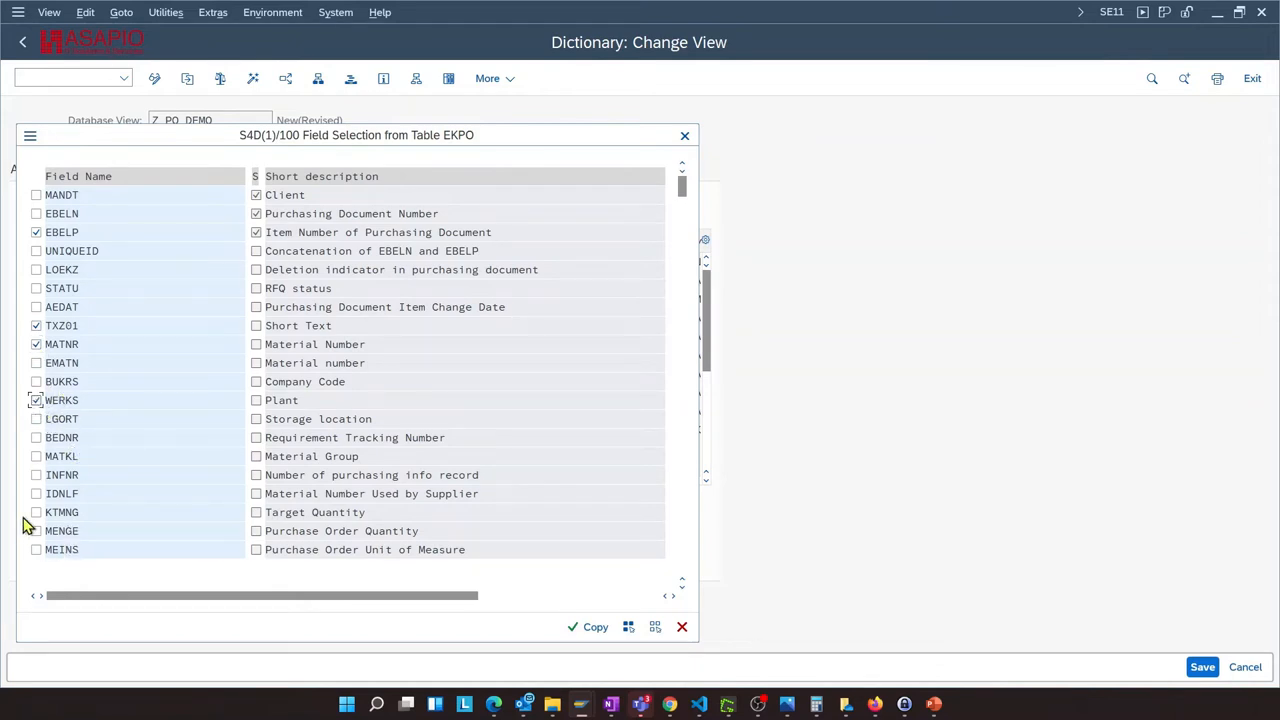
click(36, 531)
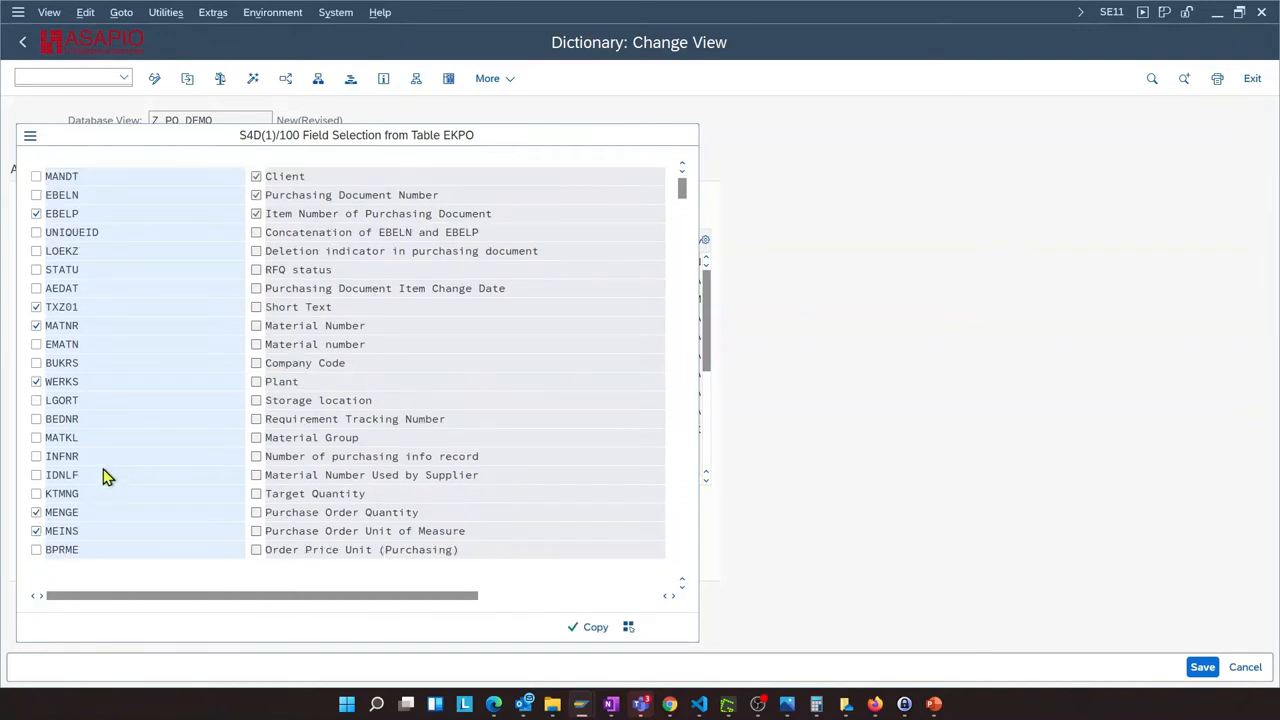
scroll(down, 3)
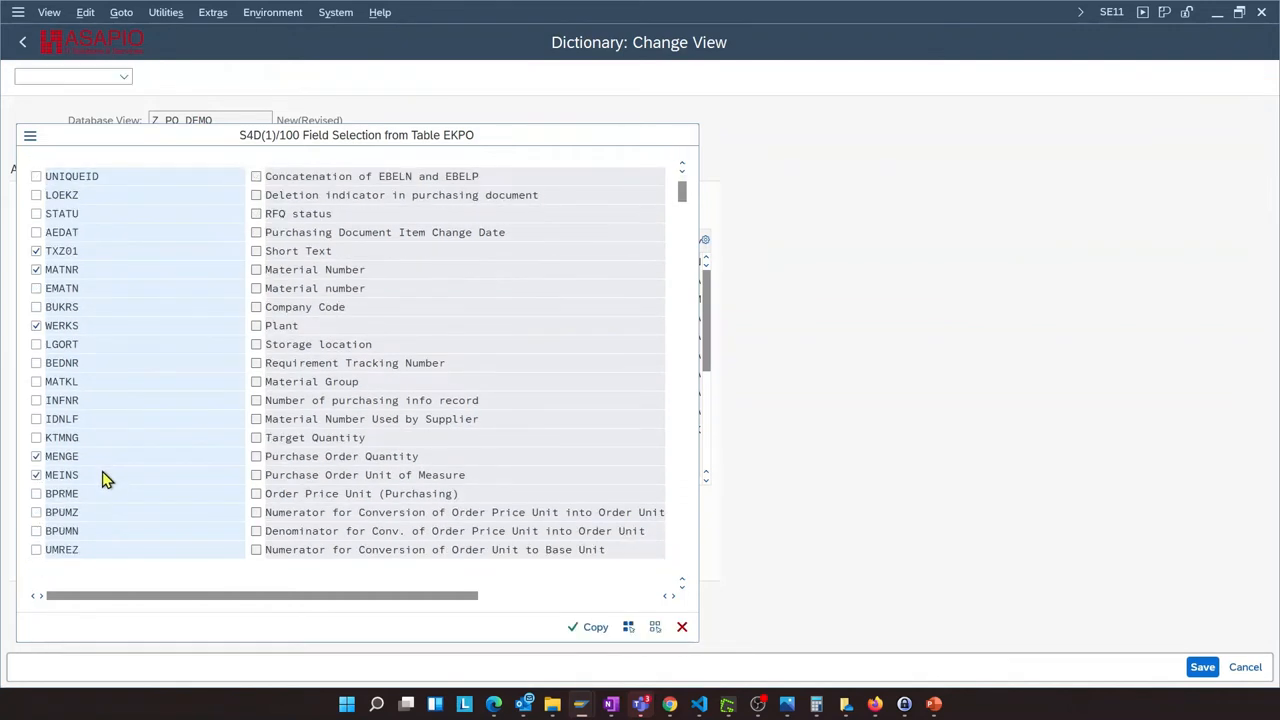
scroll(down, 3)
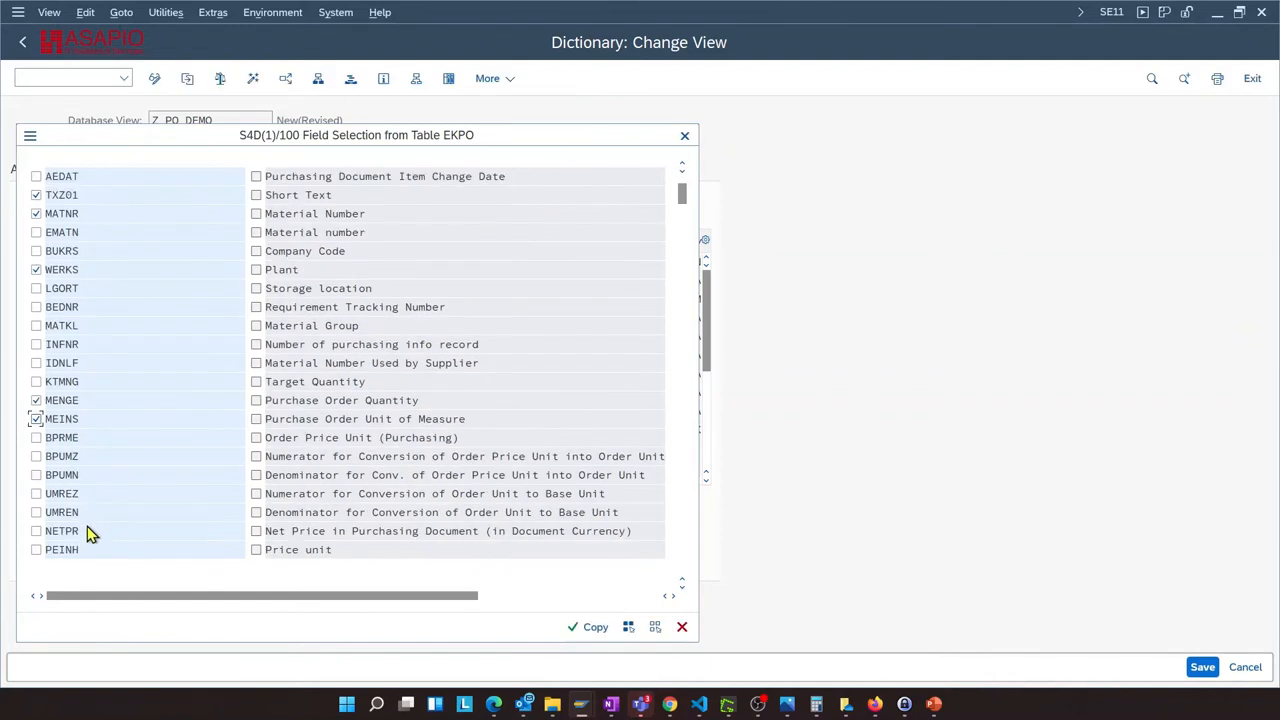
mouse_move(100, 511)
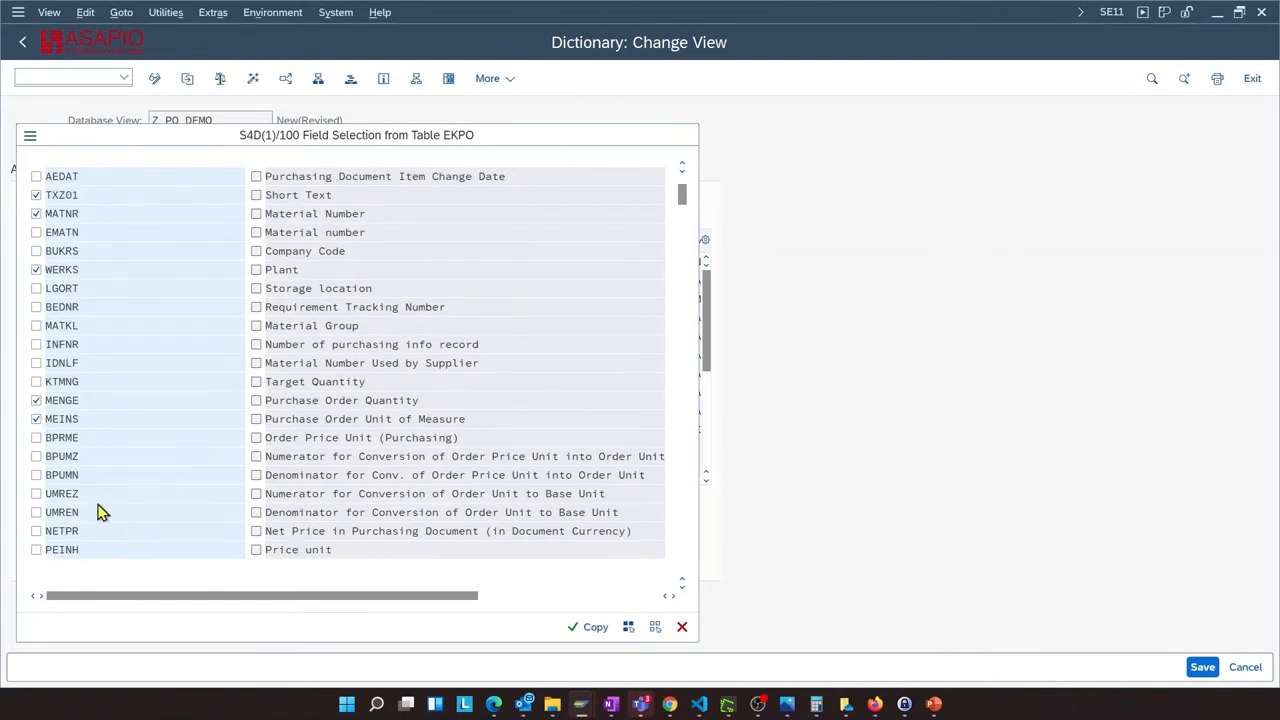
scroll(down, 3)
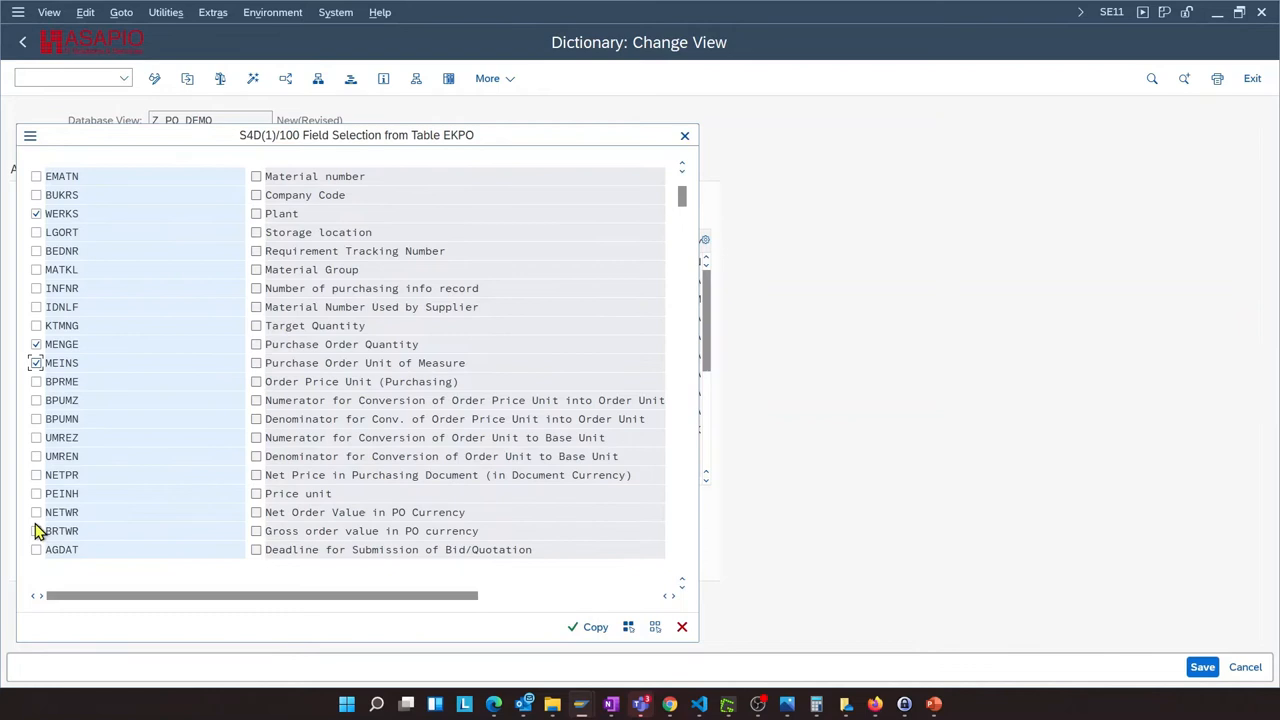
click(36, 512)
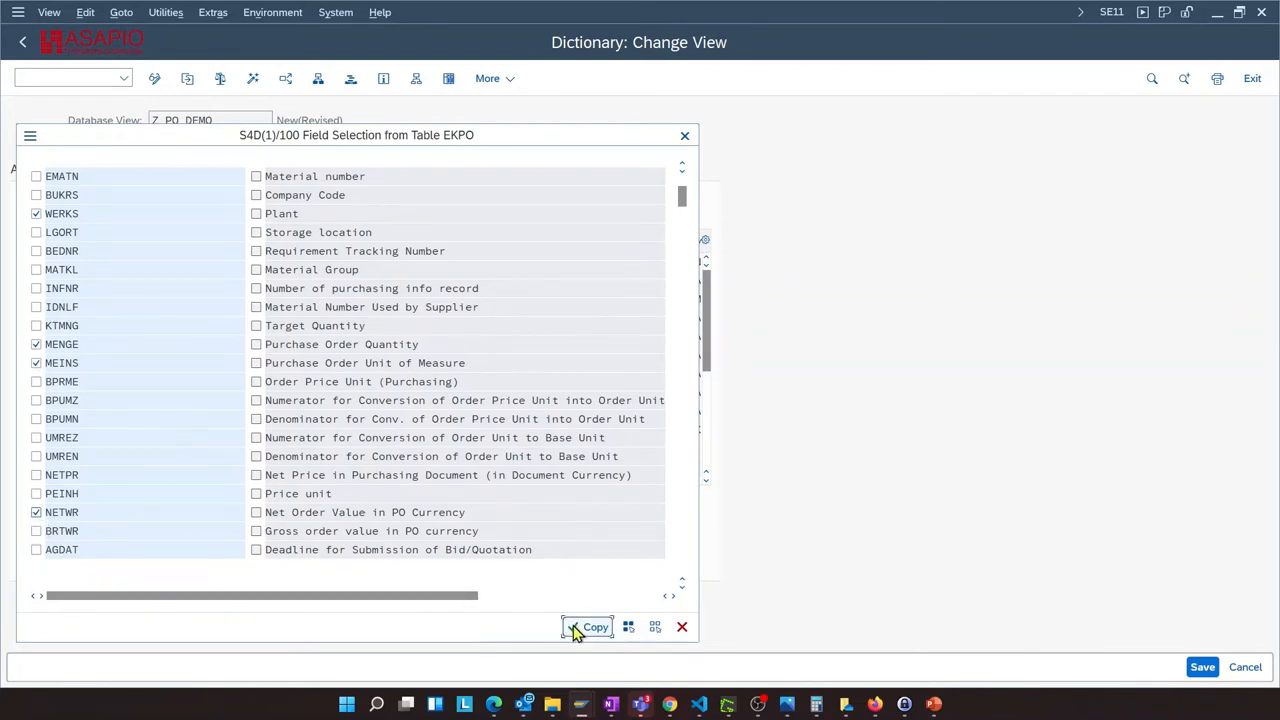
click(588, 627)
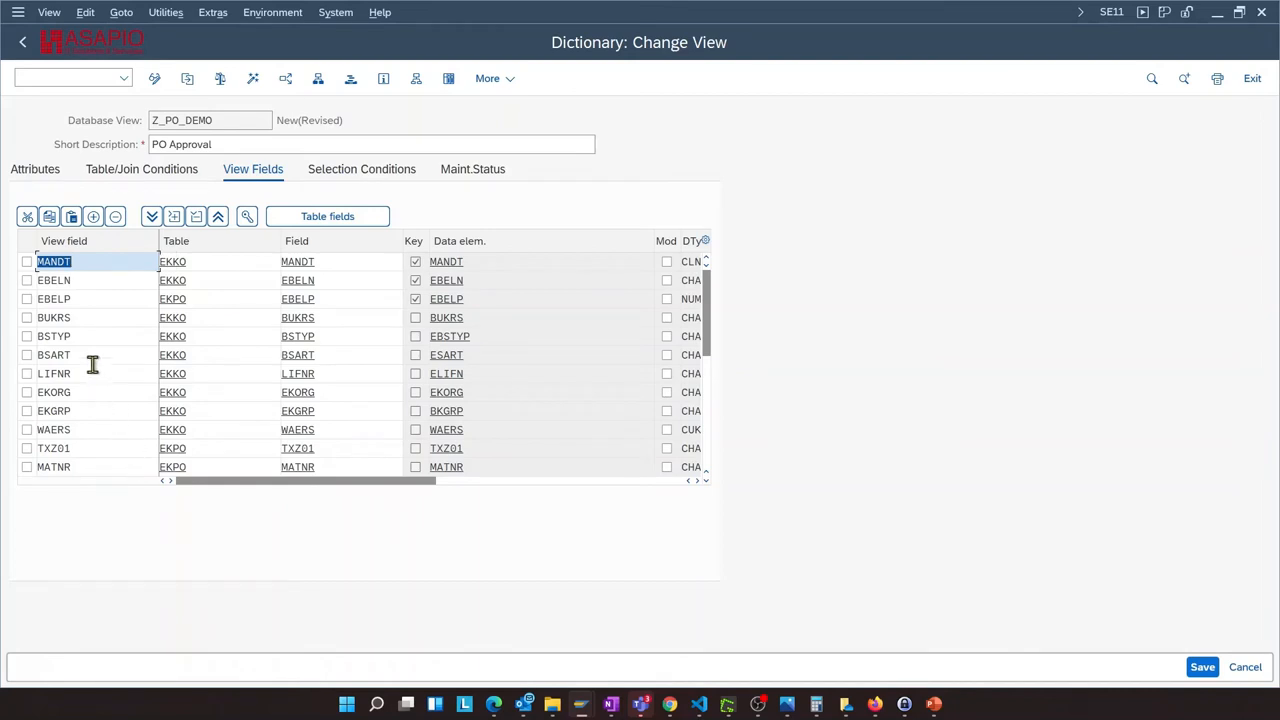
mouse_move(105, 280)
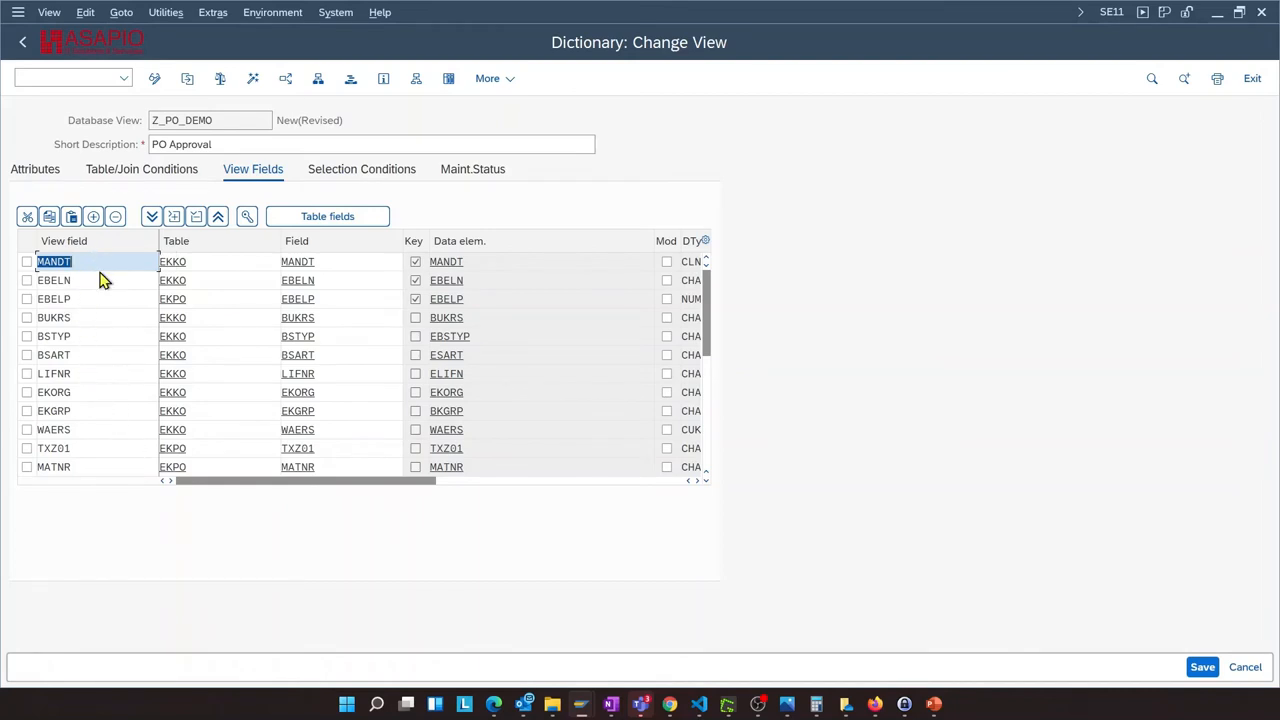
Rename view fields to PO_NUMBER, ITEM_NUMBER, COMPANY_CODE, VENDOR, CURRENCY, MATERIAL_TEXT, MATERIAL_NUMBER
click(53, 280)
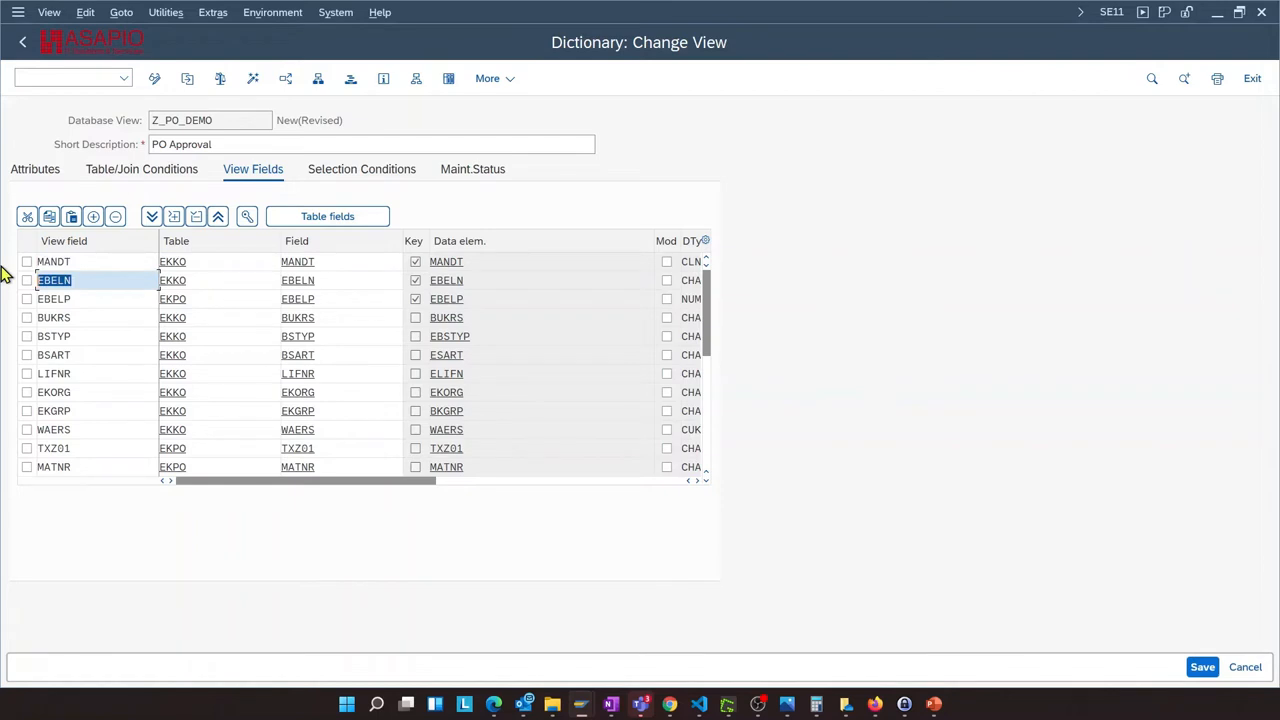
text(po_num)
click(96, 299)
text(ITEM_NUMBER)
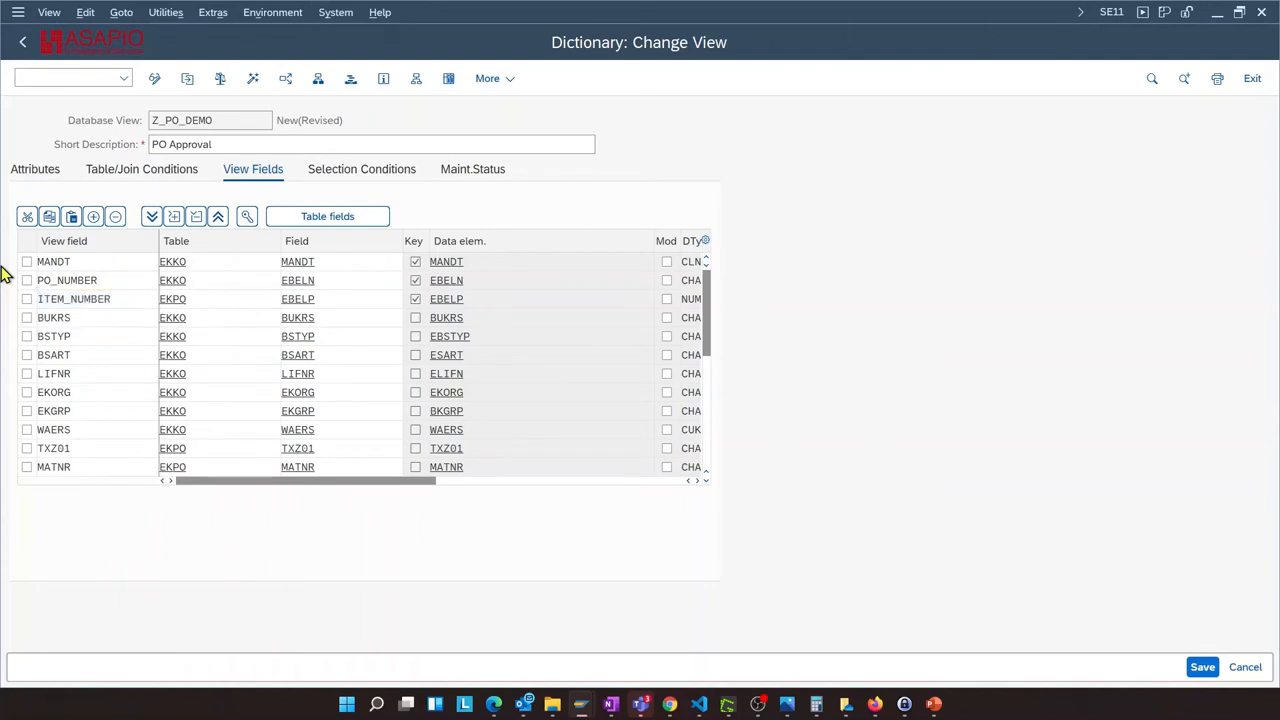
click(74, 298)
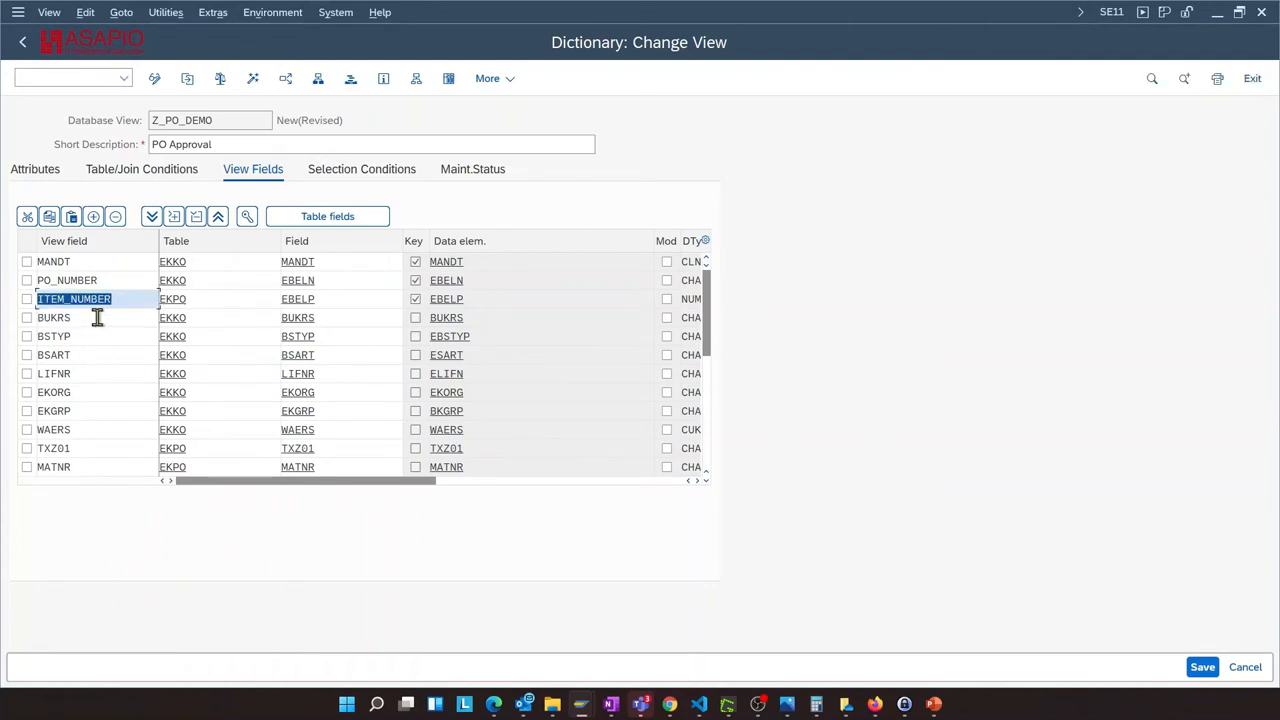
click(54, 317)
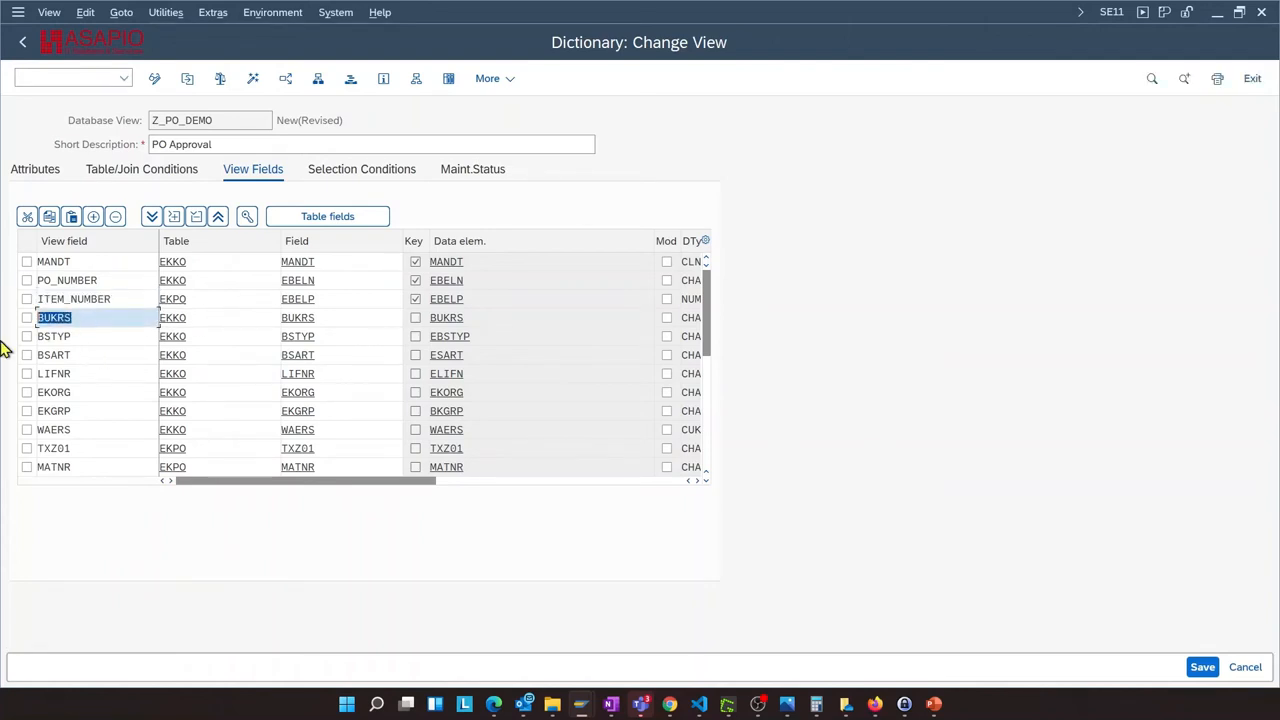
text(COMPANY_CODE)
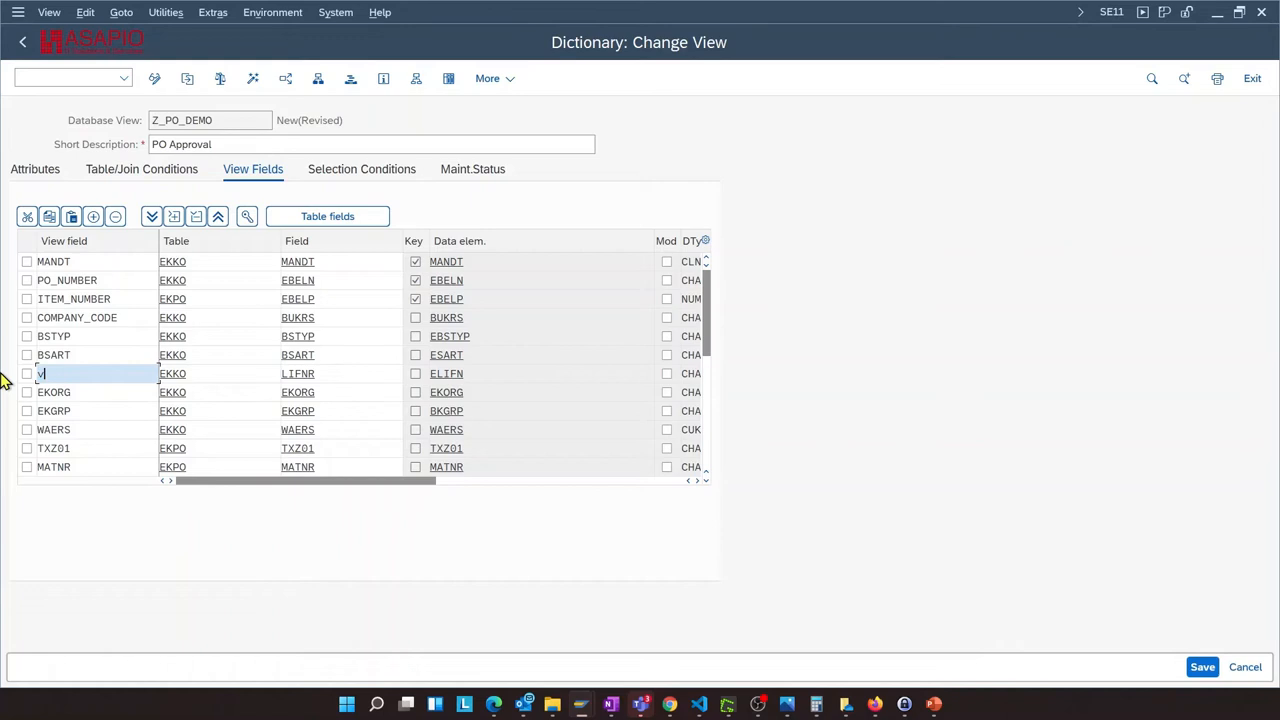
text(VENDOR)
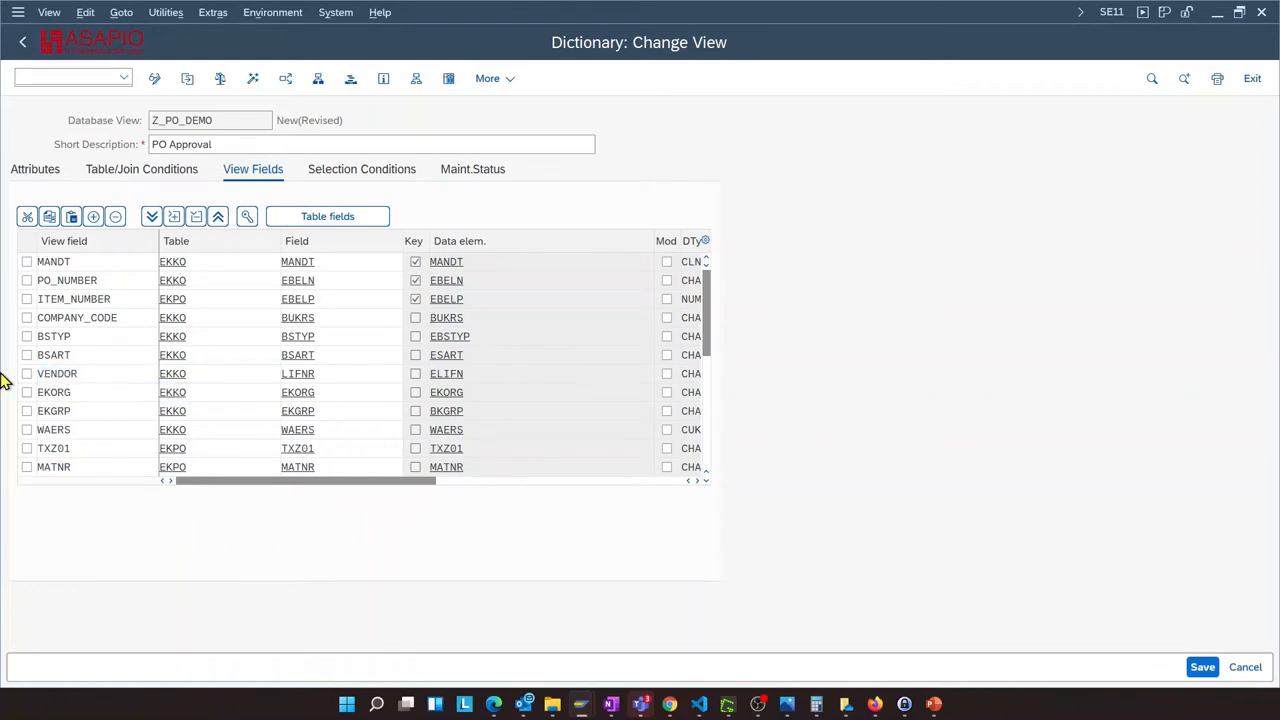
click(57, 373)
text(Material_text)
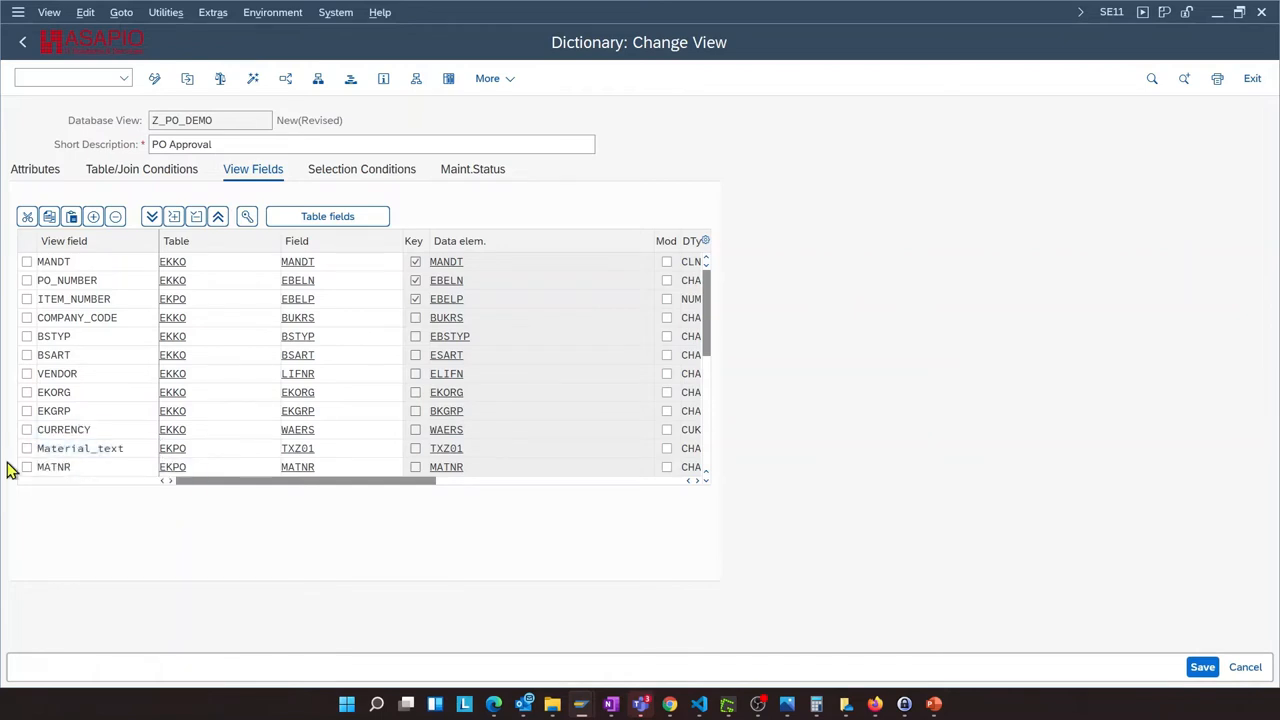
click(80, 467)
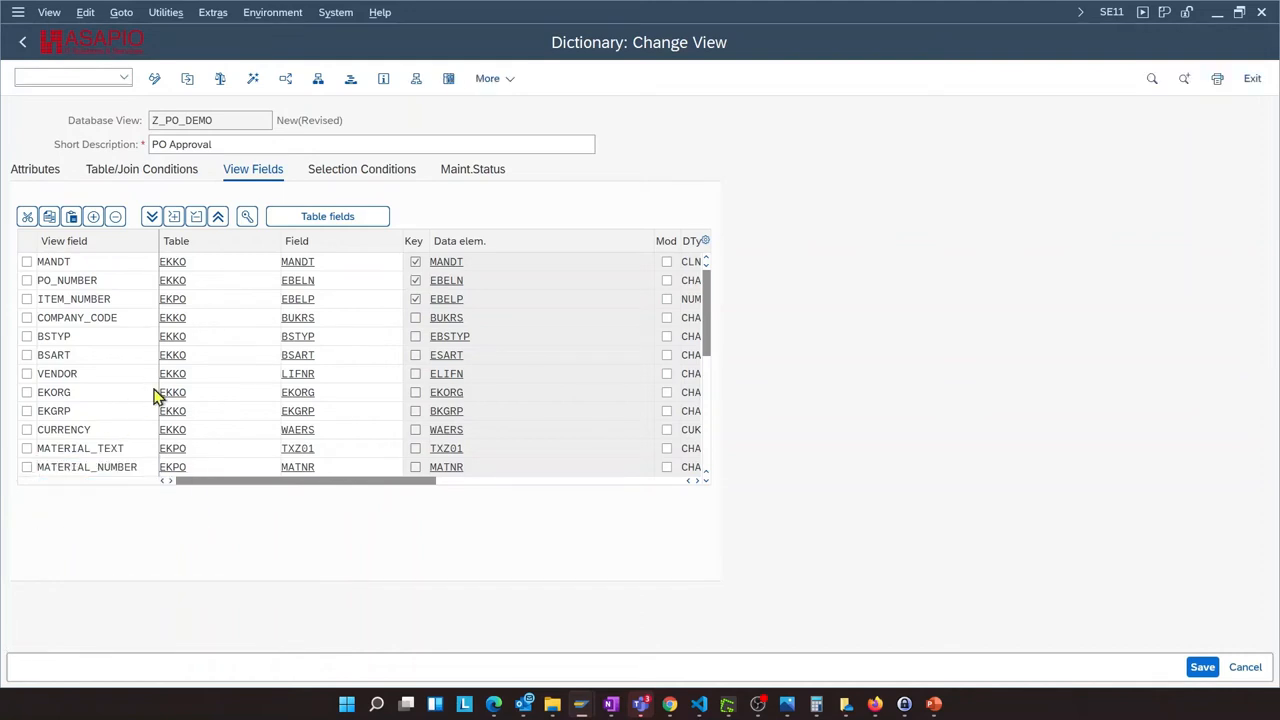
Overwrite view field MENGE with QUANTITY and NETWR with NETVALUE in Z_PO_DEMO
scroll(down, 3)
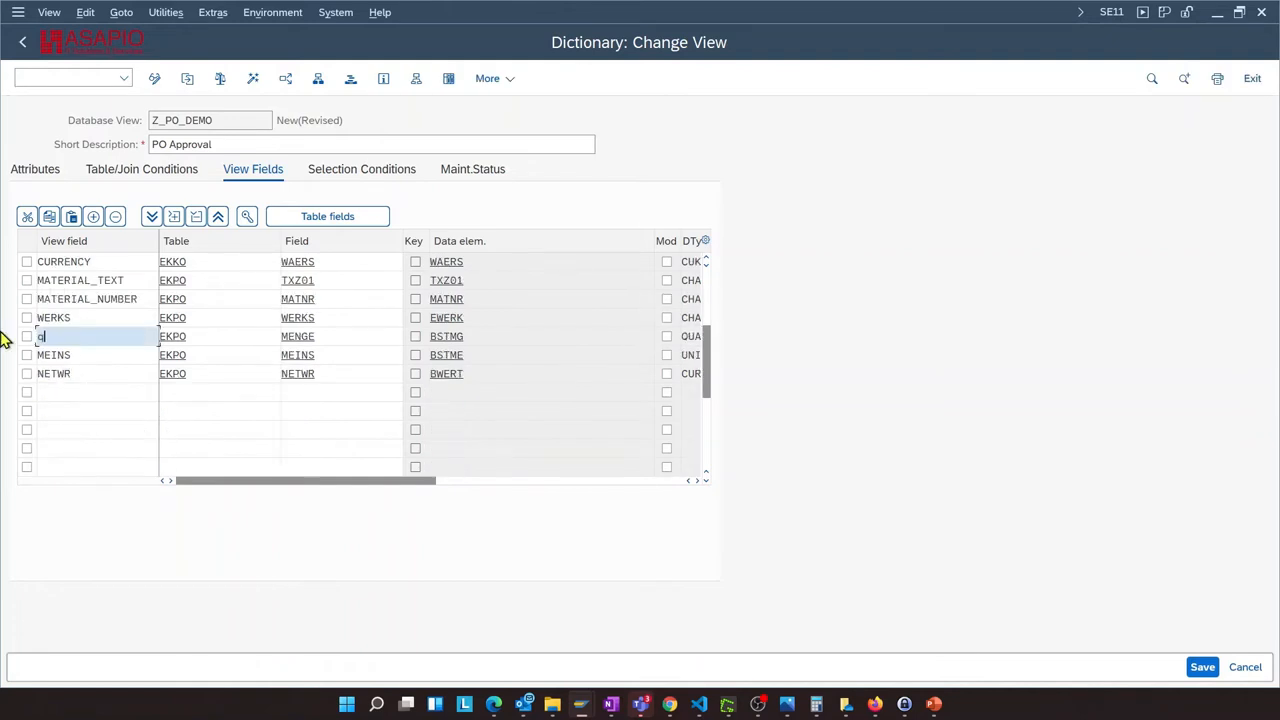
text(quantity)
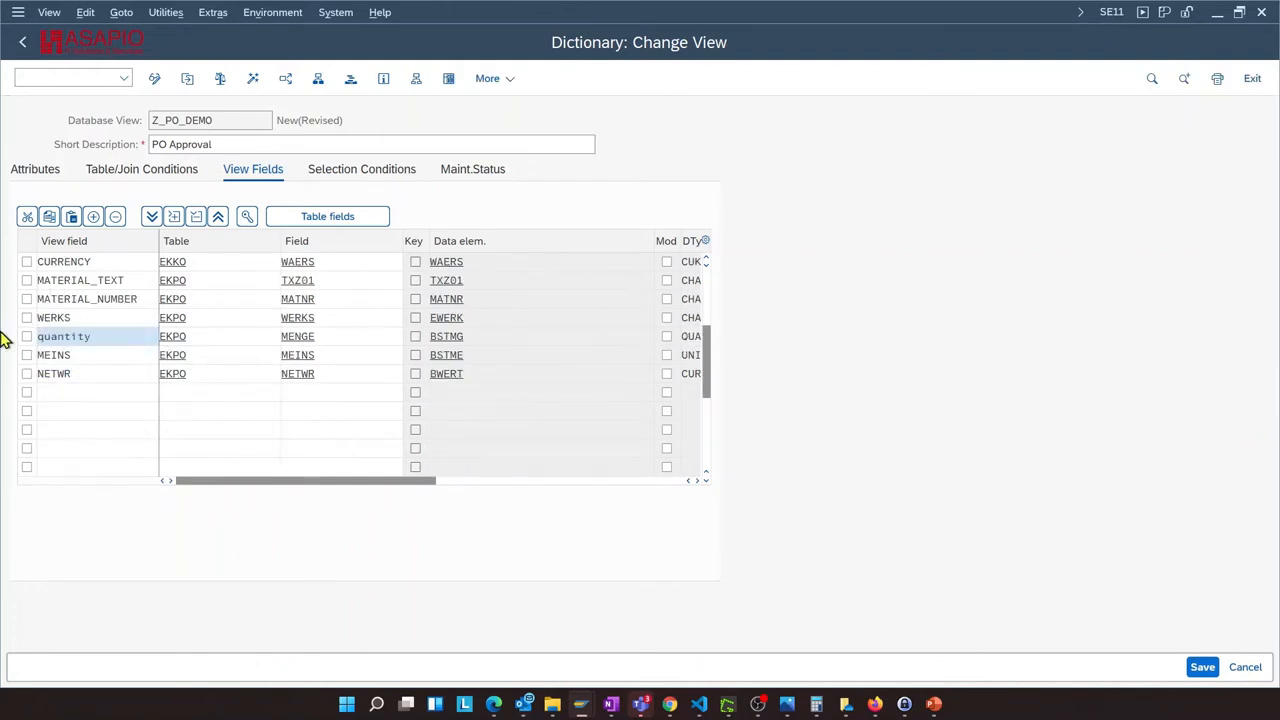
double_click(64, 336)
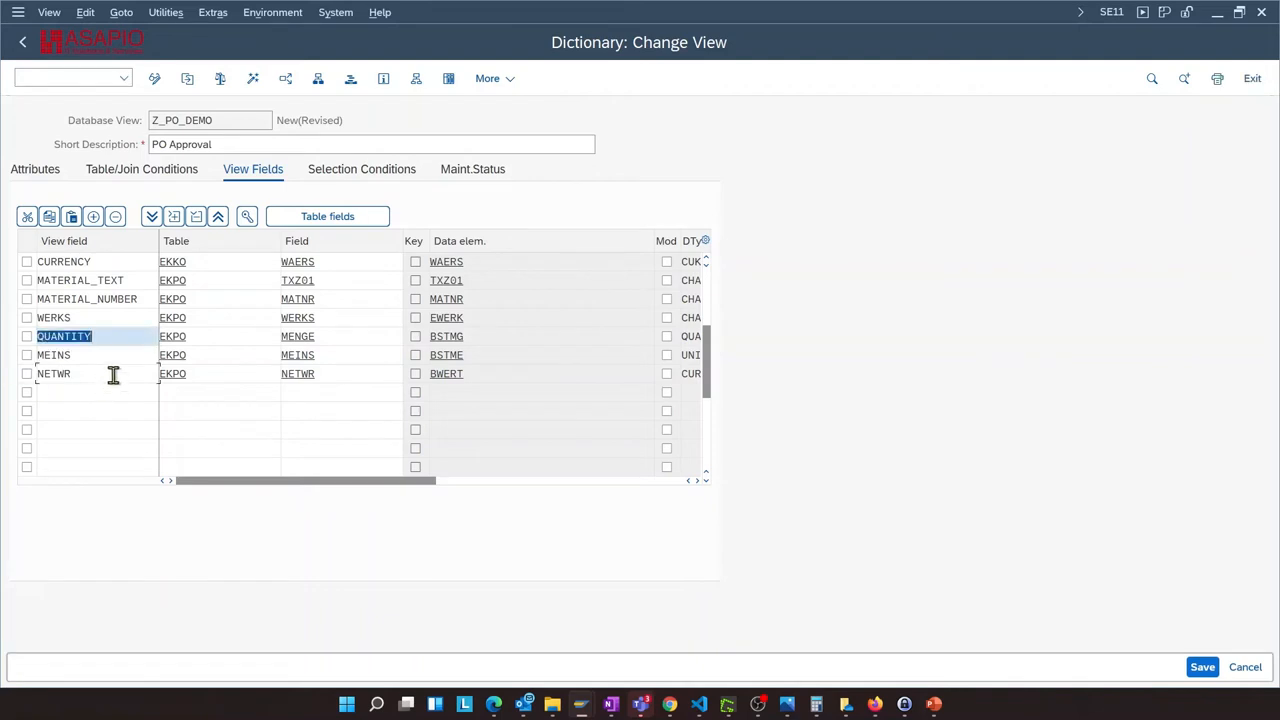
click(75, 373)
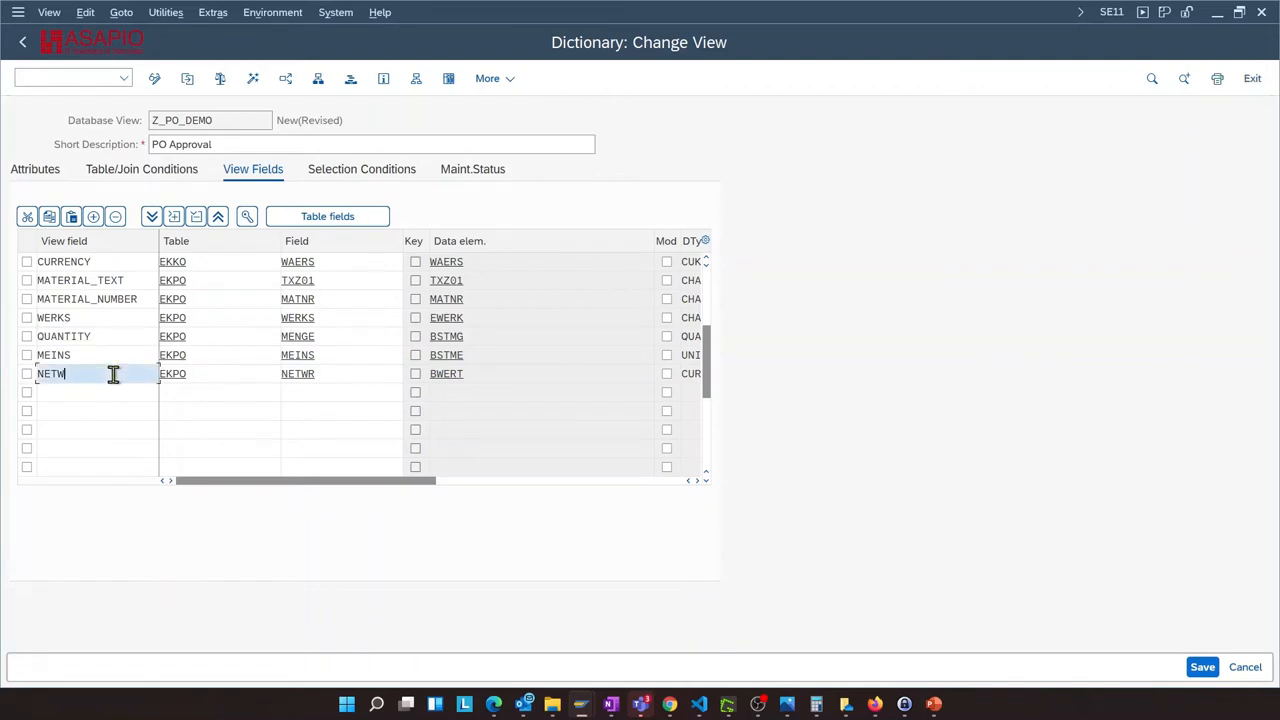
text(value)
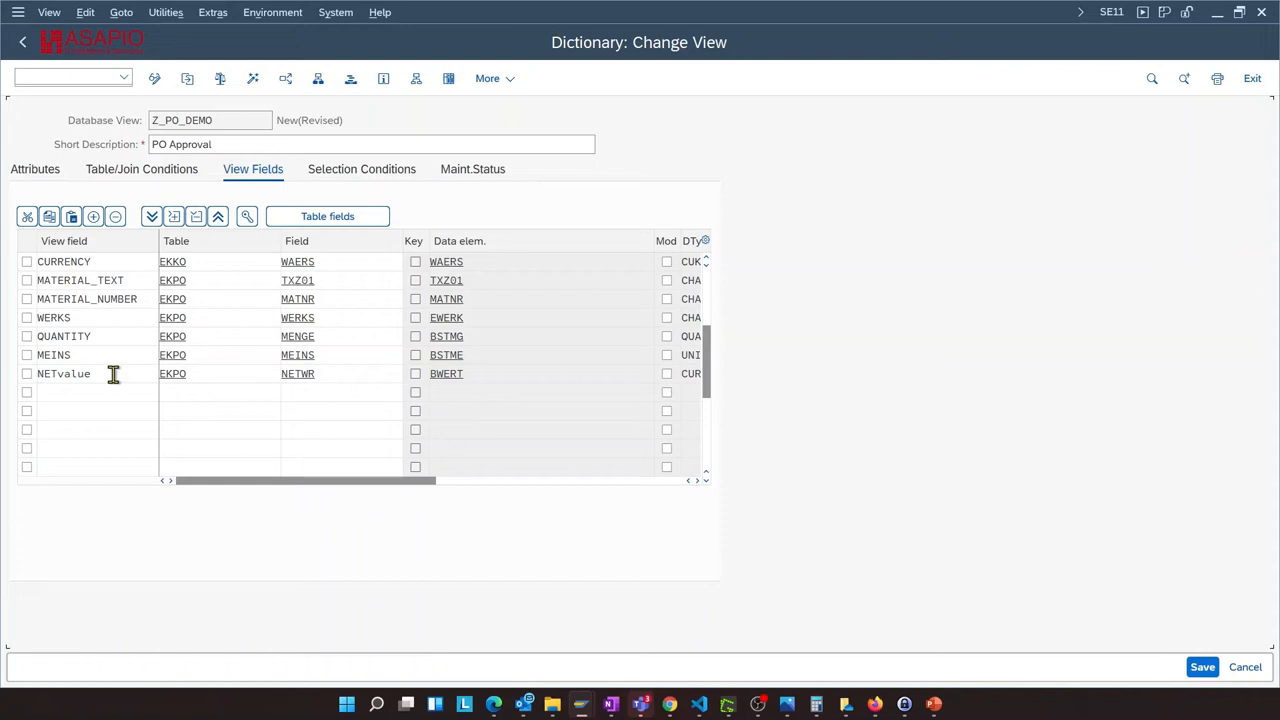
double_click(64, 373)
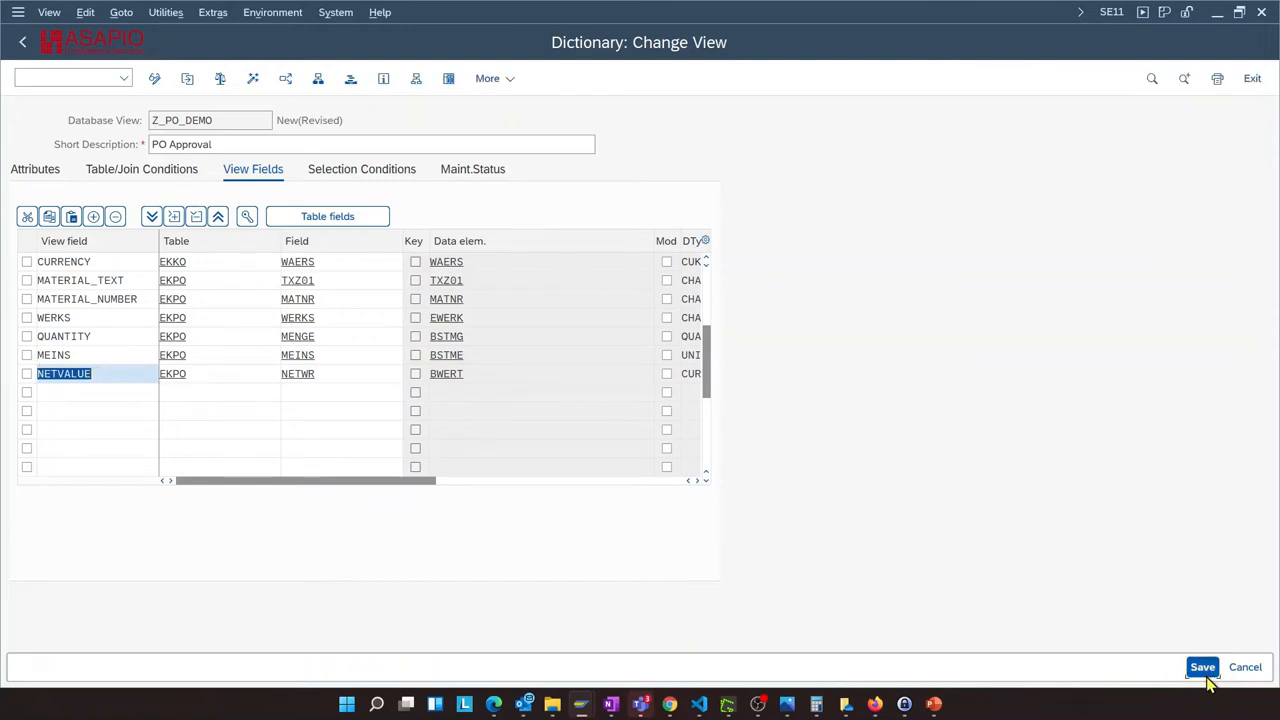
Save the Z_PO_DEMO database view and activate it
click(1202, 667)
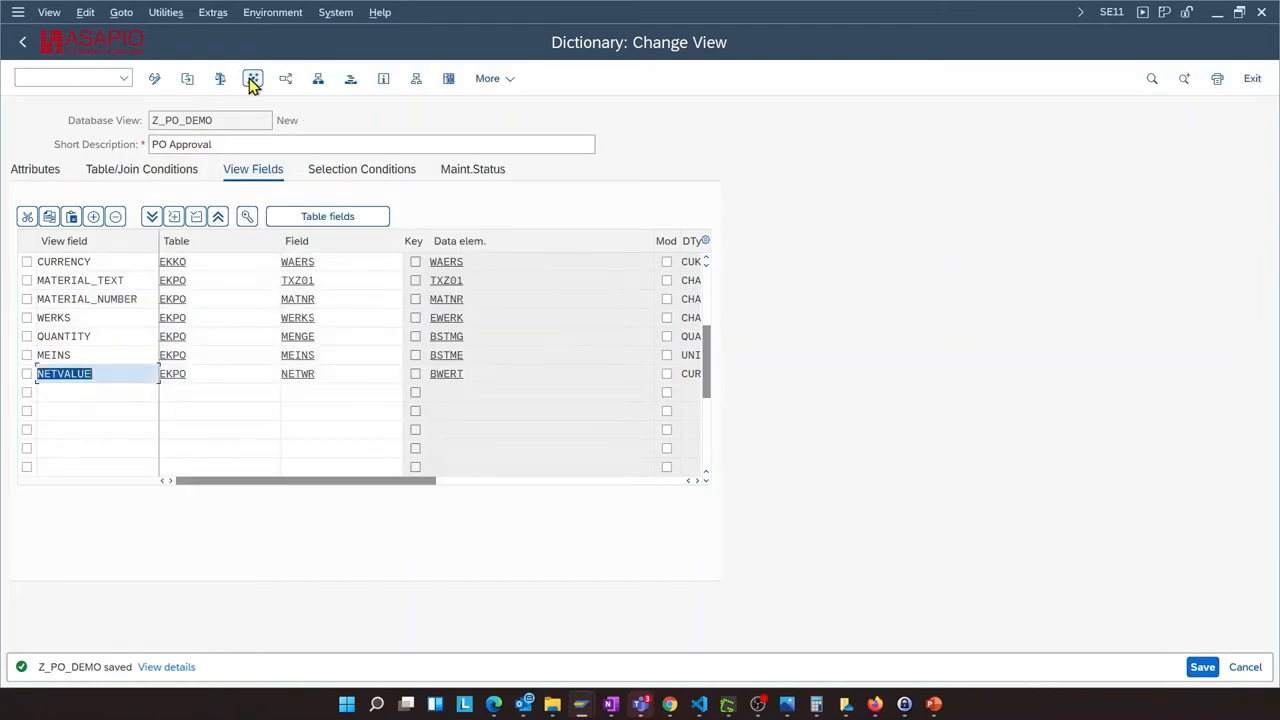
click(253, 78)
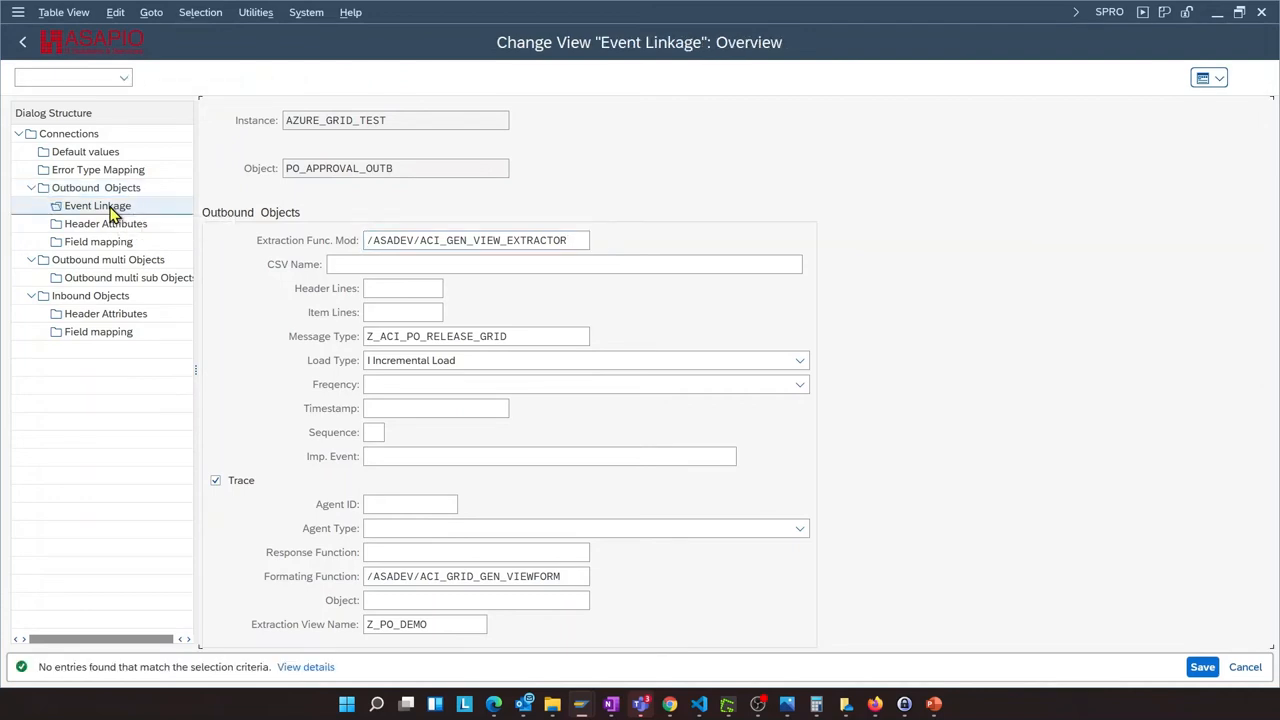
Add a new event linkage for object type BUS2012 with event RELEASESTEPCREATED
click(97, 205)
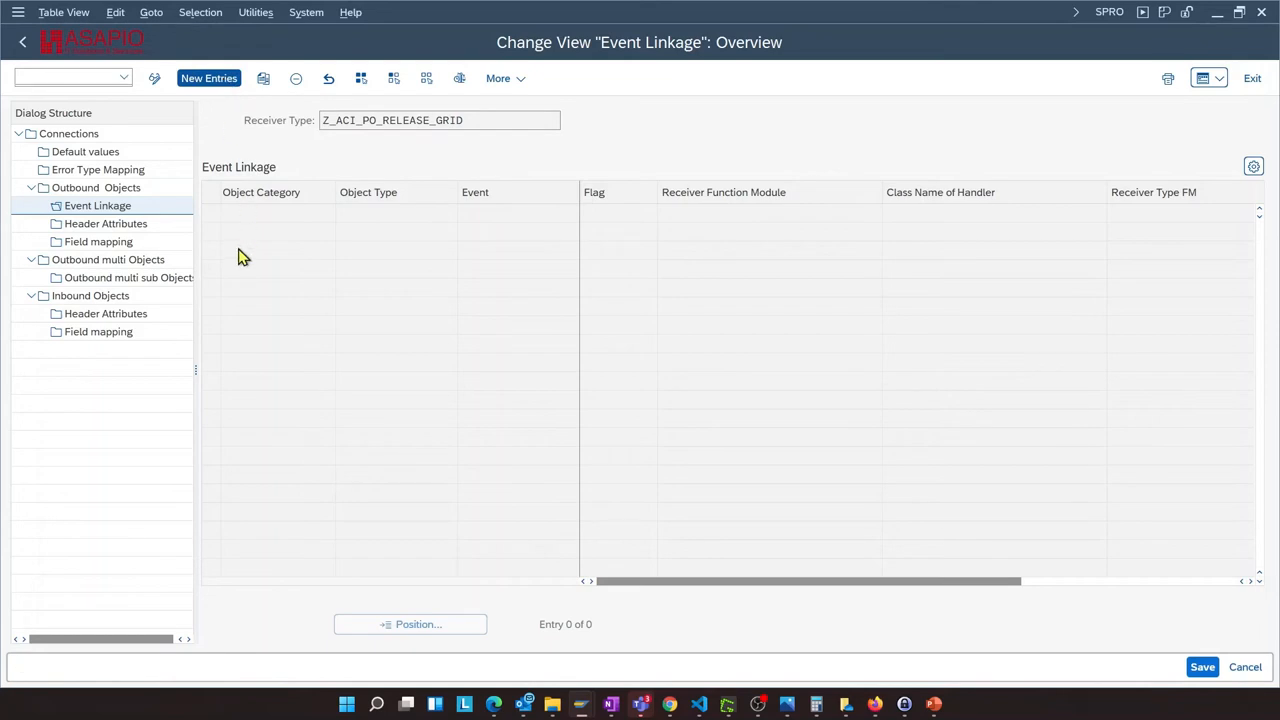
click(209, 78)
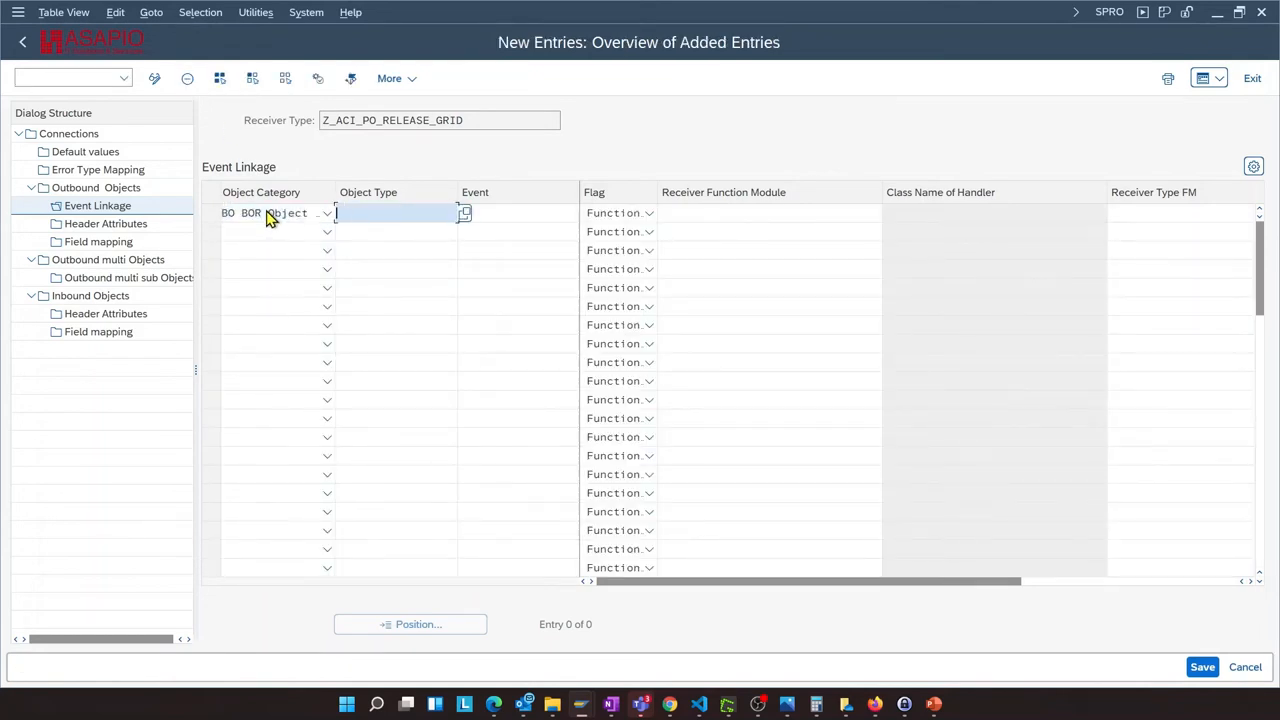
text(bus)
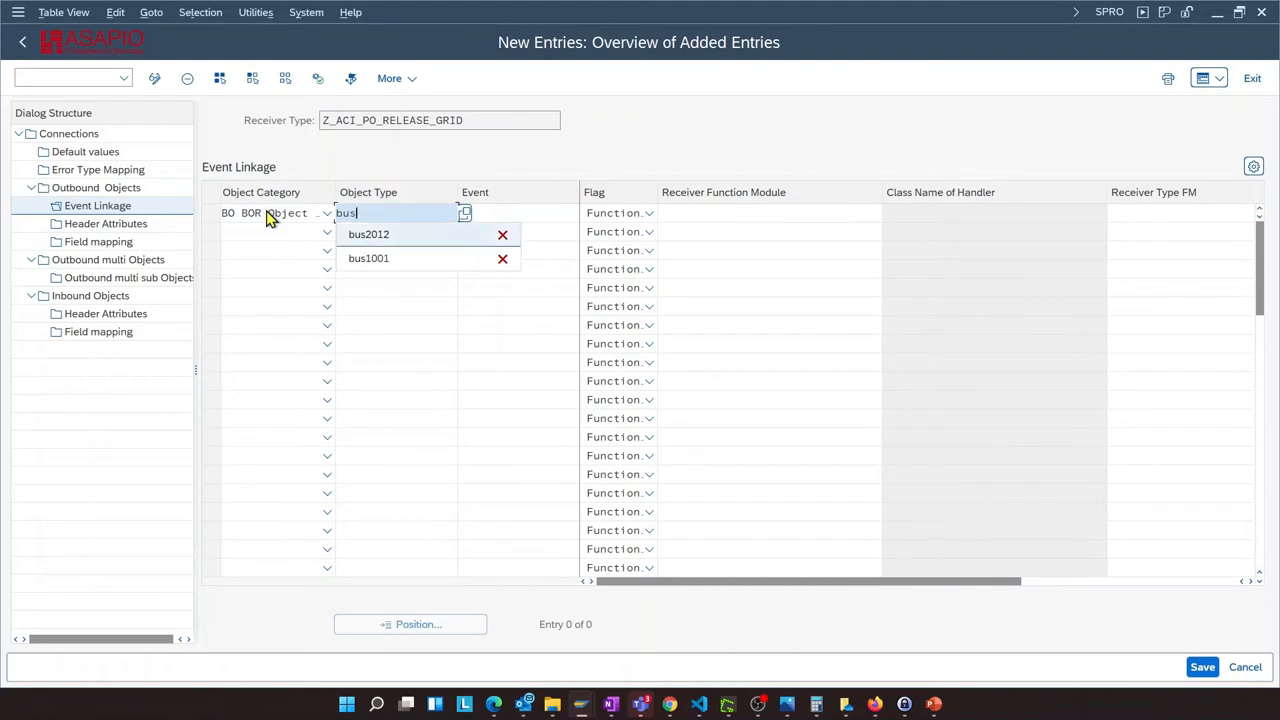
click(369, 234)
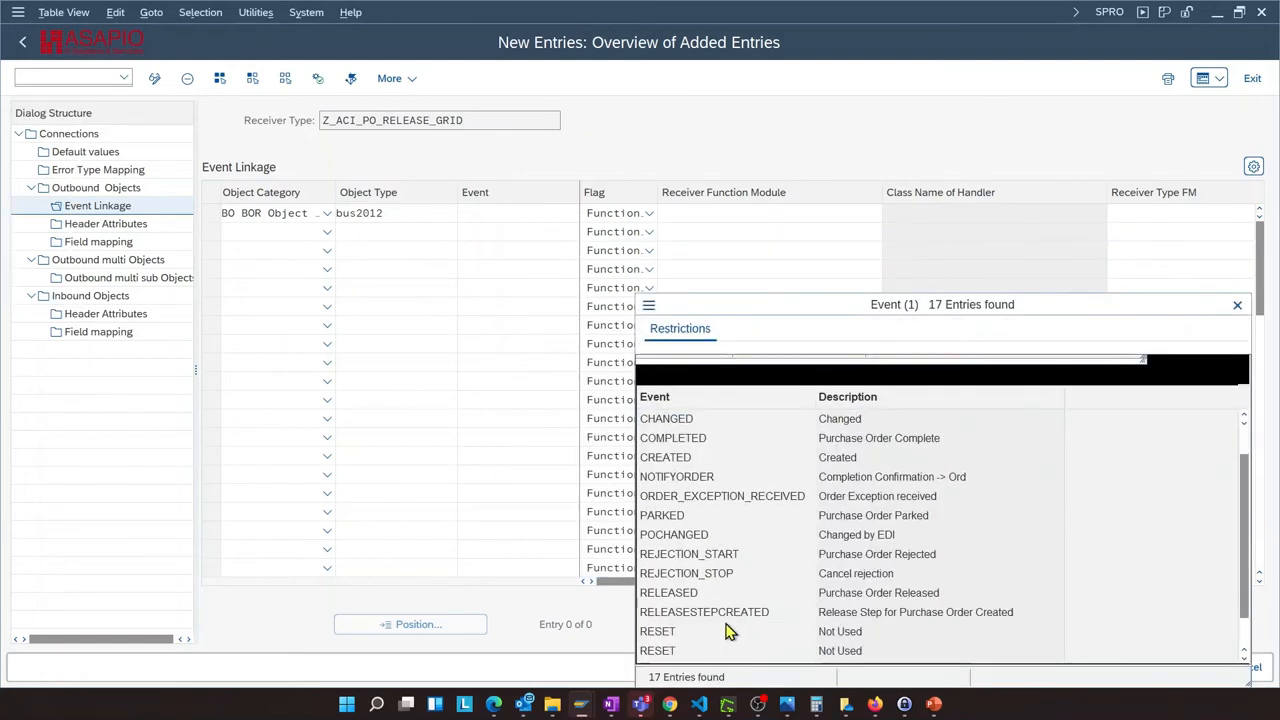
click(1237, 305)
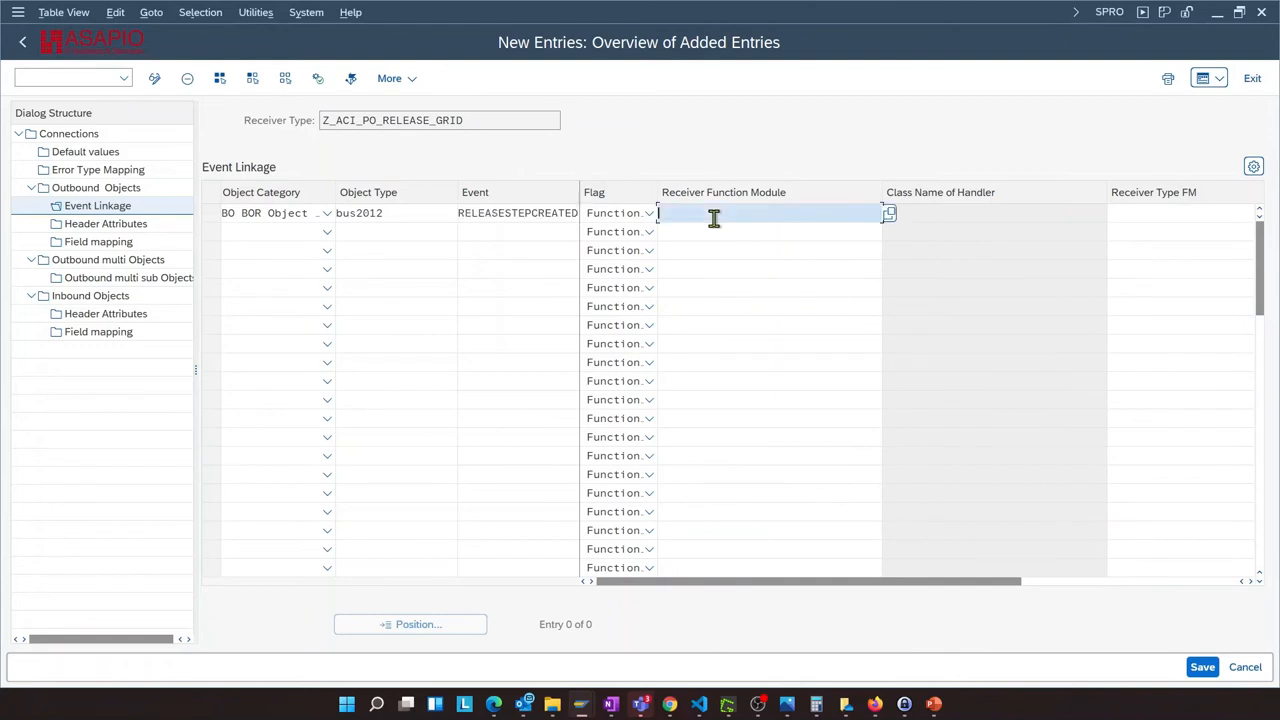
Set receiver function /ASADEV/ACI_EVENTS_TRIGGER, activate type linkage, and save the linkage
text(/)
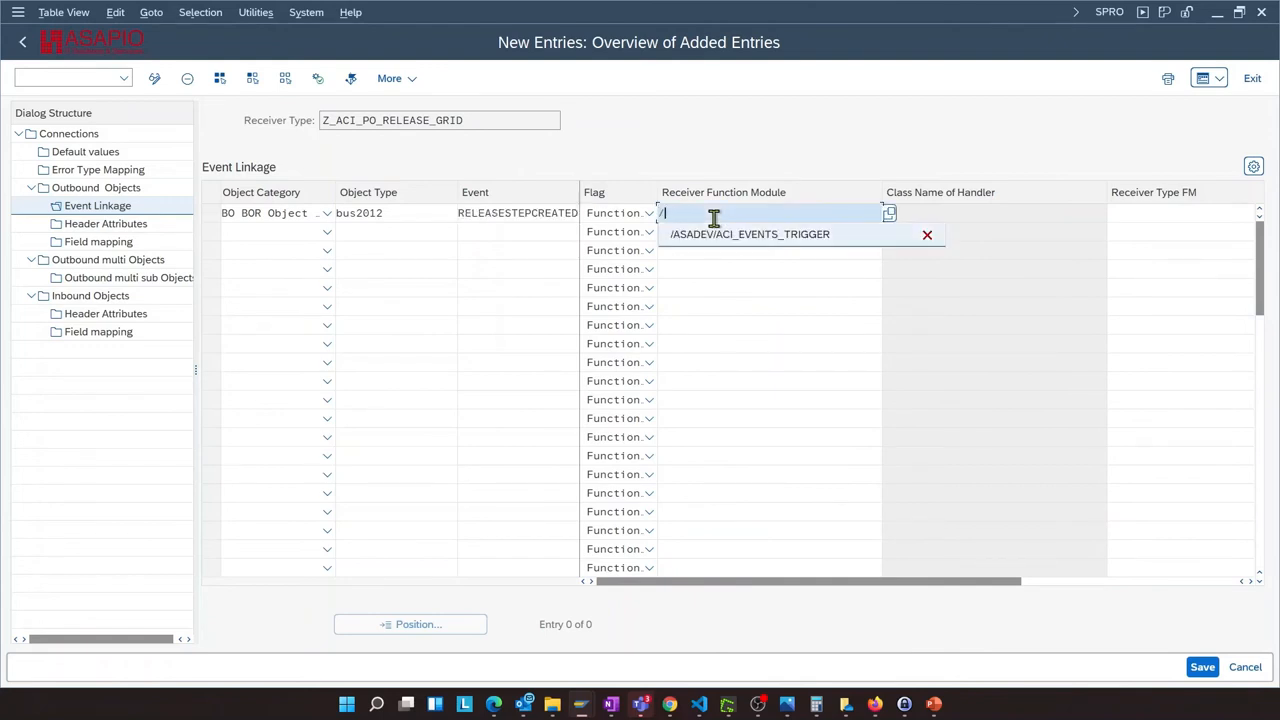
click(750, 234)
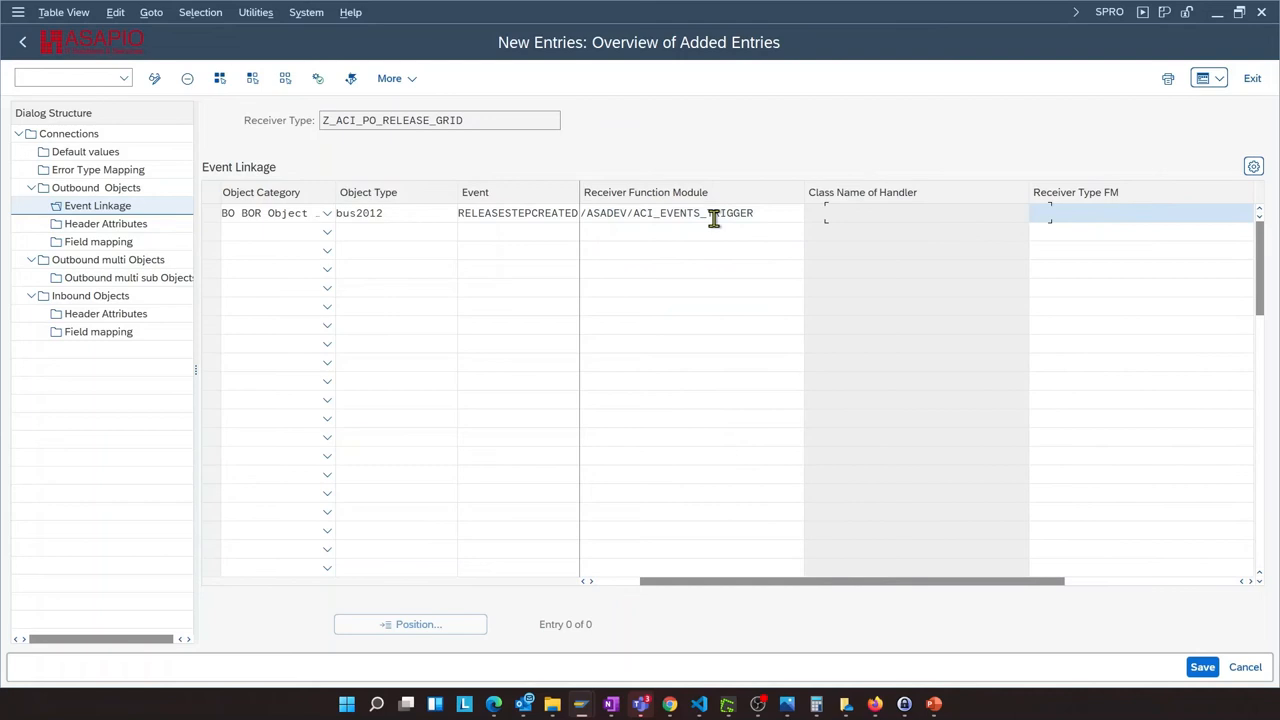
scroll(right, 3)
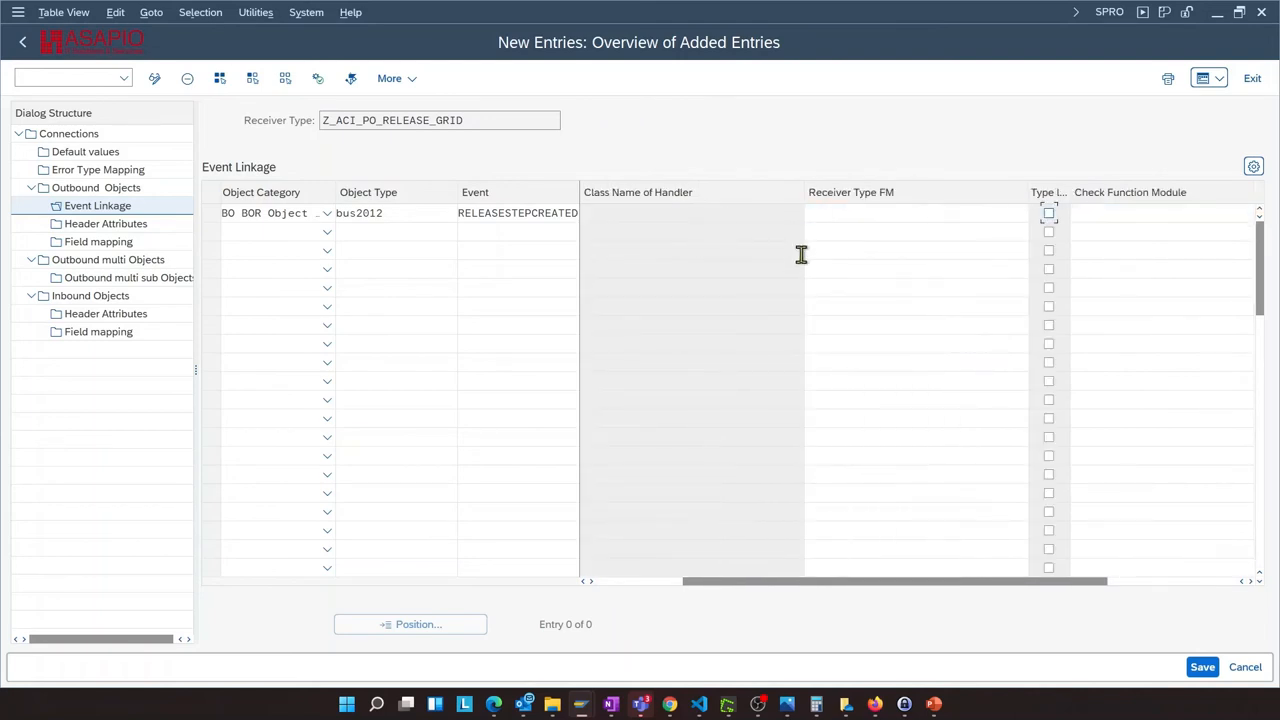
click(1048, 213)
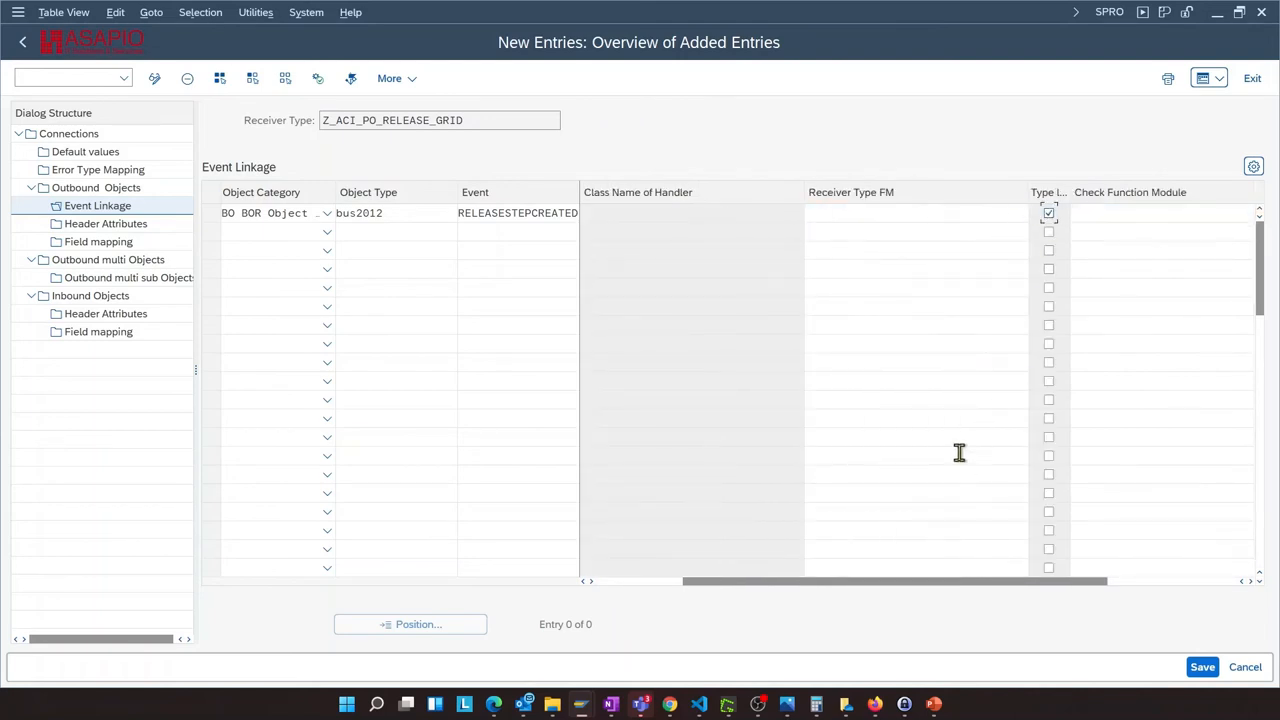
mouse_move(1178, 700)
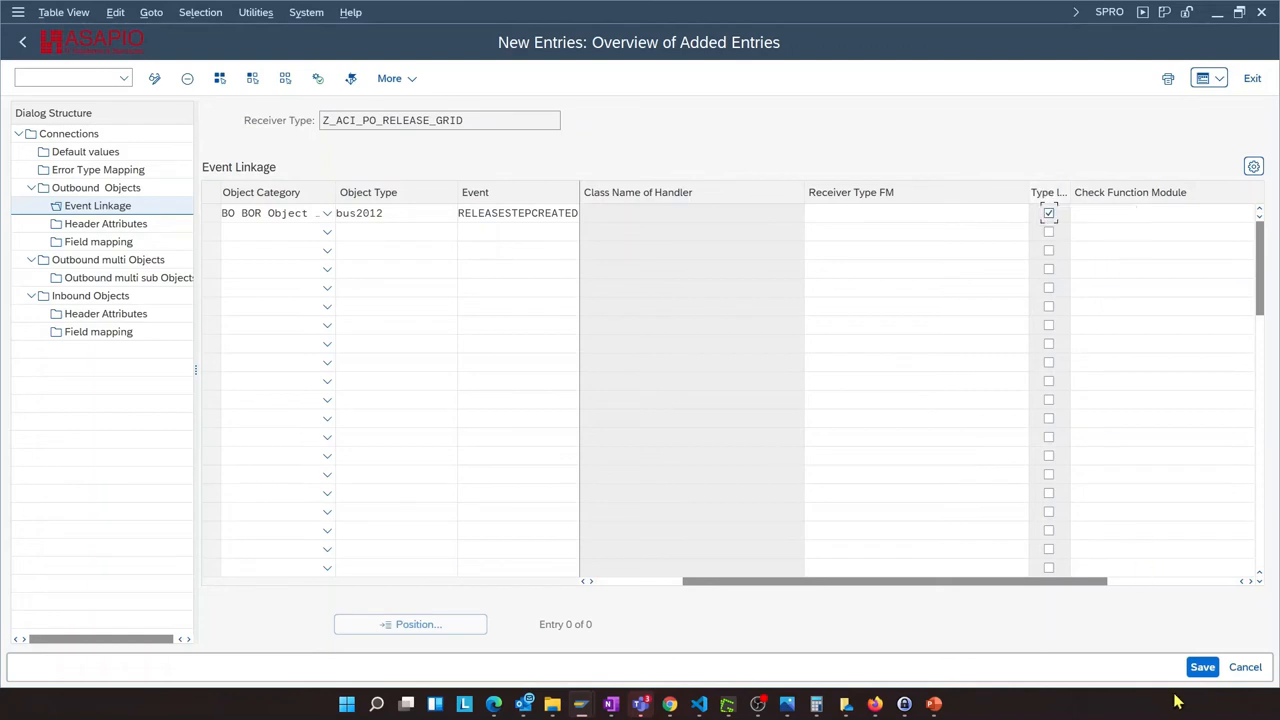
click(1202, 667)
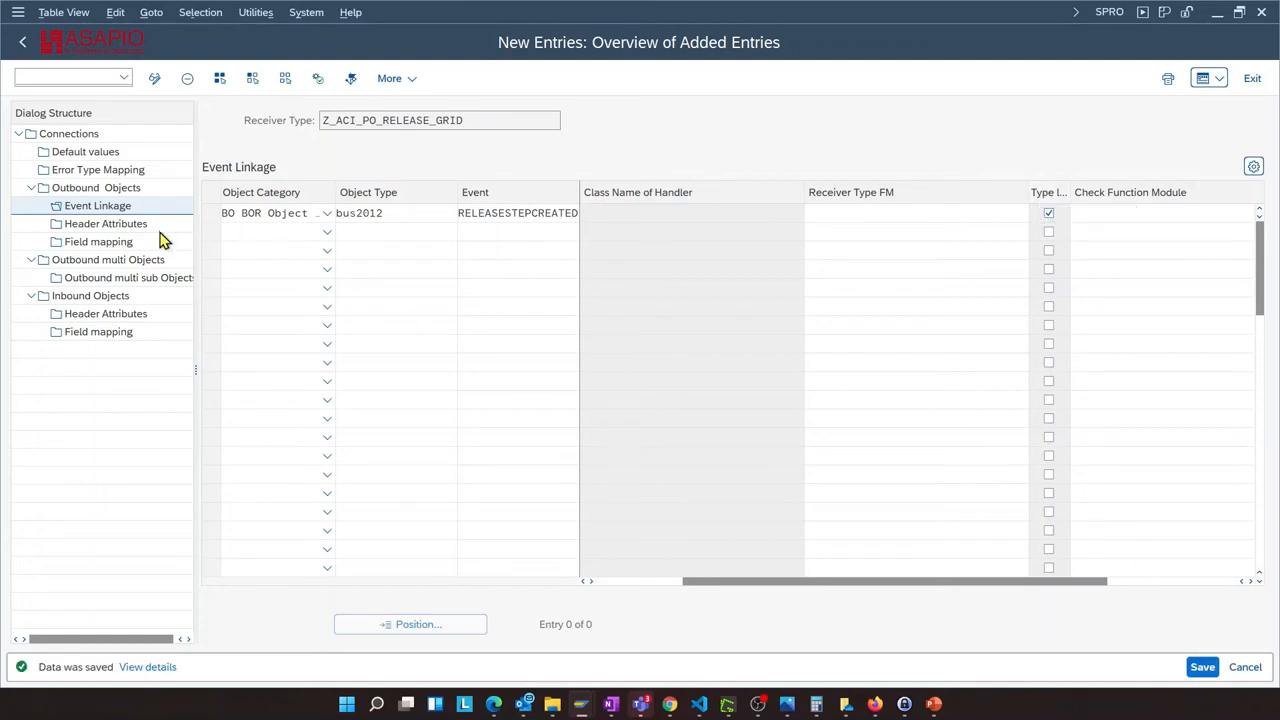
click(105, 223)
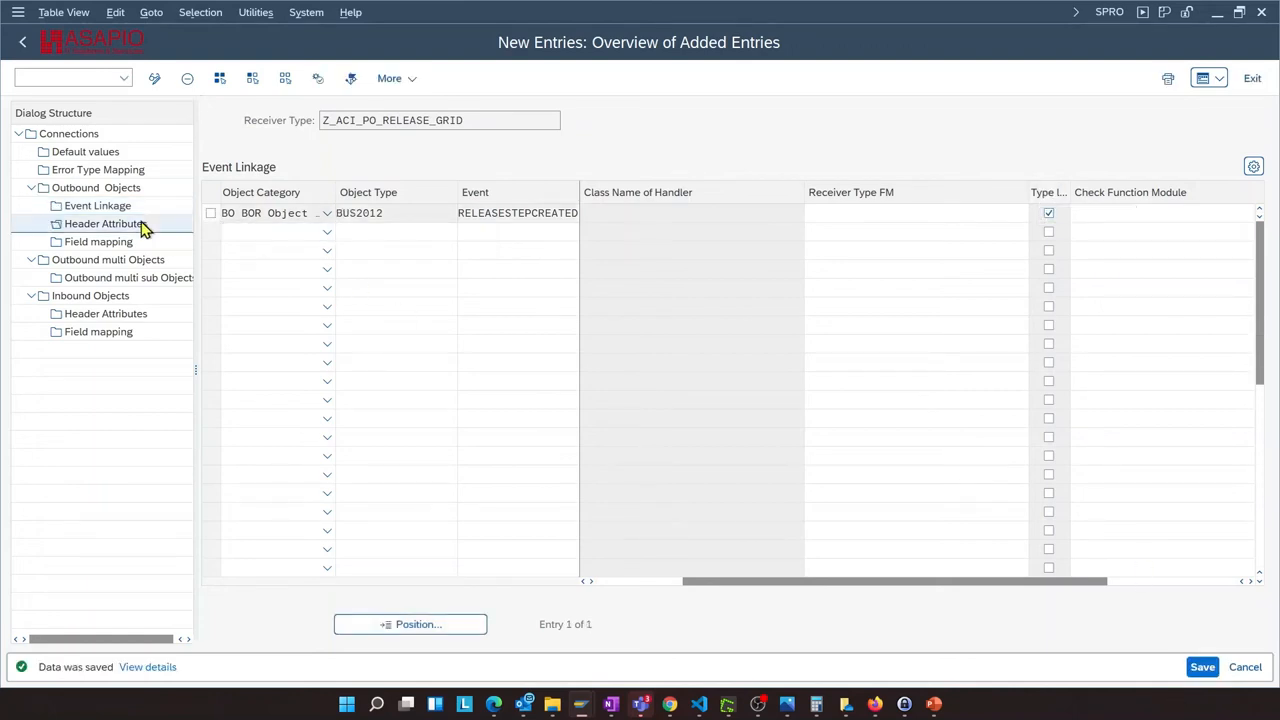
Add header attributes AZURE_TOPIC = poapprovalevents and AZURE_SUBJECT = S4D, then save
click(105, 223)
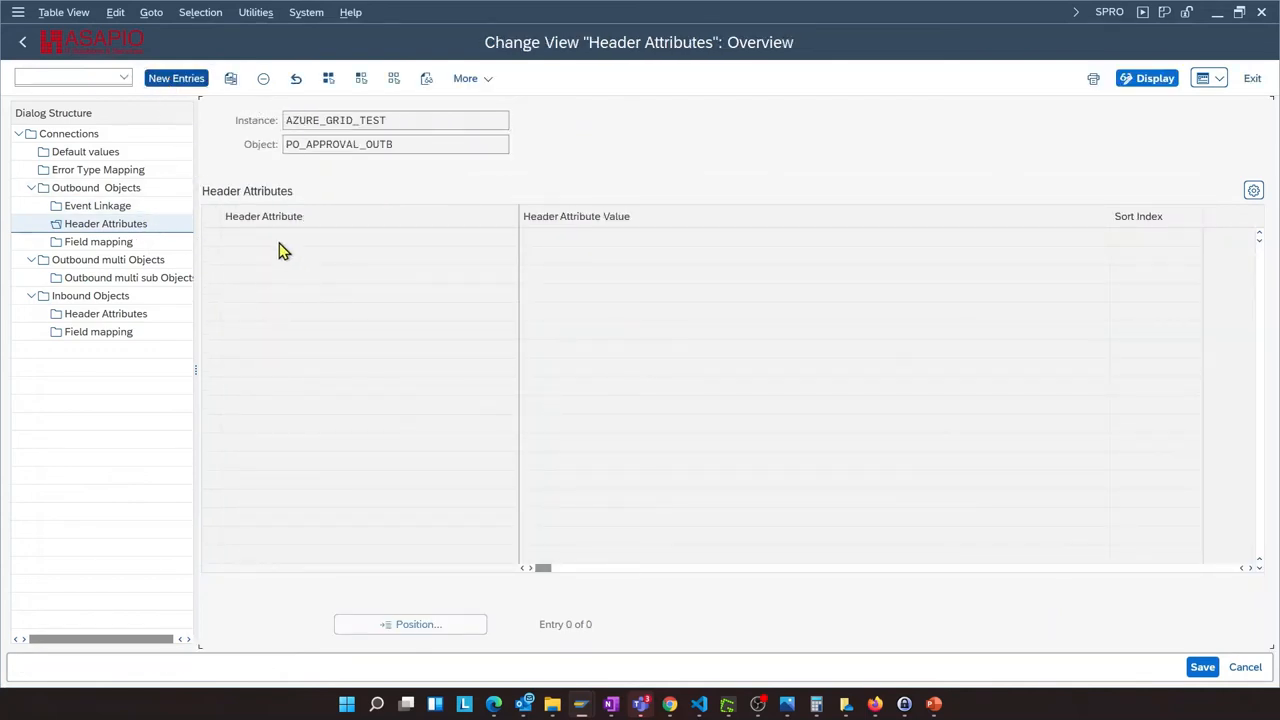
click(176, 78)
text(AZURE_TOPIC)
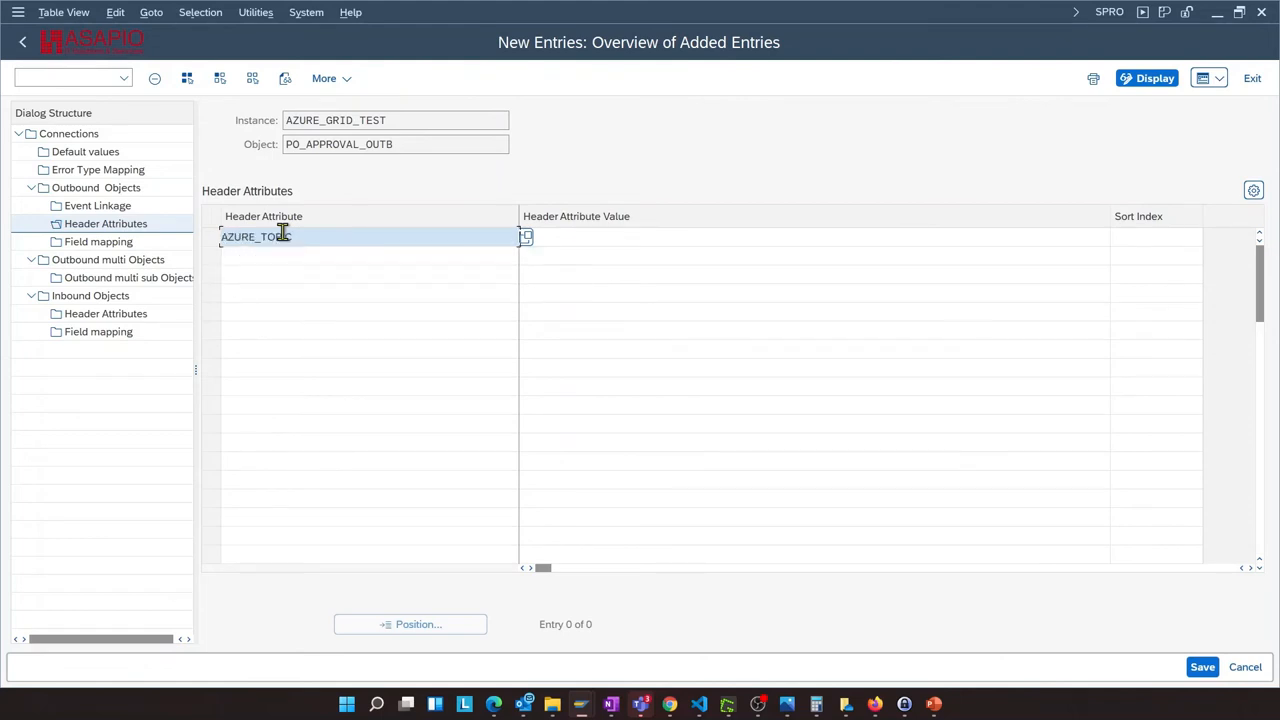
text(poapproval)
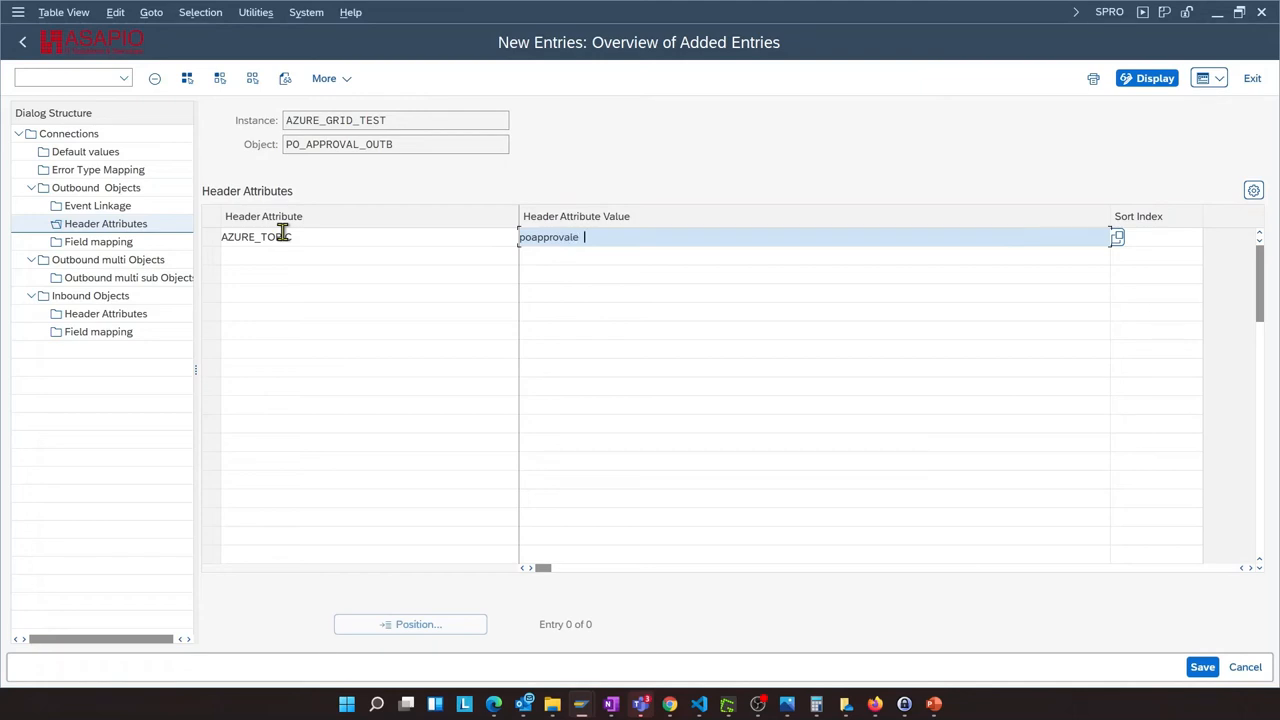
text(events)
click(369, 256)
text(a)
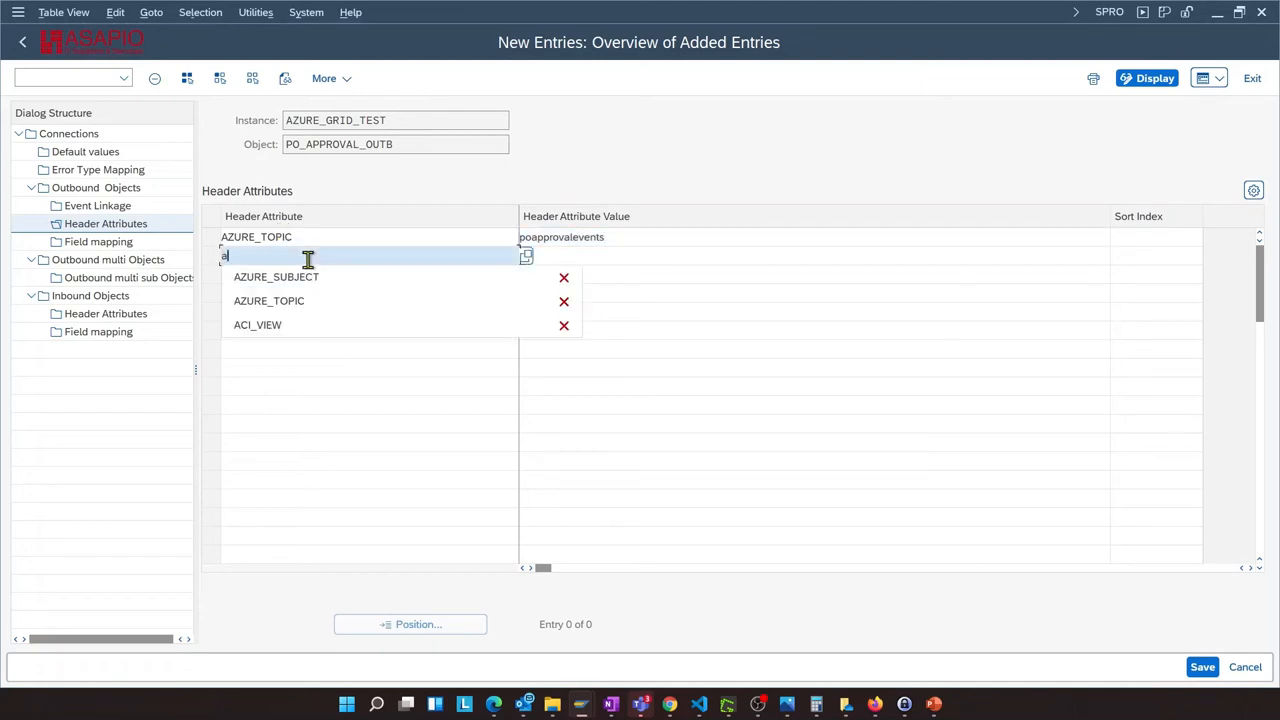
click(276, 276)
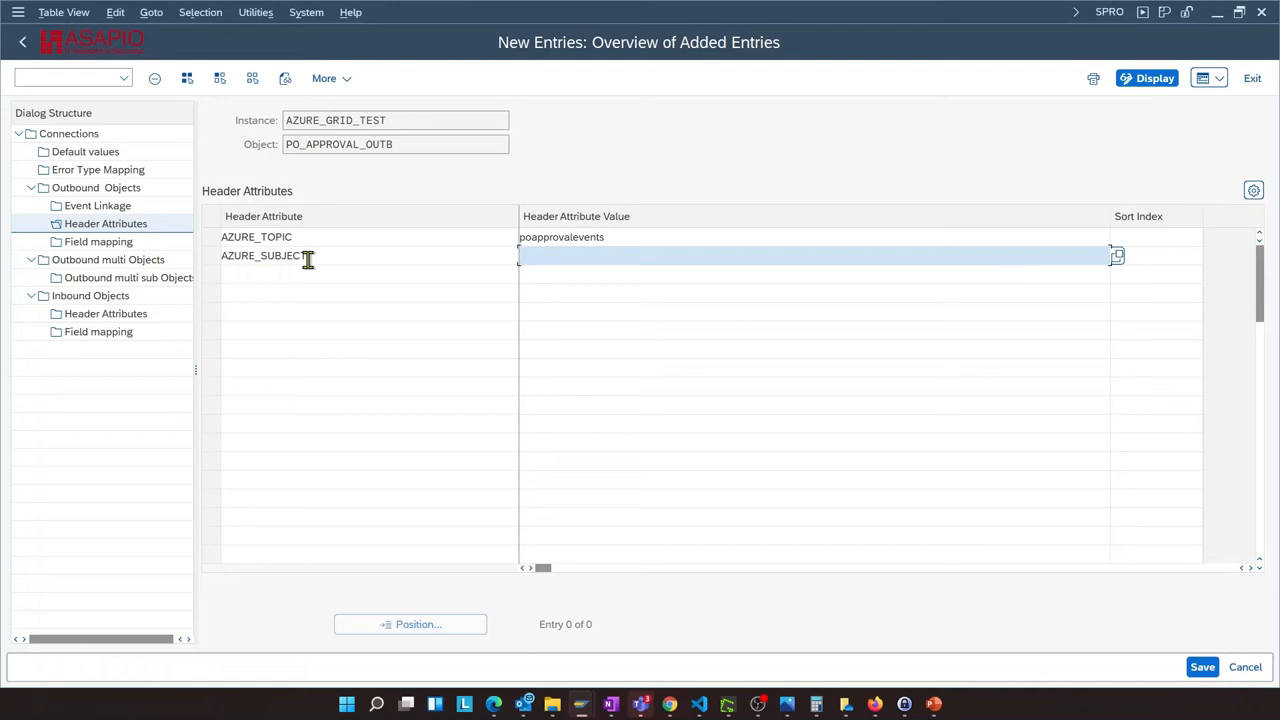
text(S4D)
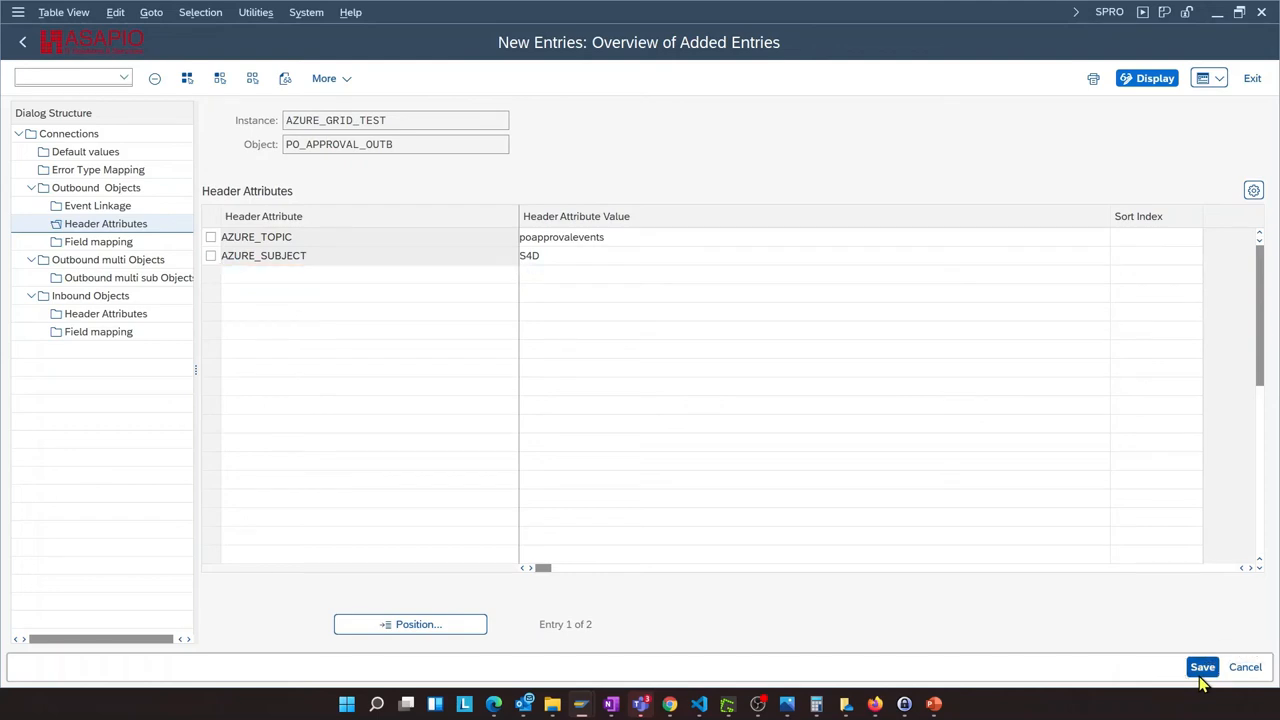
click(1202, 667)
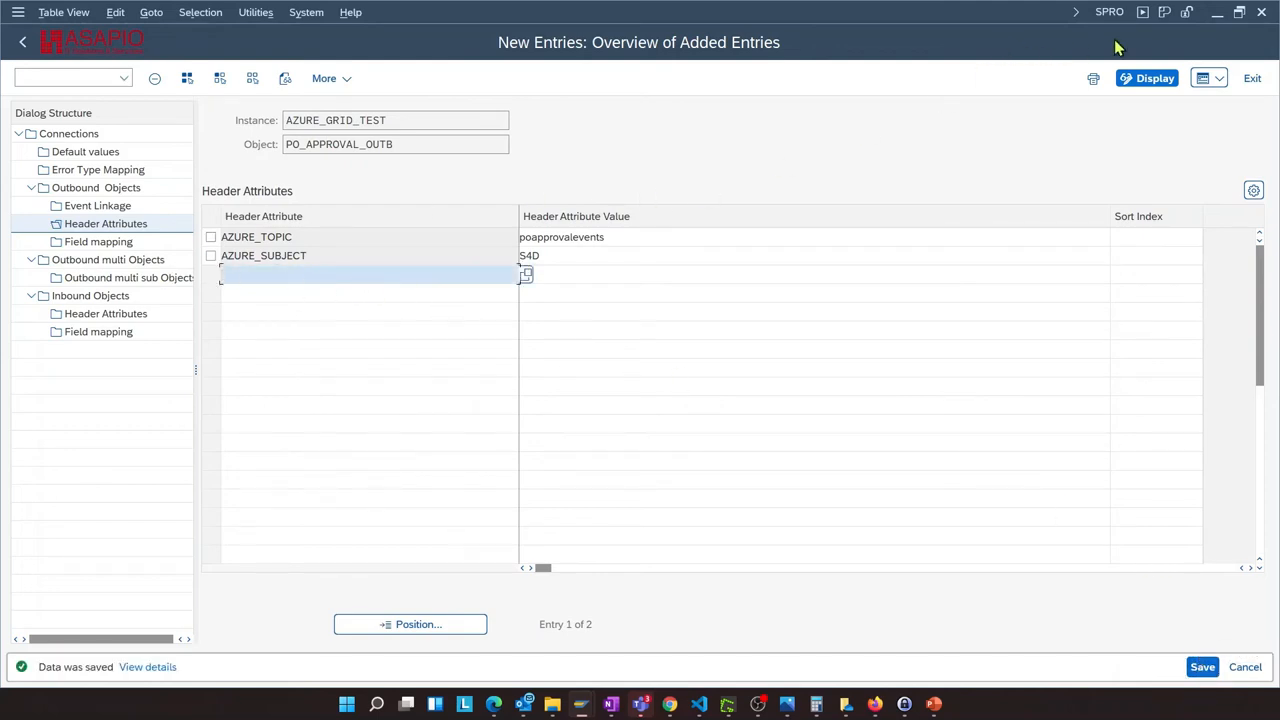
mouse_move(1217, 12)
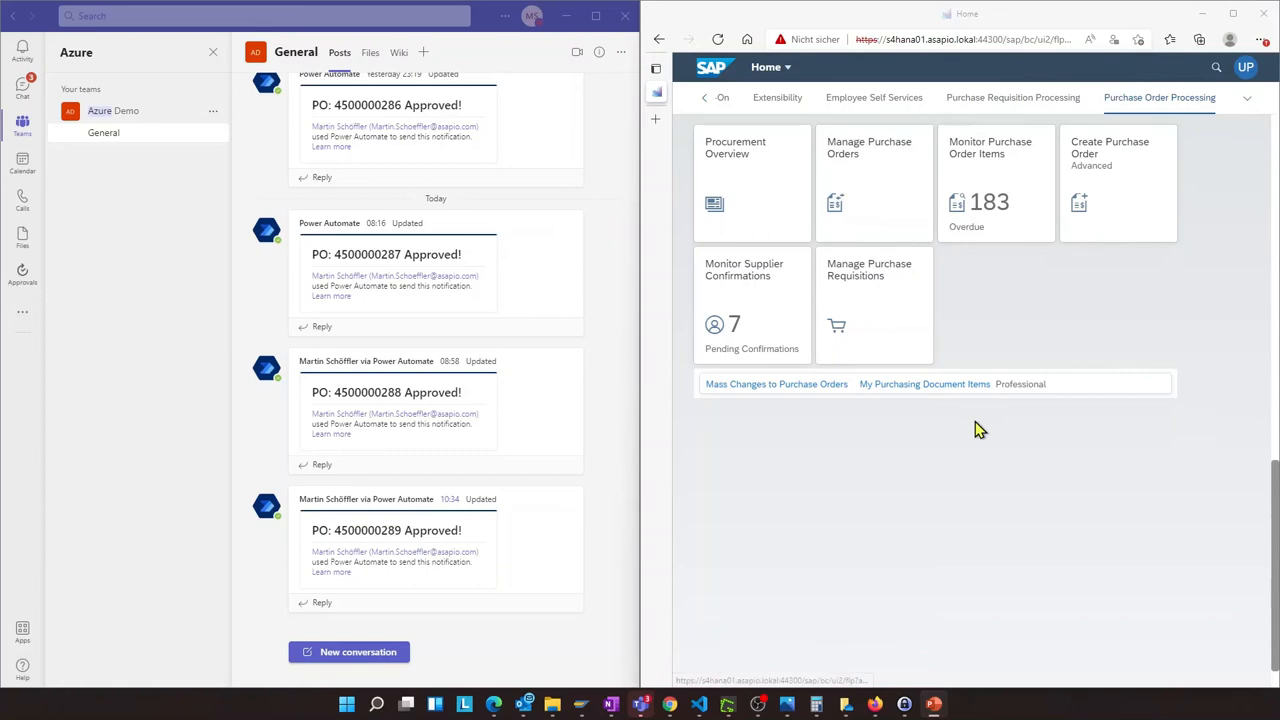
mouse_move(345, 224)
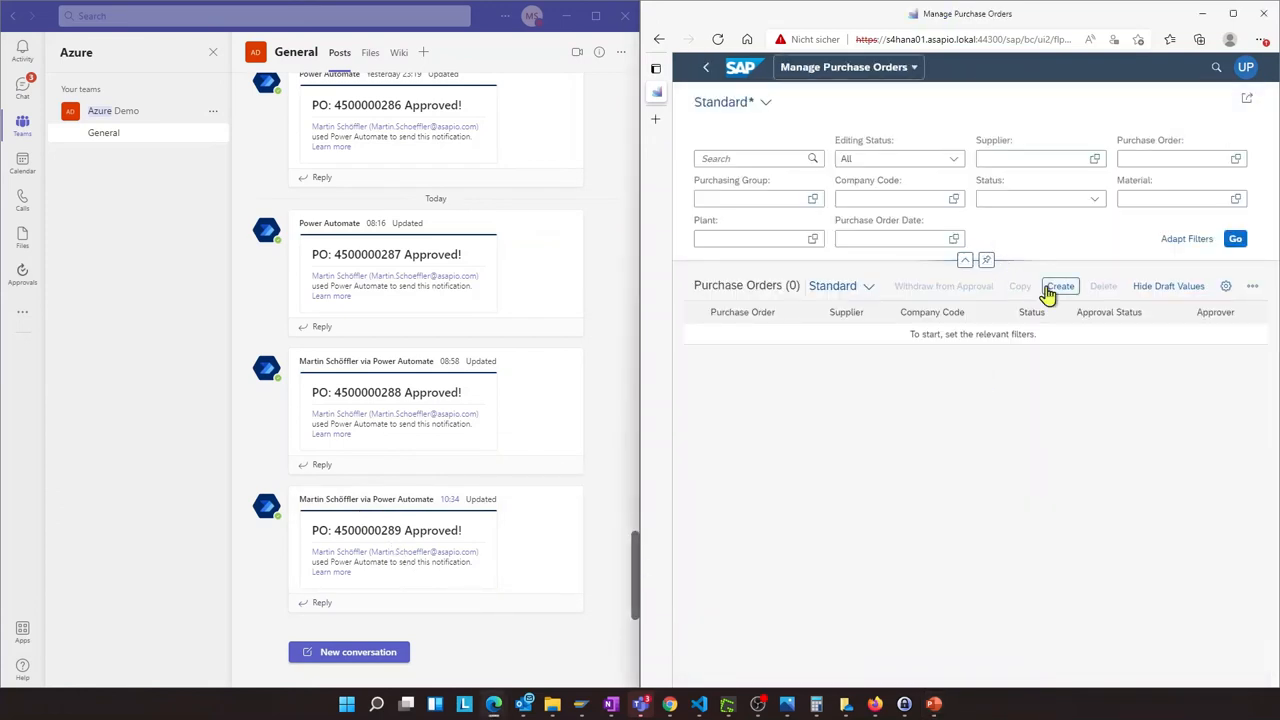
Create a new purchase order from the Manage Purchase Orders list
click(1059, 286)
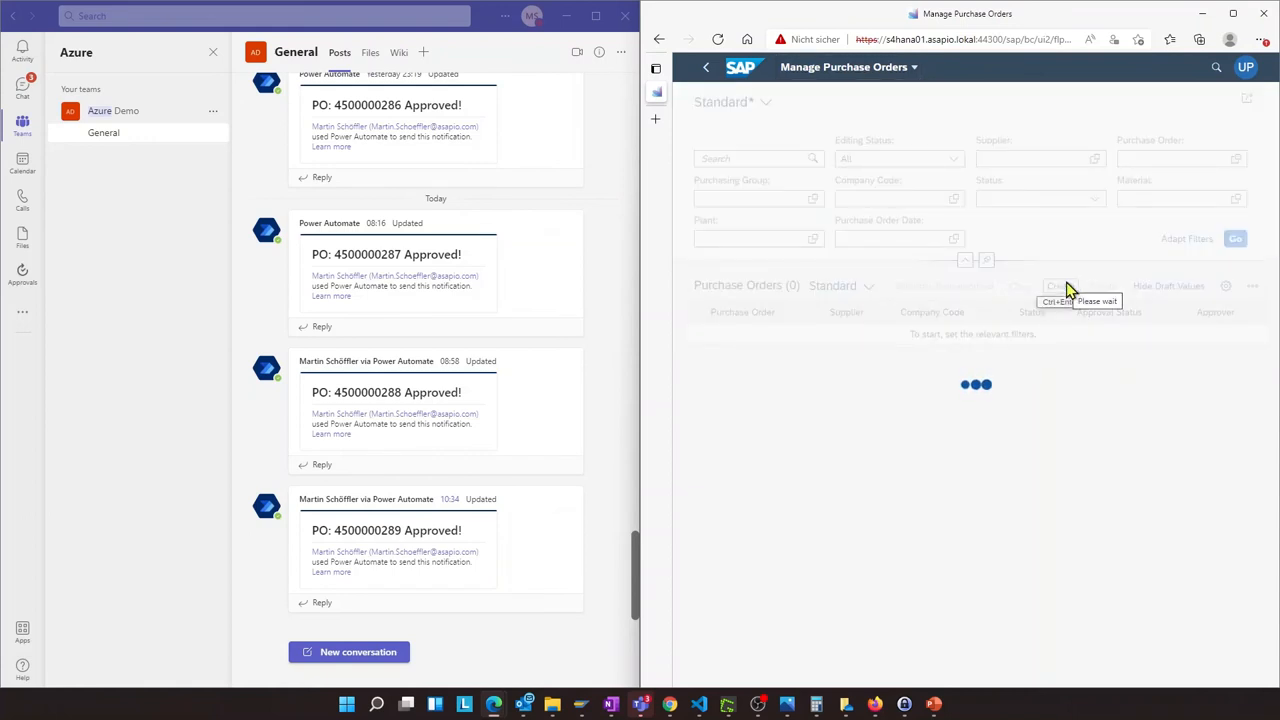
mouse_move(912, 333)
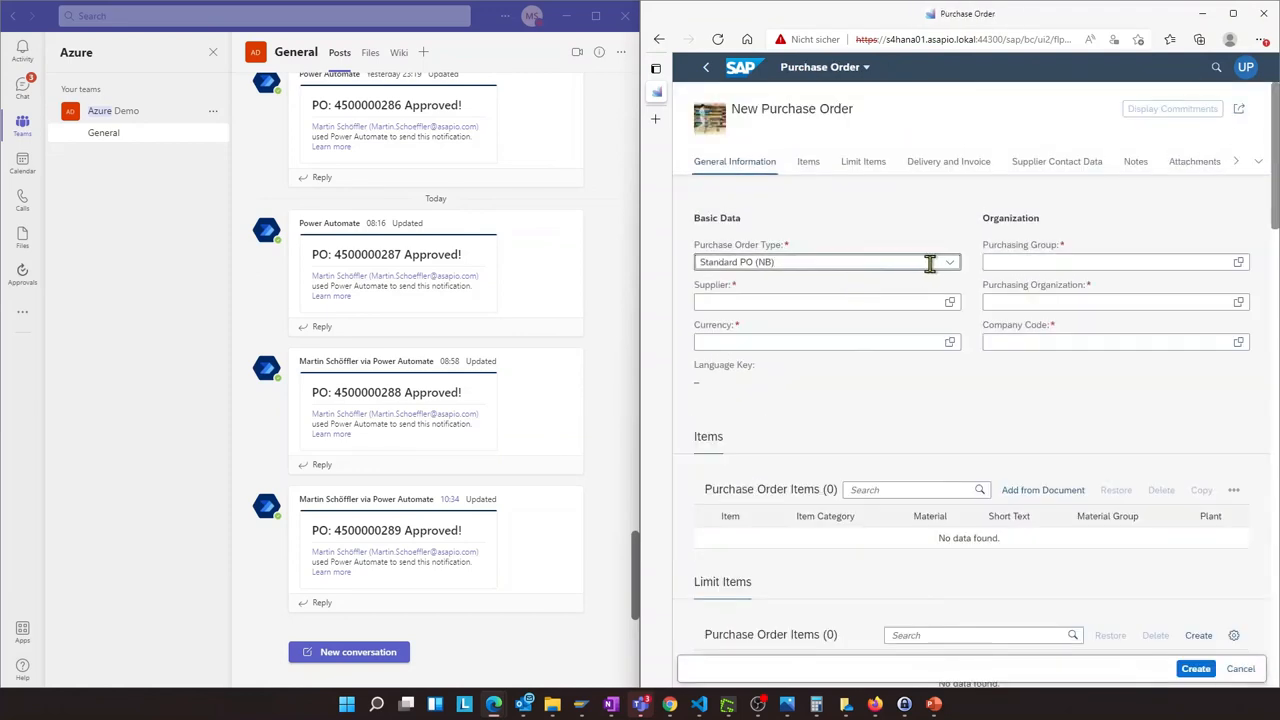
Set order type PO with ext.approval (ZNB) and supplier 17300001
click(948, 262)
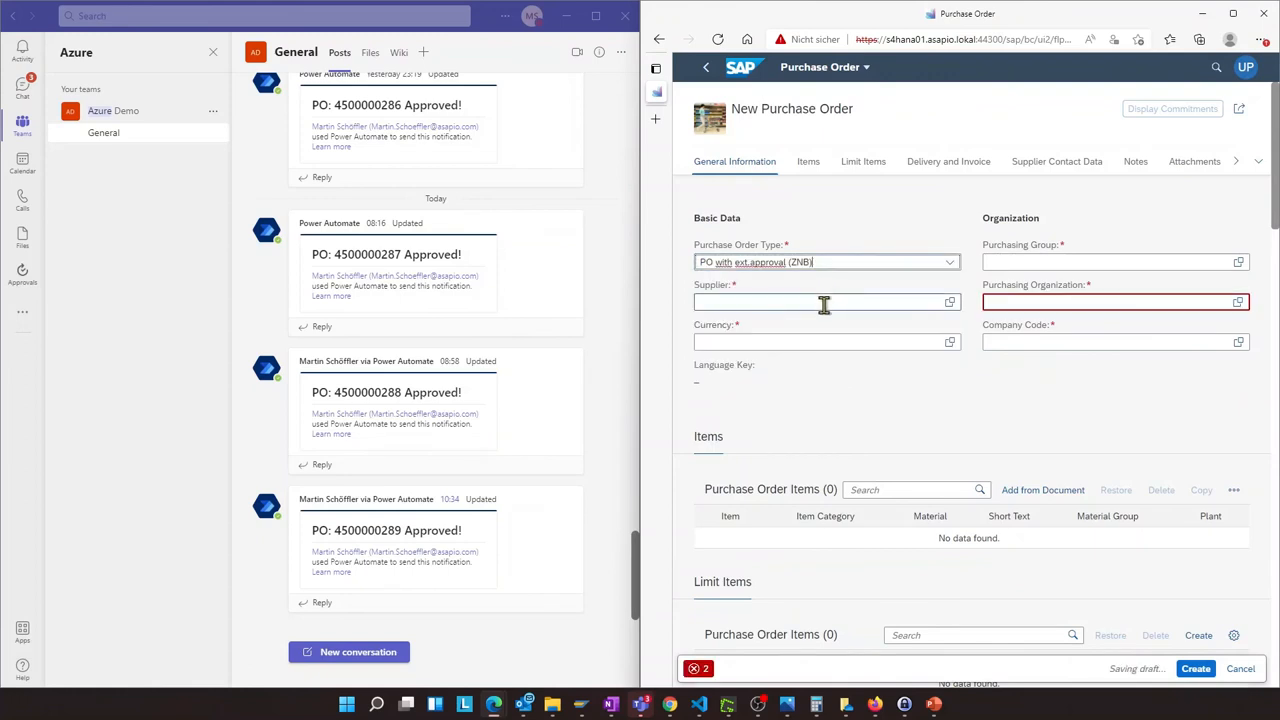
text(17300001)
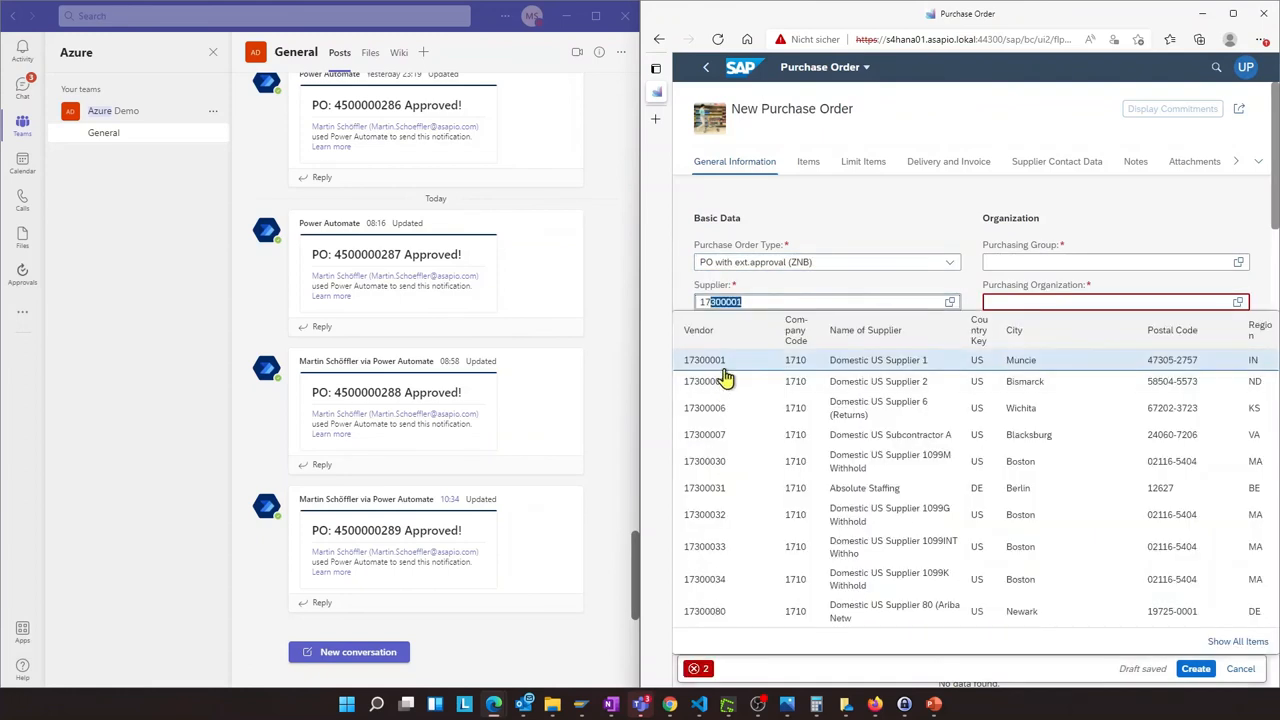
click(704, 360)
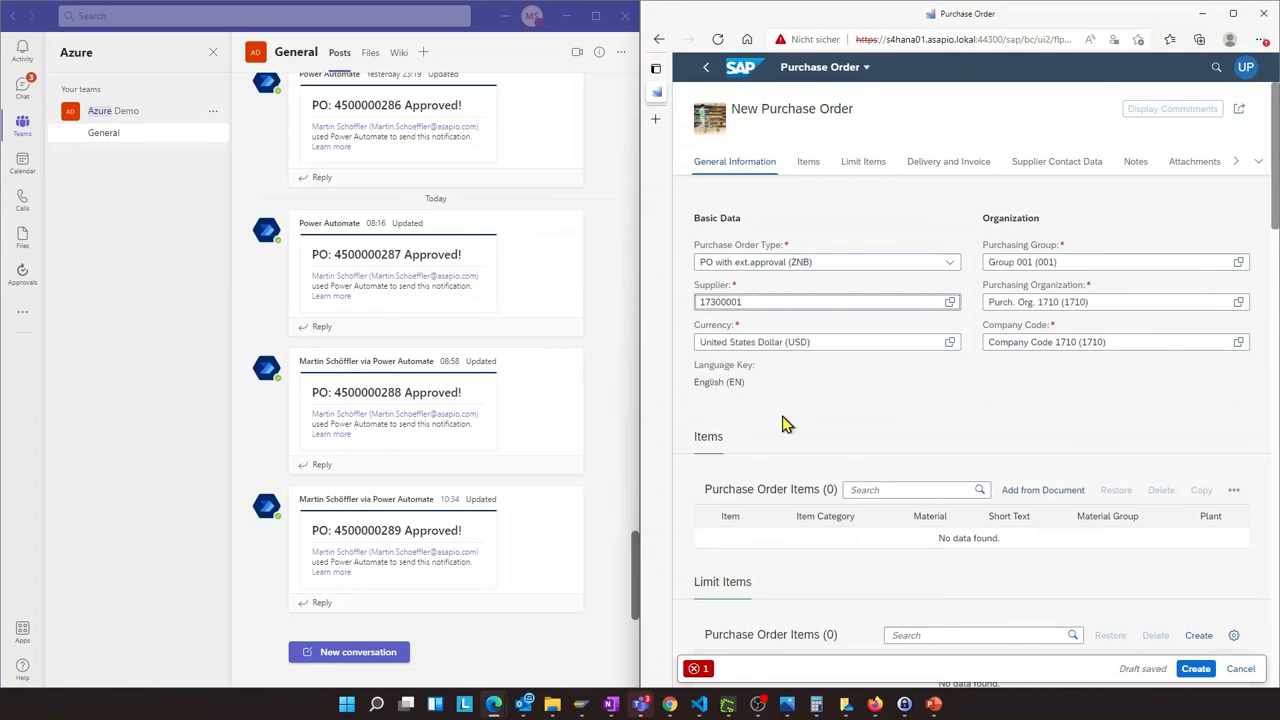
Add an item for EWMS4-01 at plant 1710, quantity 100, and create the order
click(1234, 490)
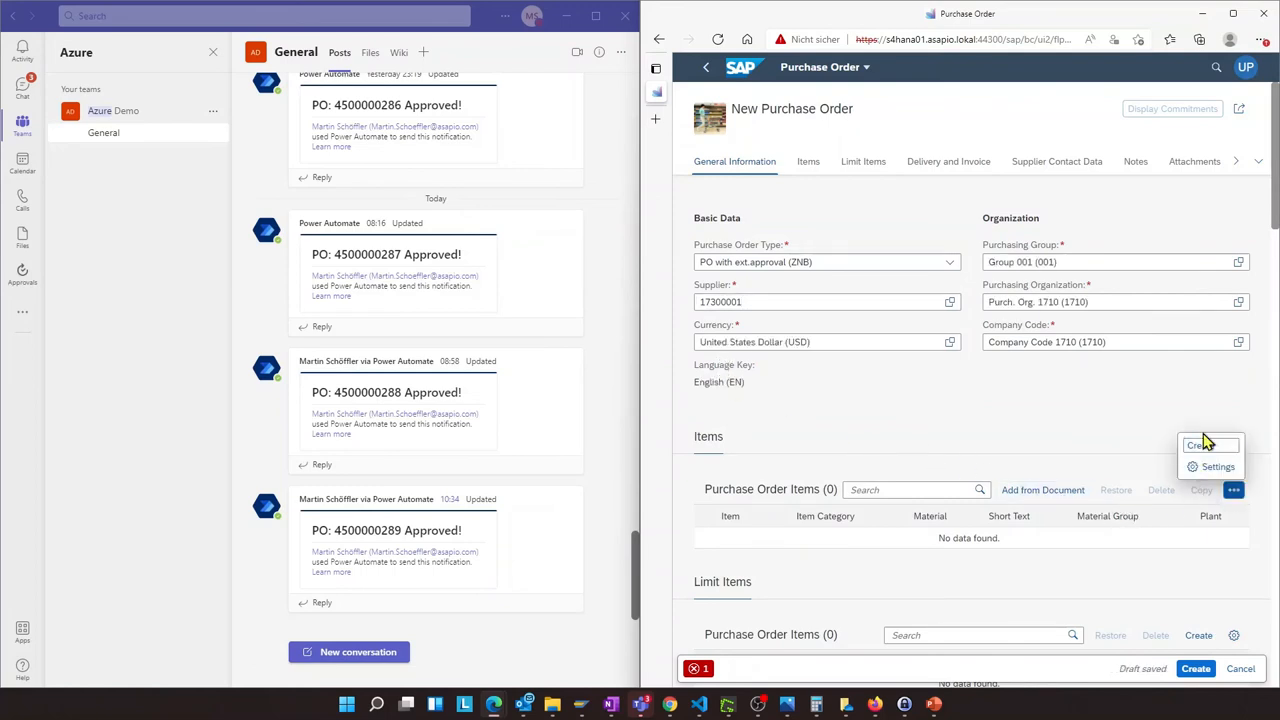
click(1204, 445)
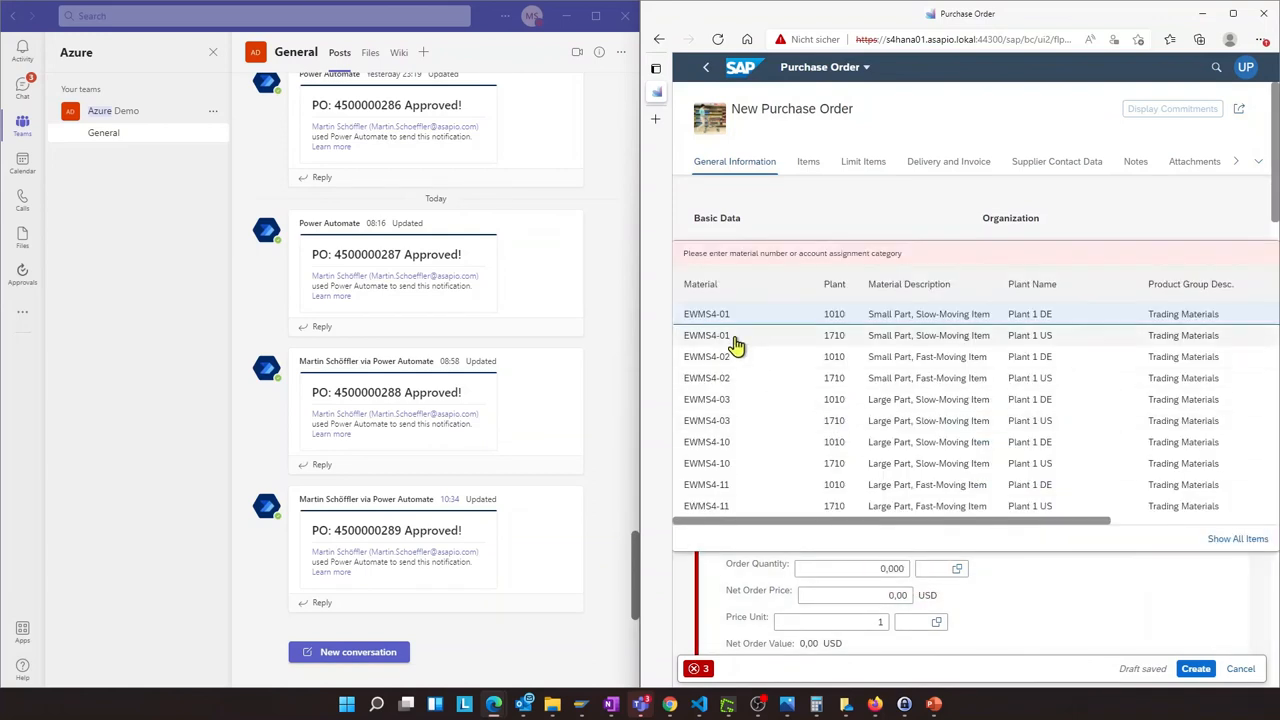
click(706, 335)
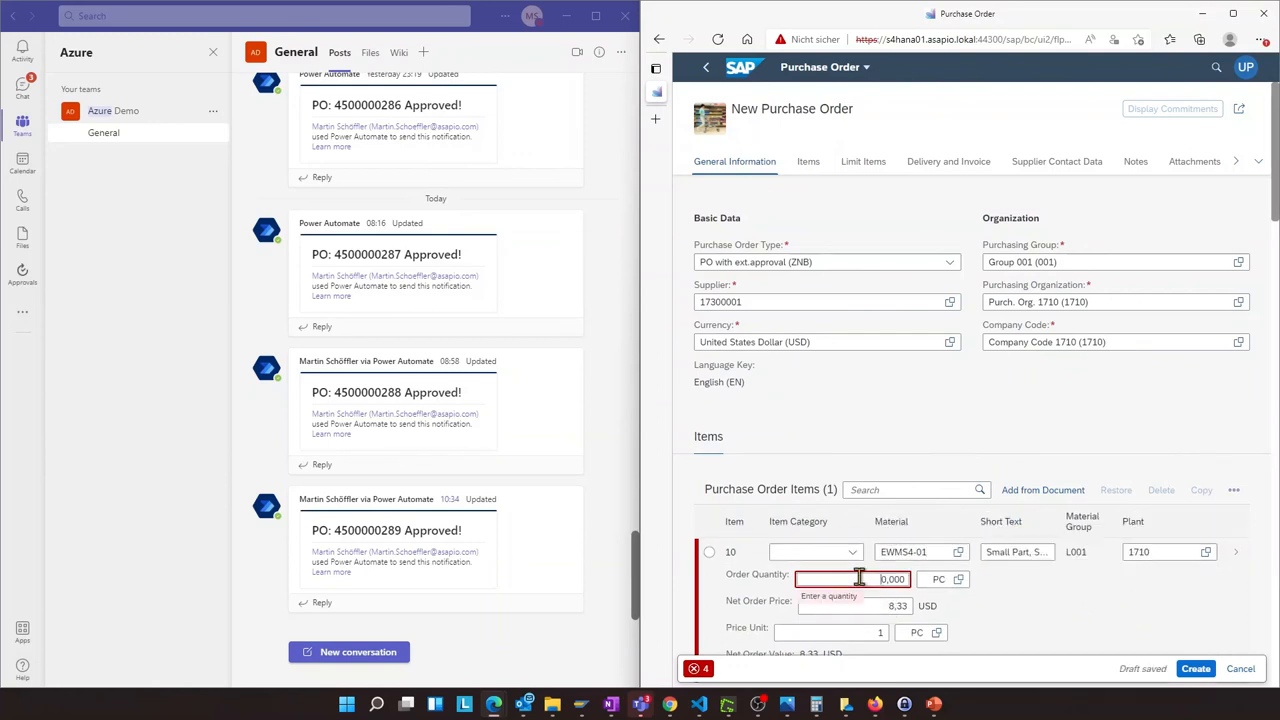
text(100,000)
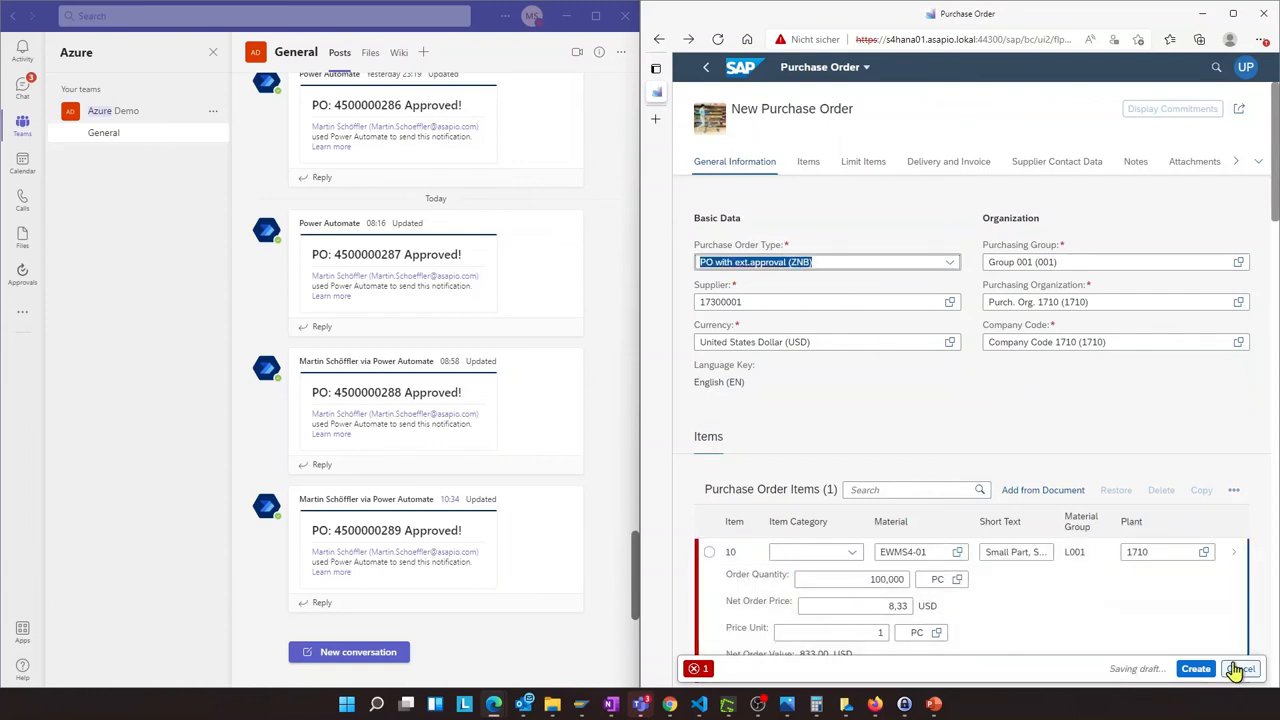
click(1196, 668)
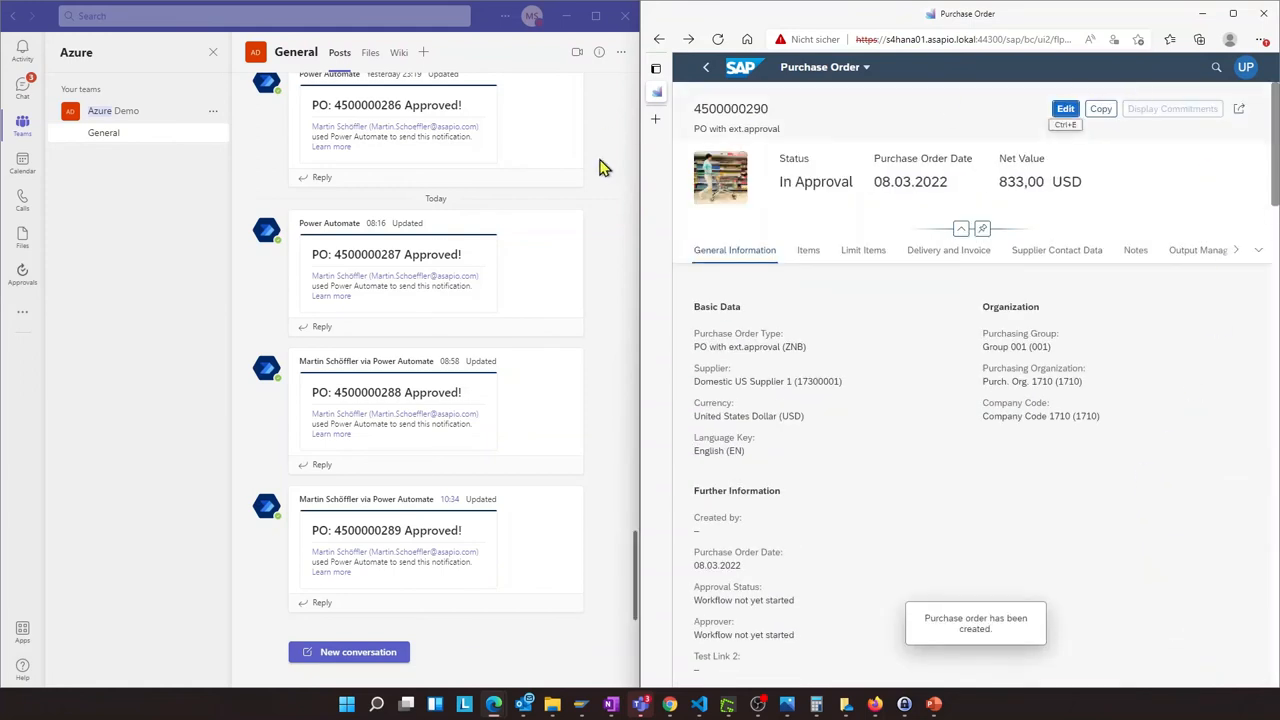
scroll(down, 3)
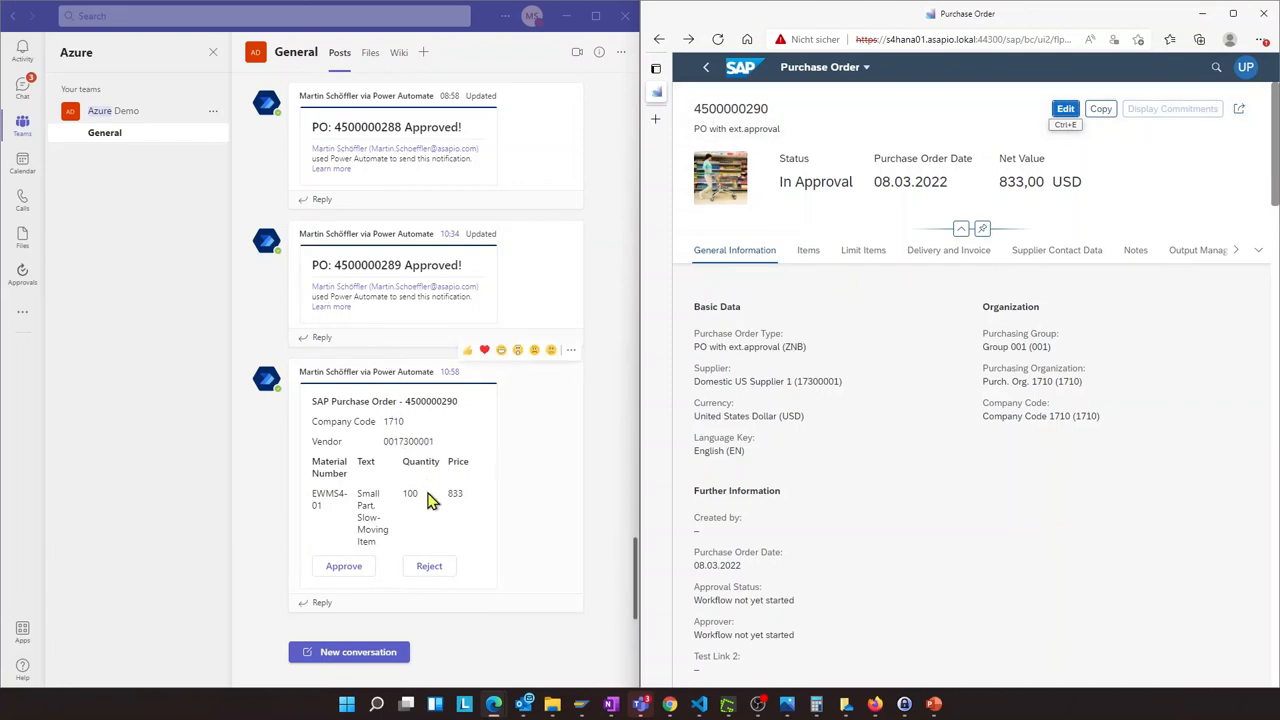
mouse_move(665, 247)
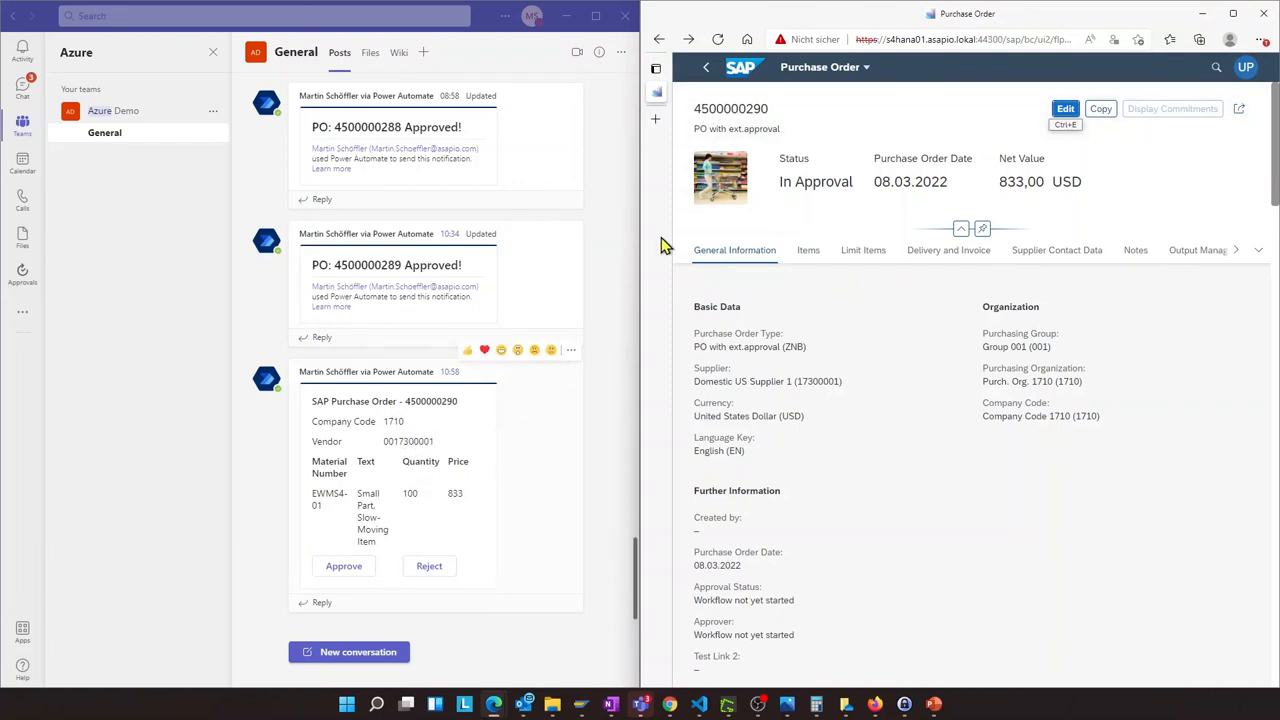
mouse_move(370, 512)
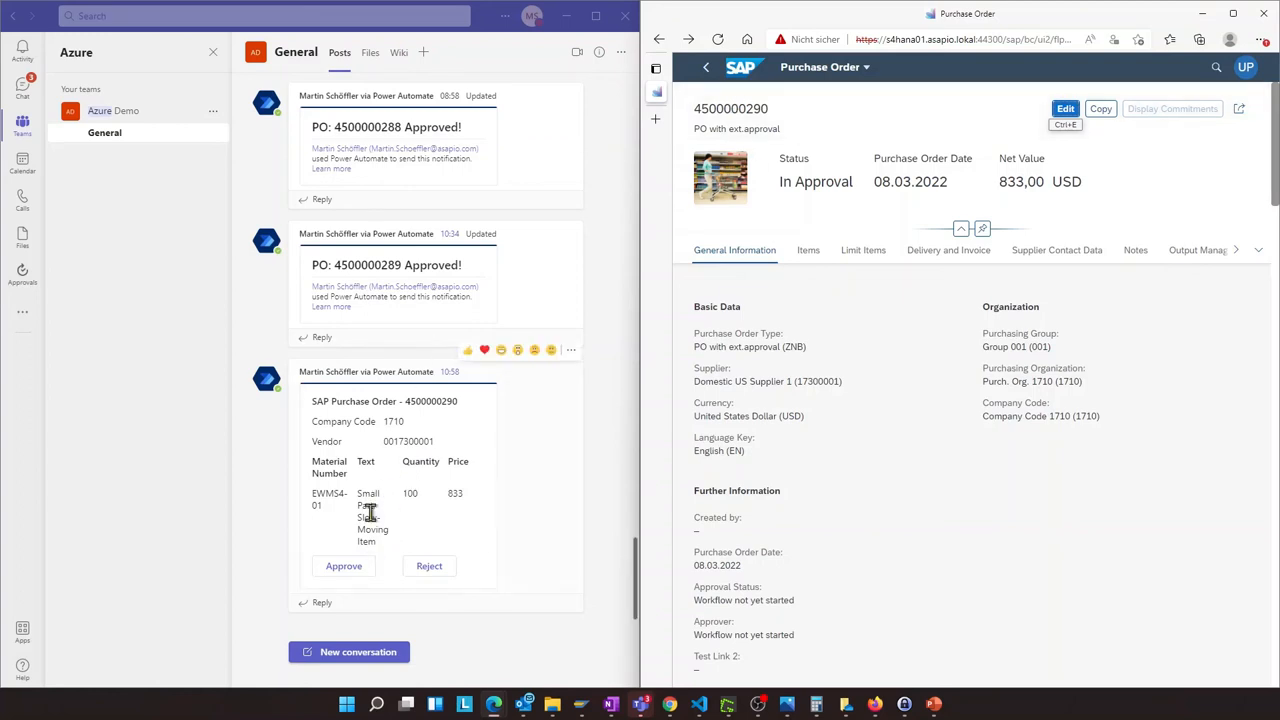
mouse_move(415, 420)
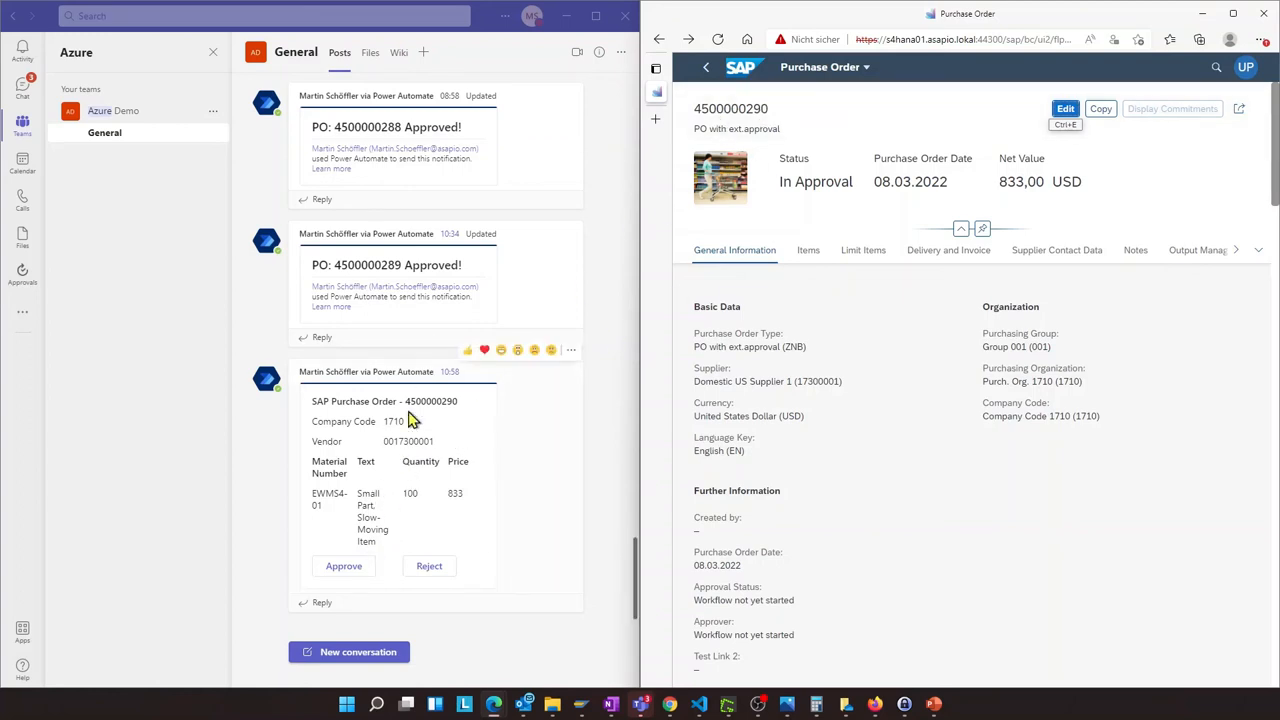
mouse_move(416, 478)
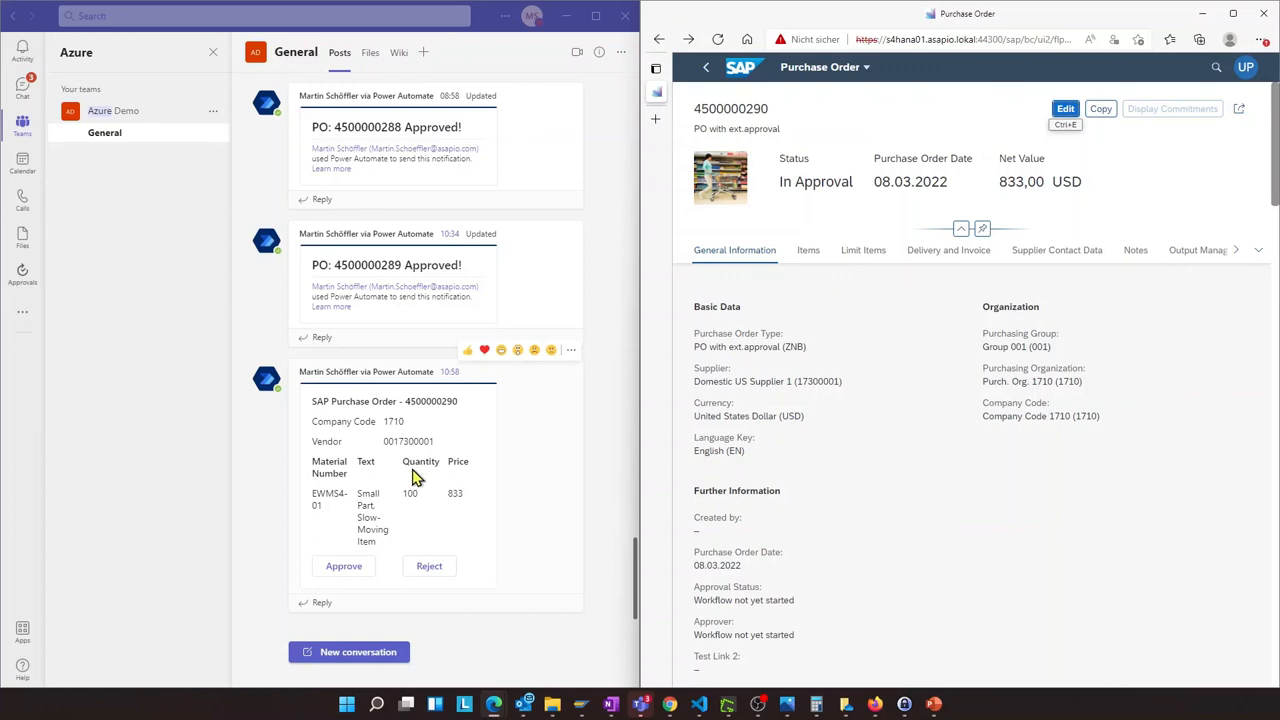
mouse_move(400, 550)
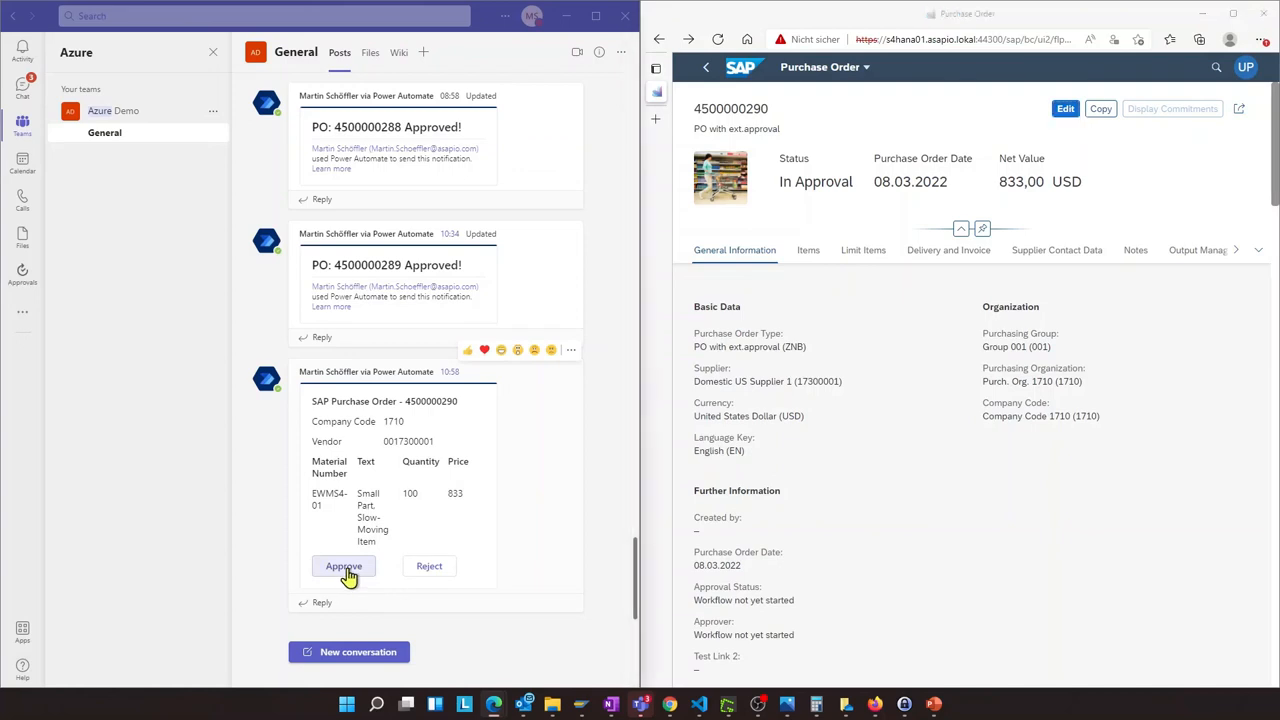
click(343, 566)
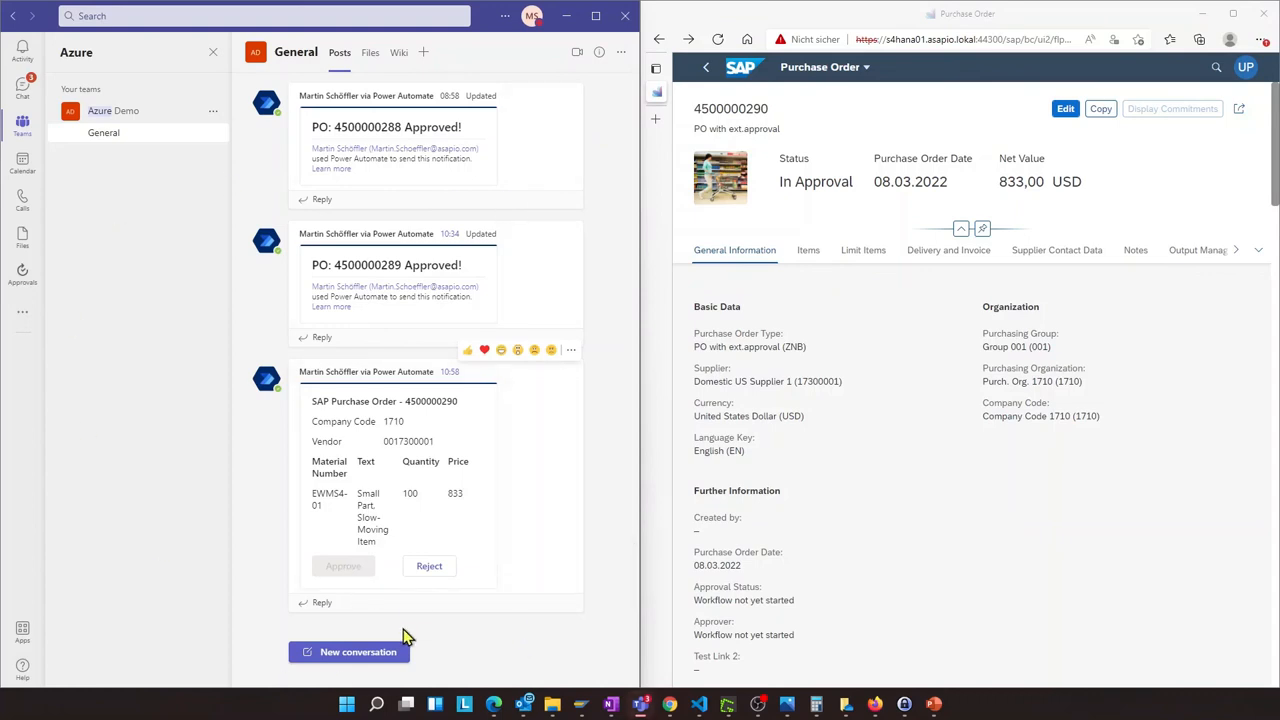